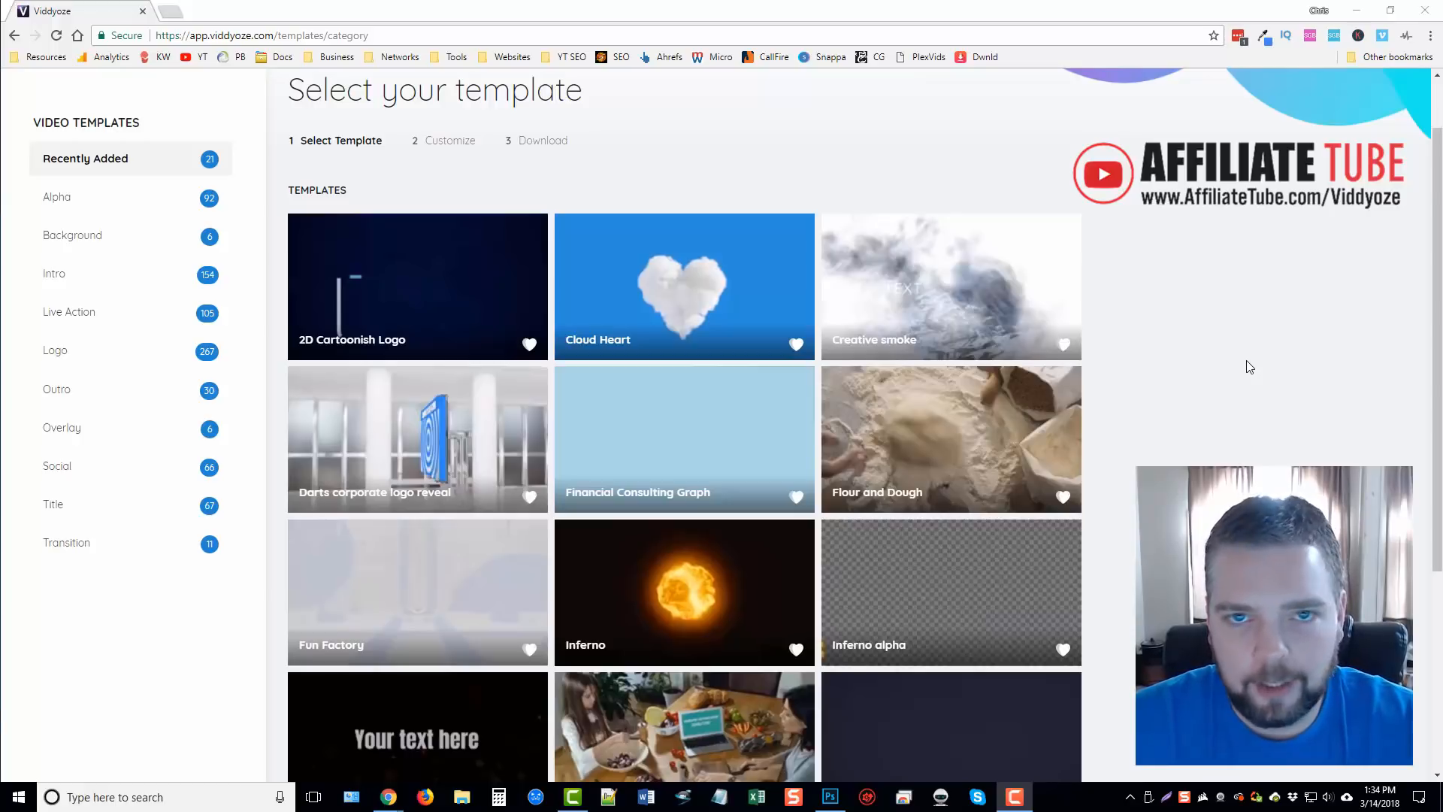
mouse_move(1253, 350)
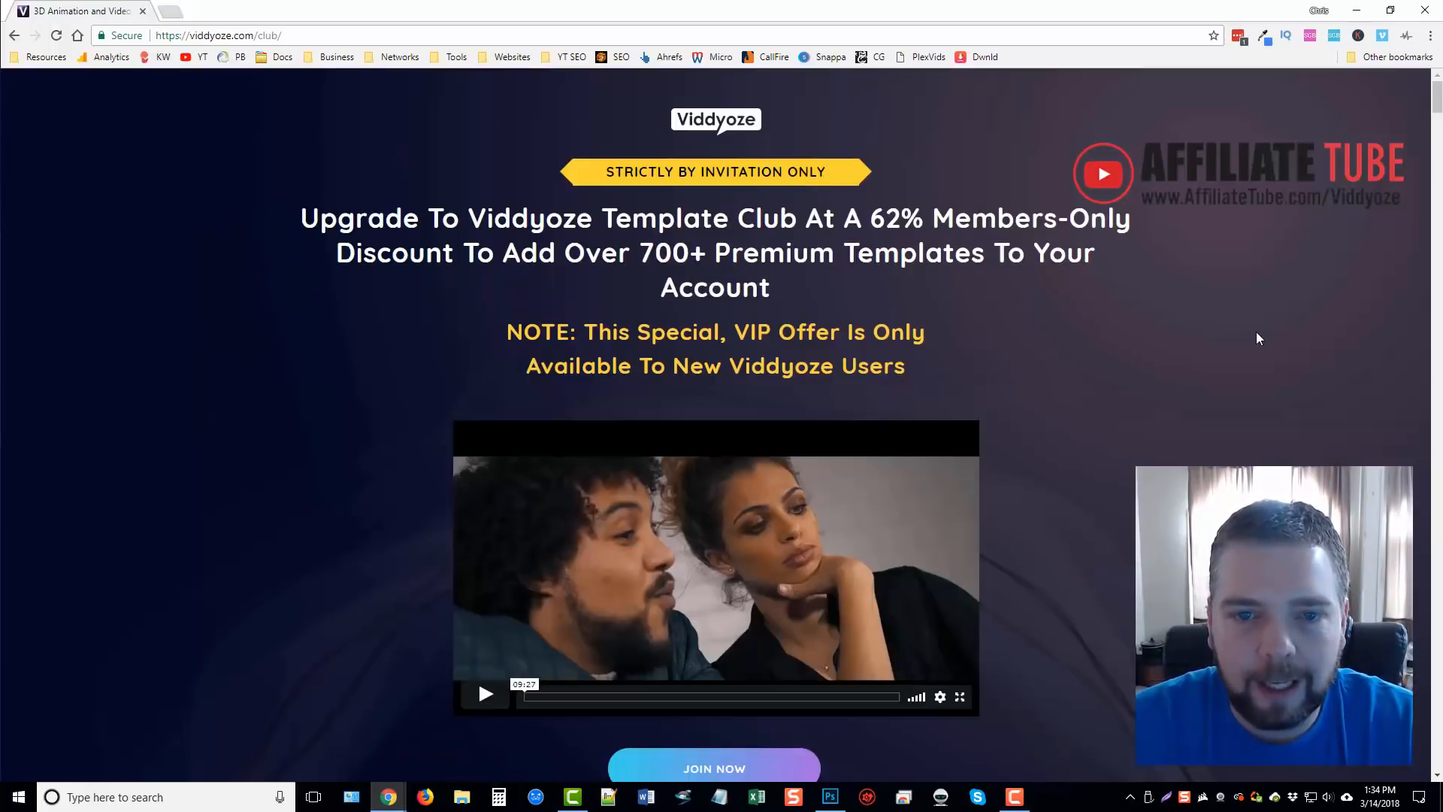
mouse_move(451, 376)
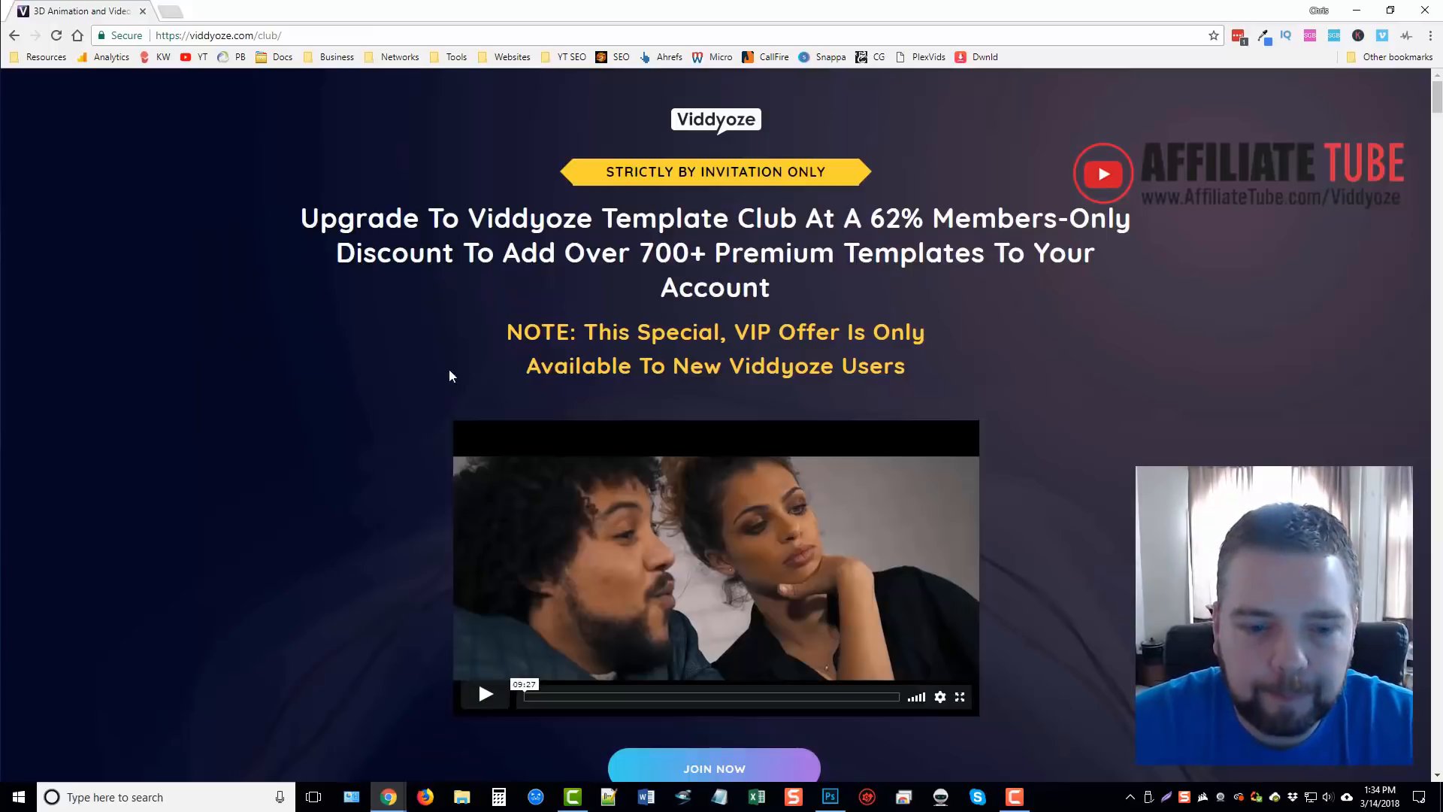
- Scroll down the Template Club page to the $37 monthly and $347 yearly plans
scroll(down, 3)
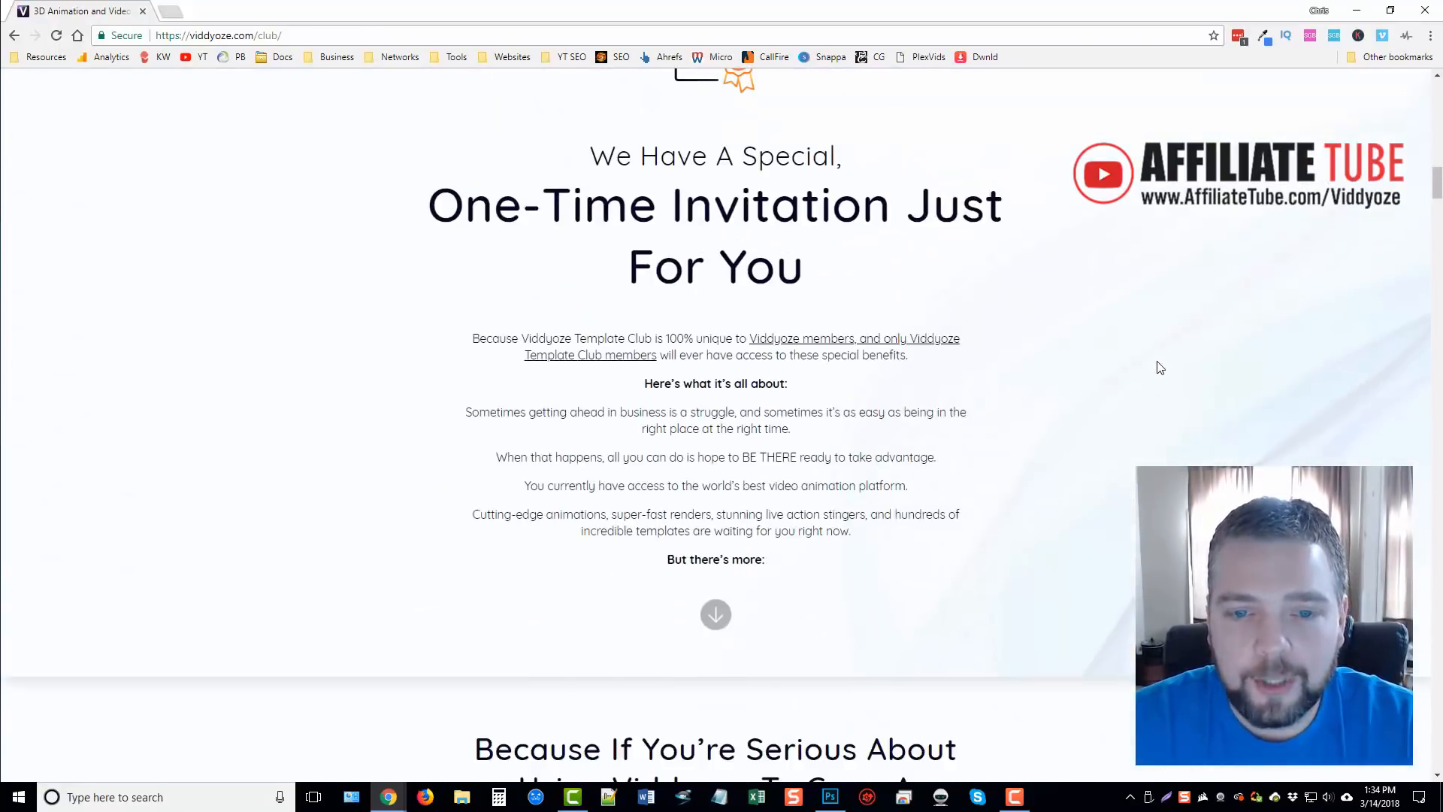
scroll(down, 3)
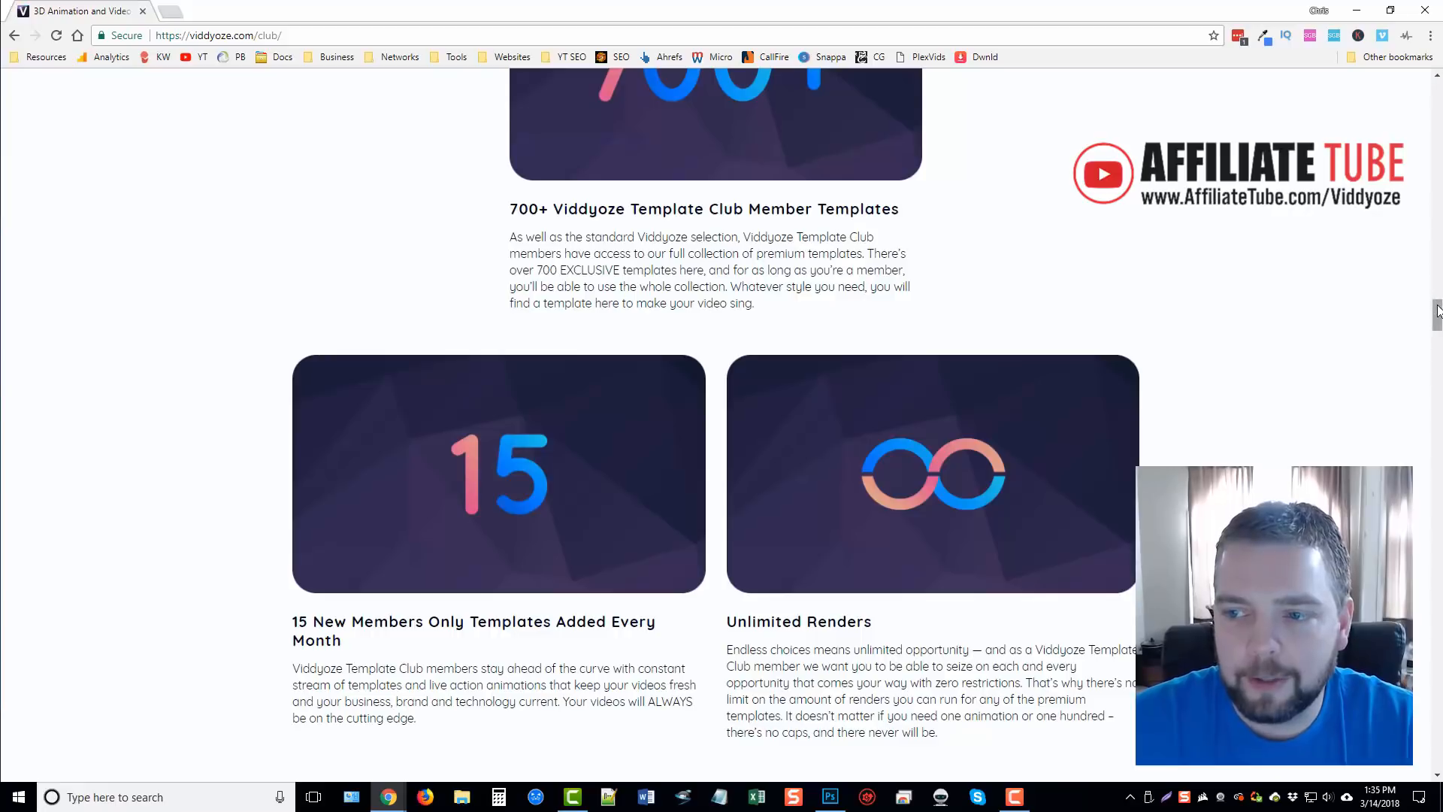
scroll(down, 3)
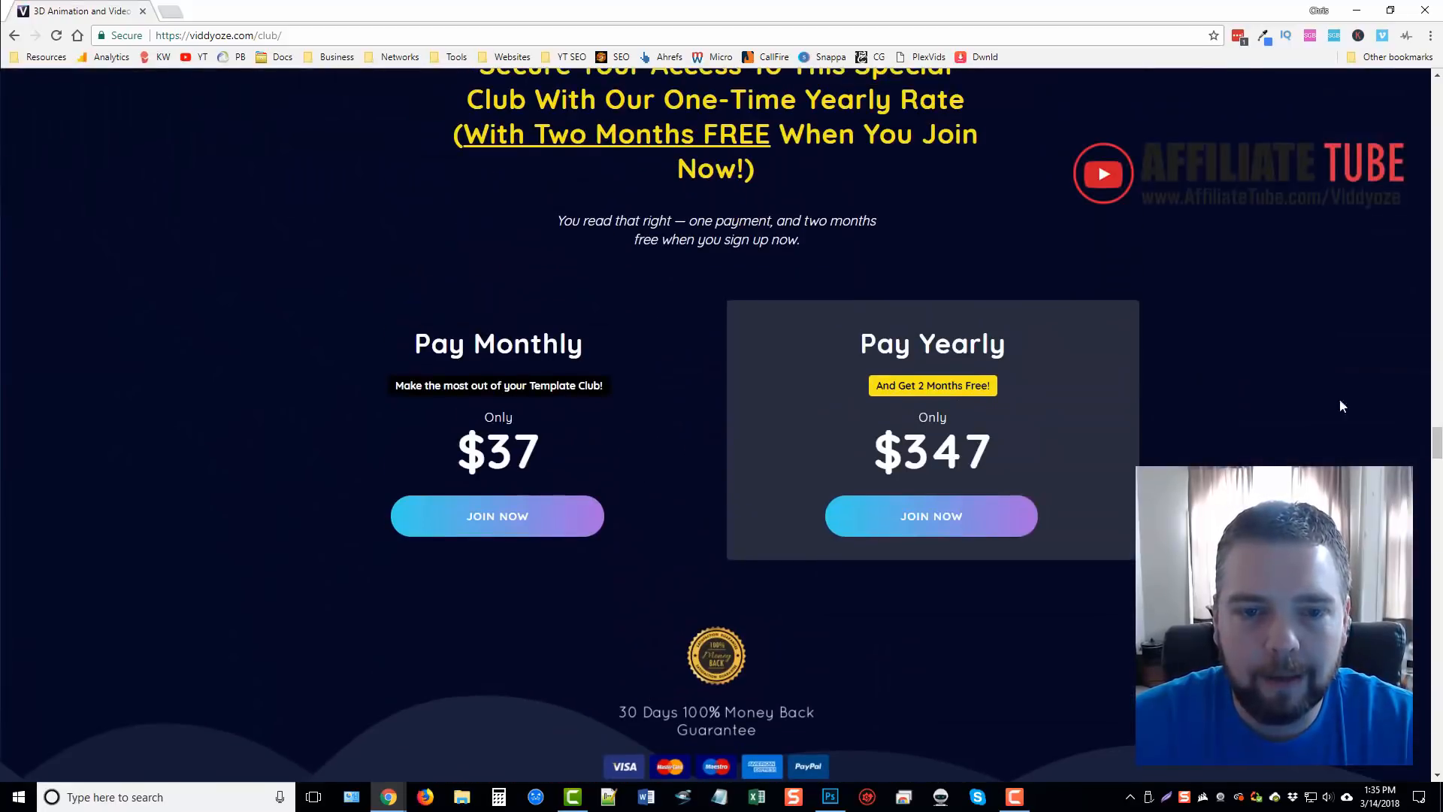
mouse_move(920, 403)
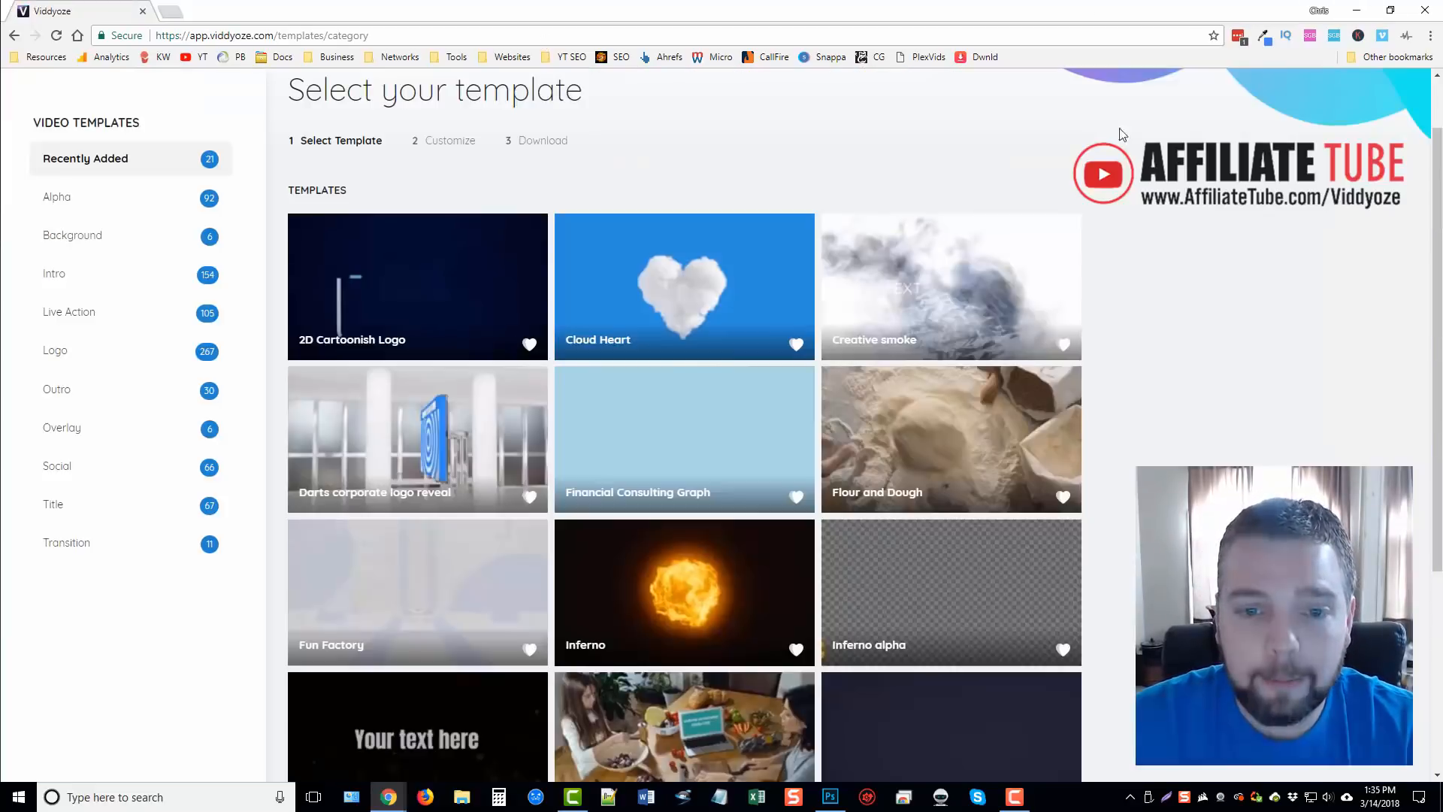
mouse_move(1260, 280)
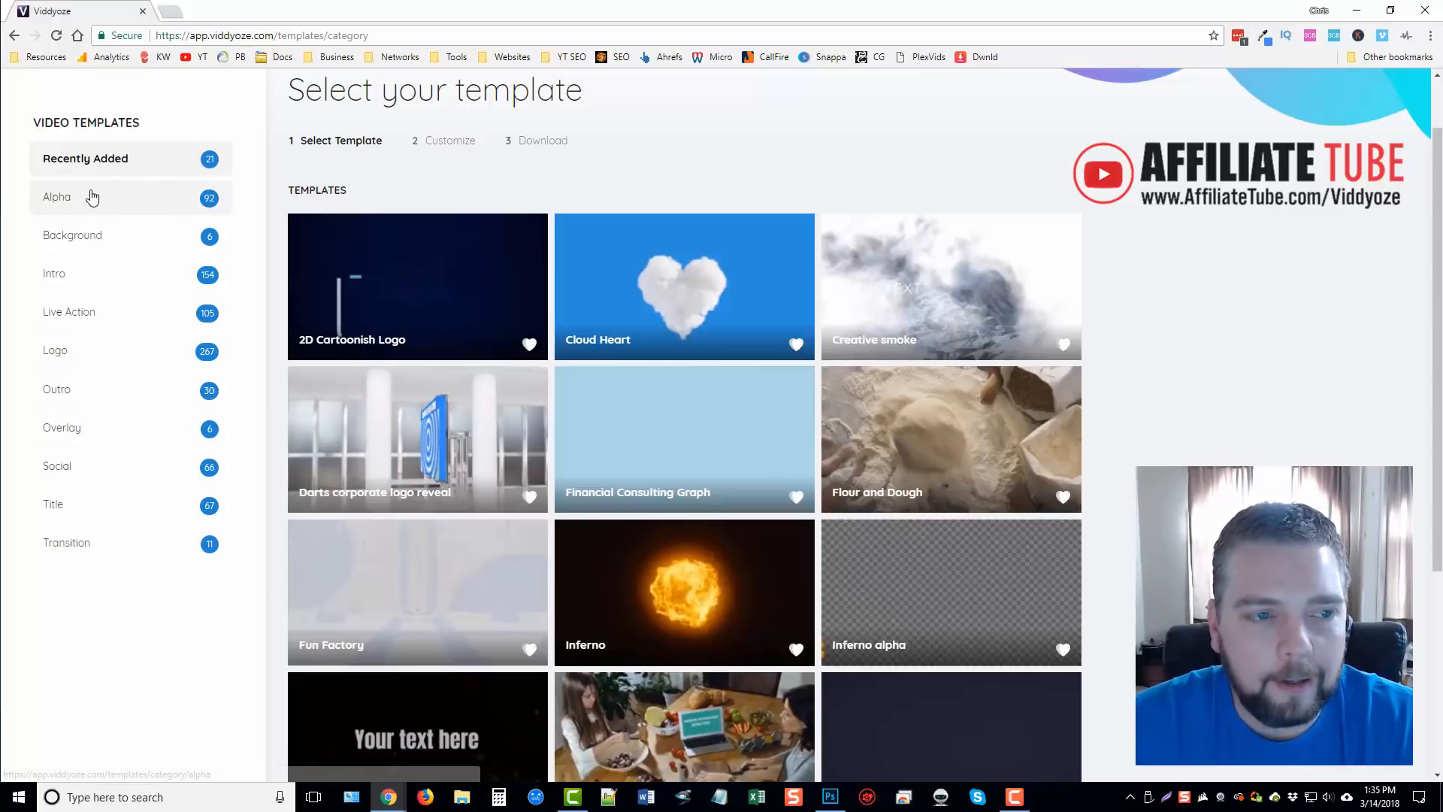
mouse_move(66, 542)
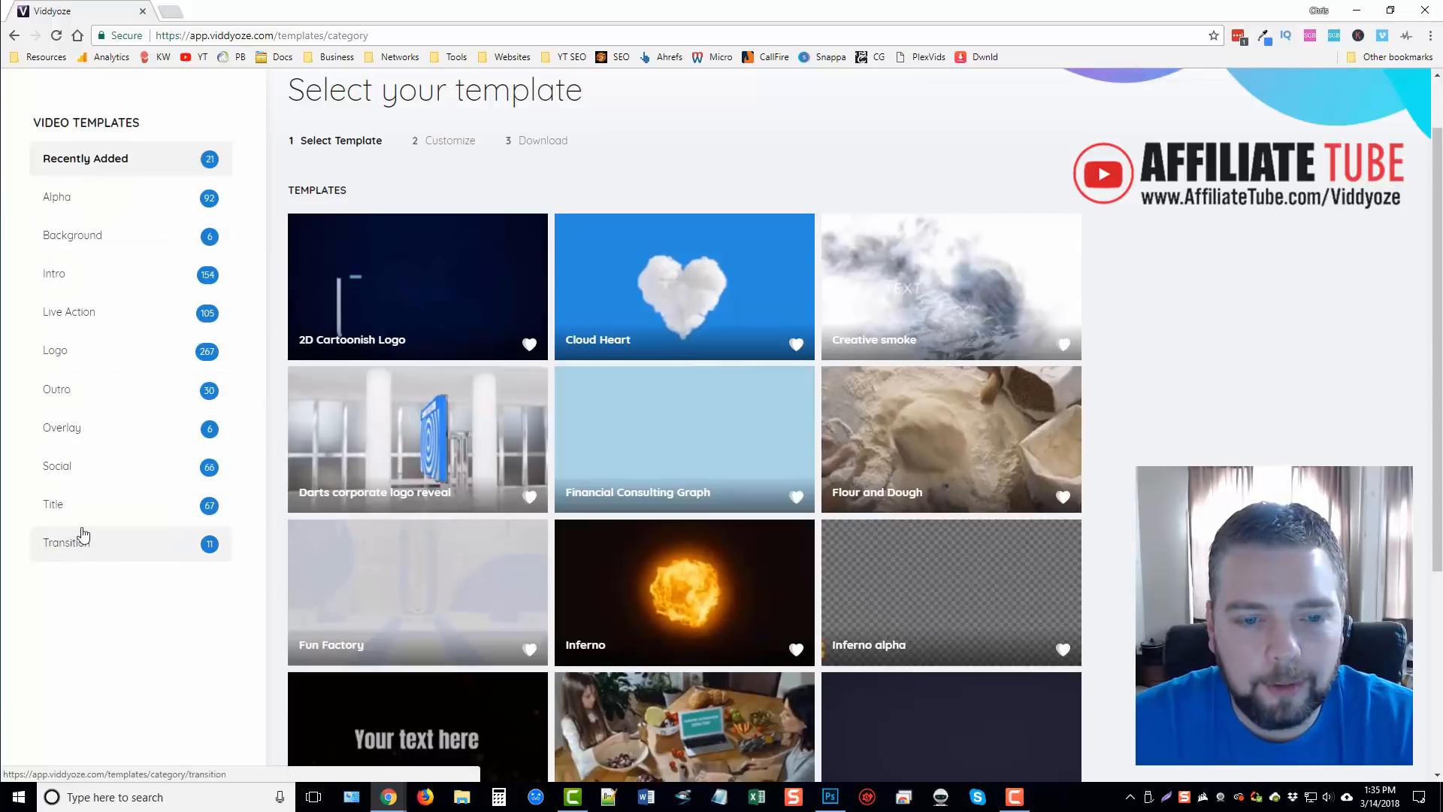
scroll(down, 3)
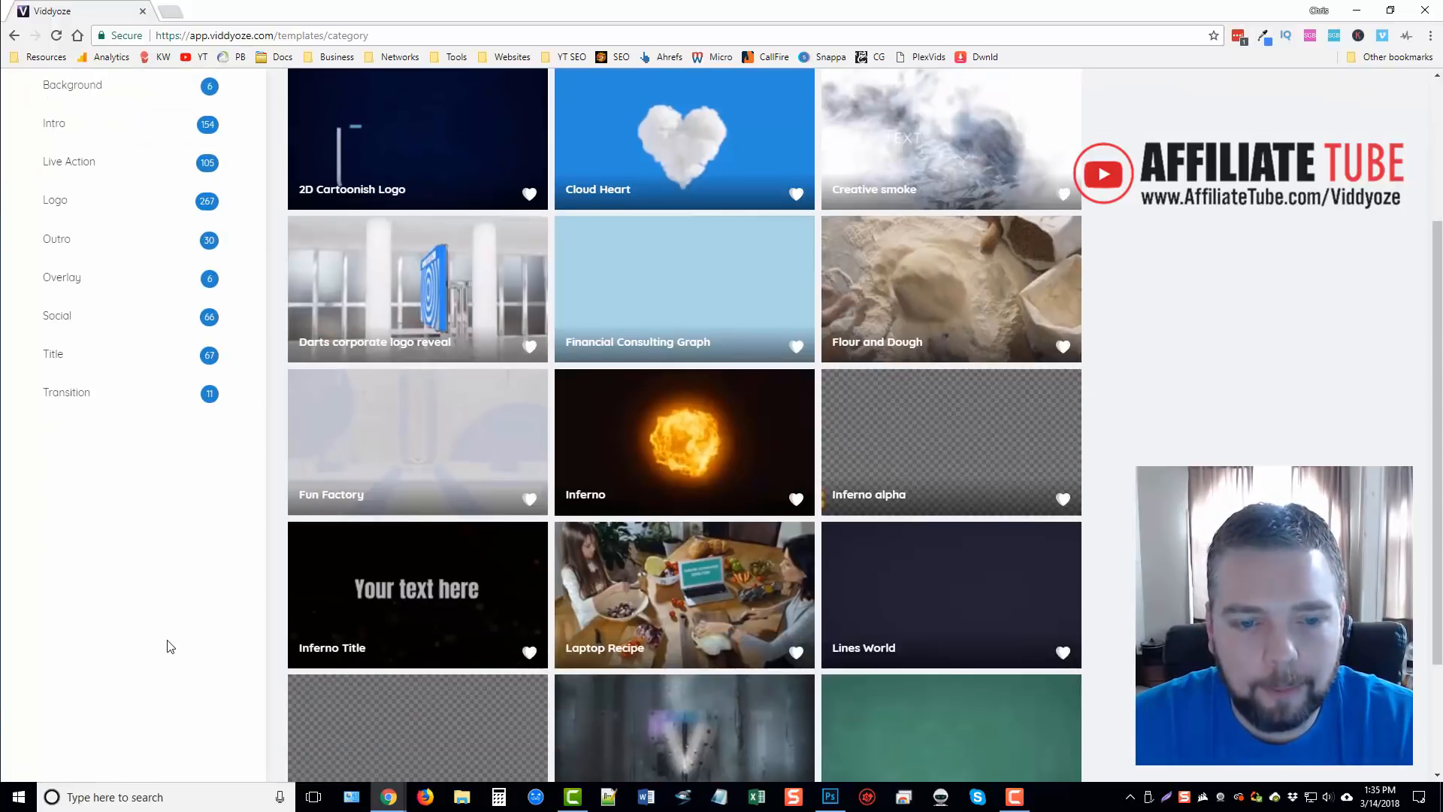
mouse_move(647, 440)
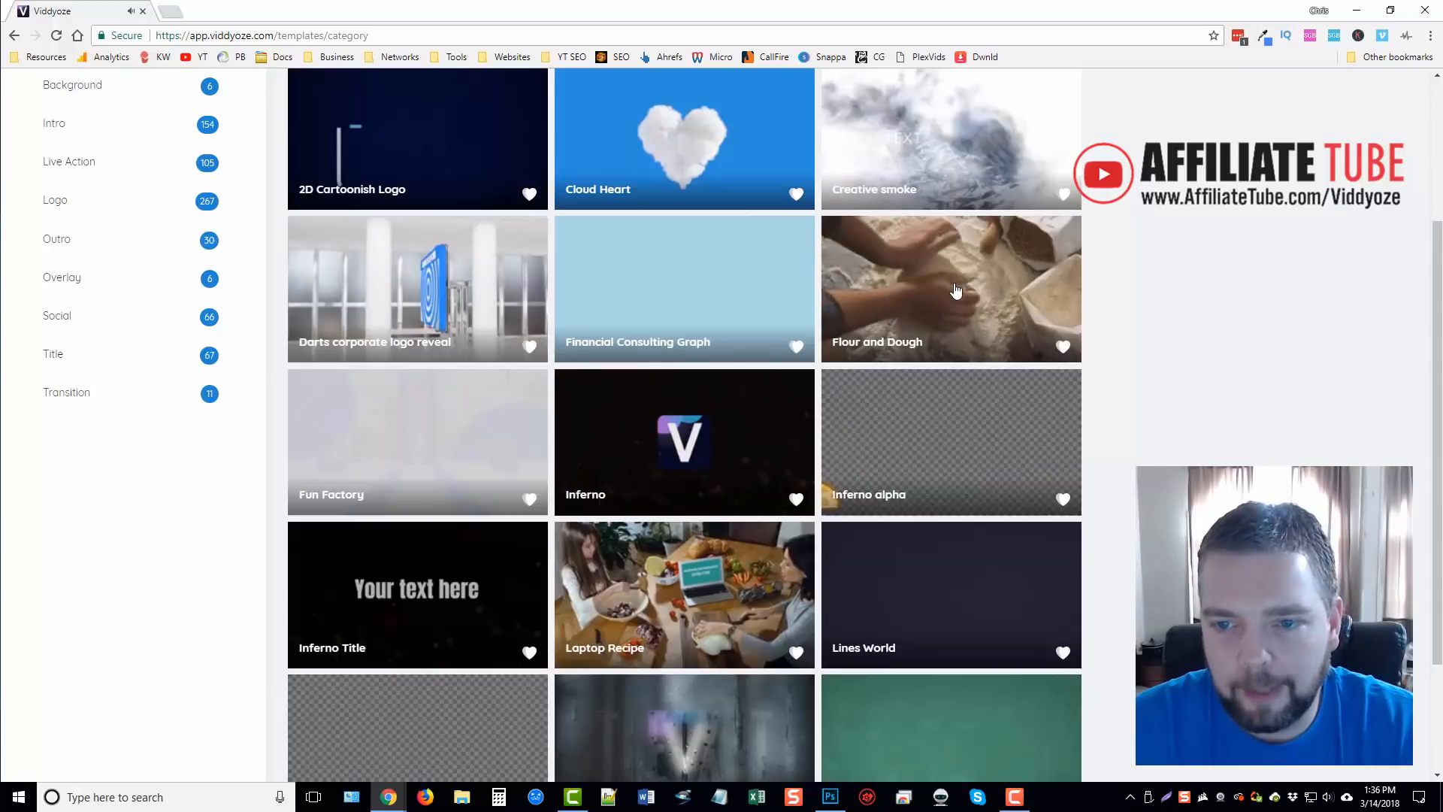
mouse_move(1269, 322)
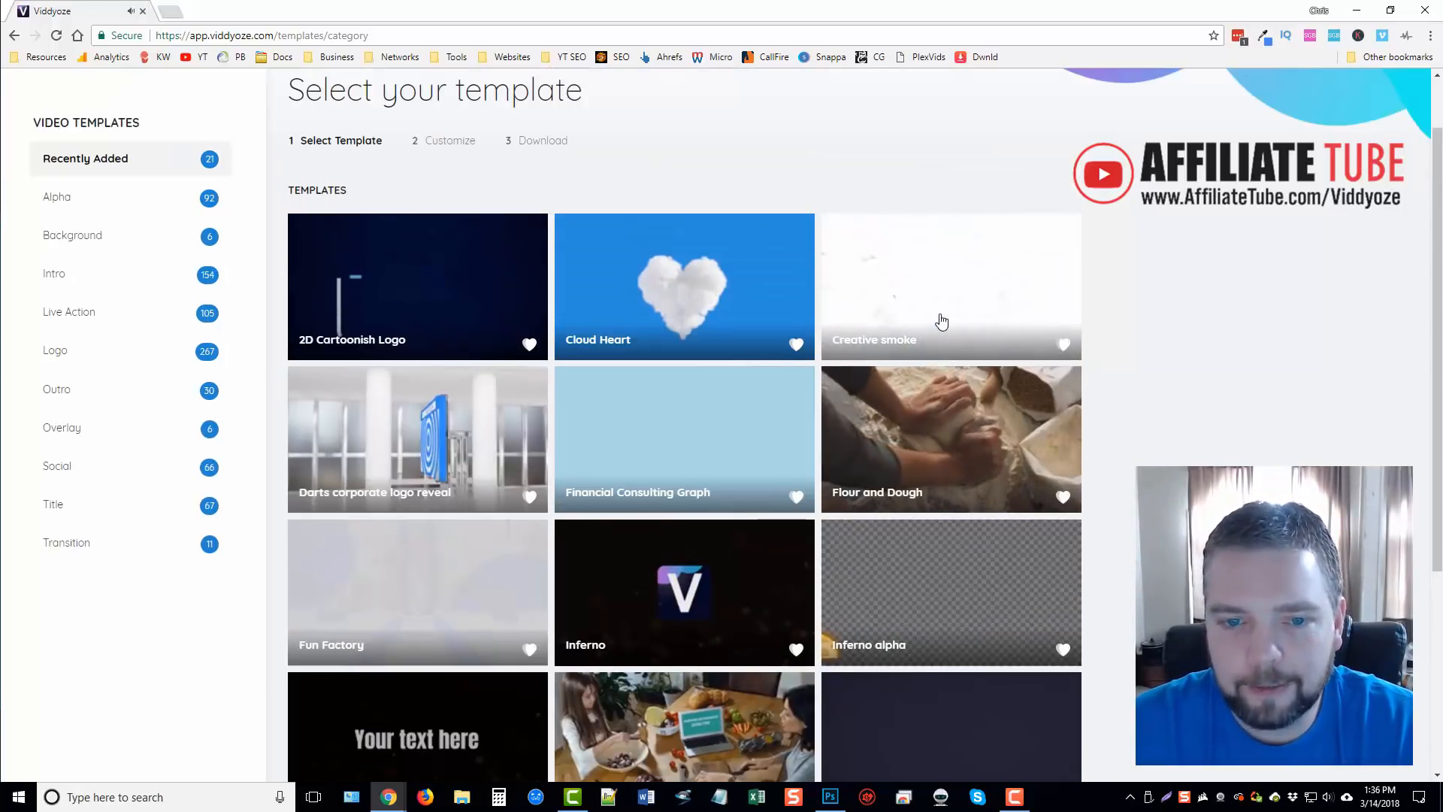
scroll(down, 3)
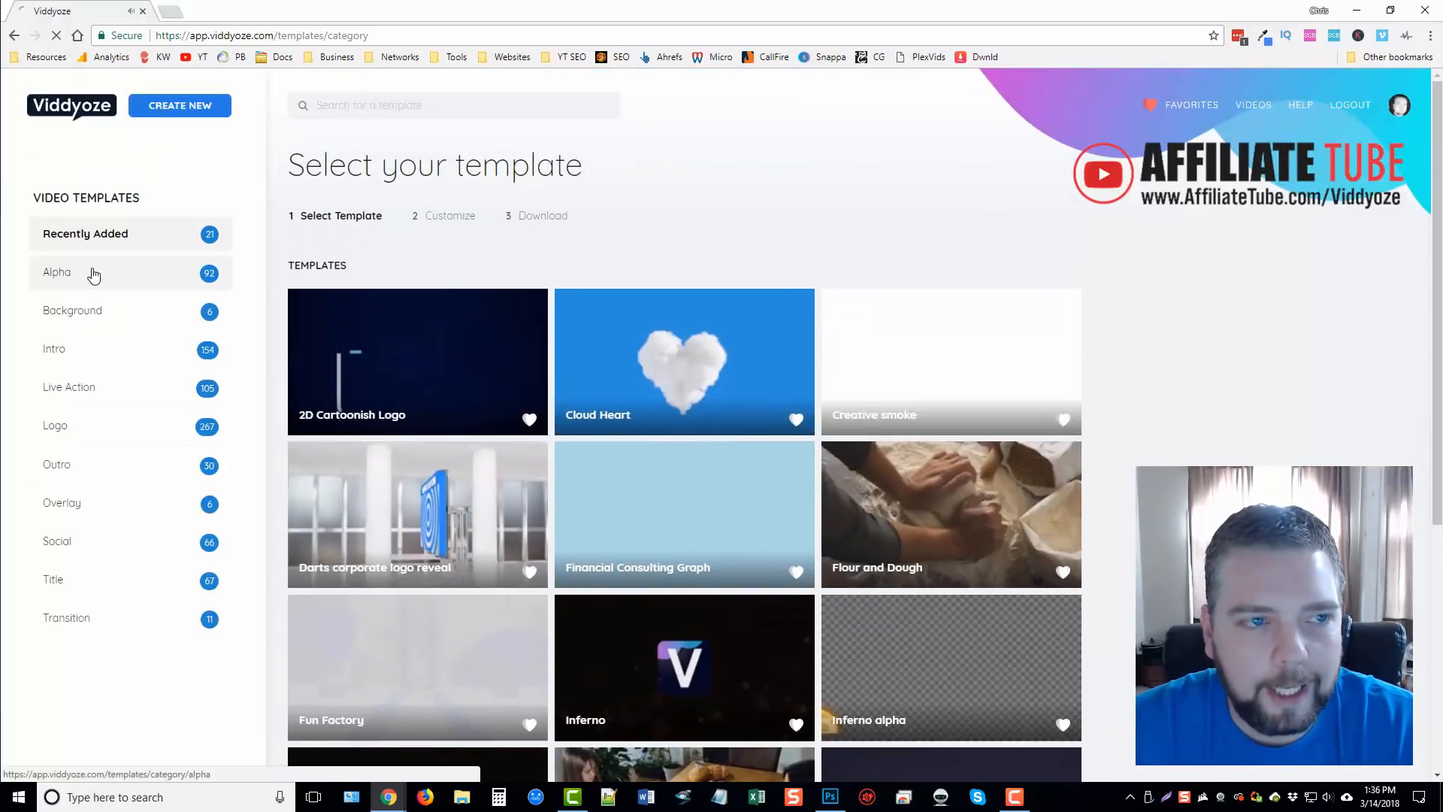
- Show the Alpha category and browse its transparent-background templates like Anime Petals Fall and Brackets Title
click(55, 272)
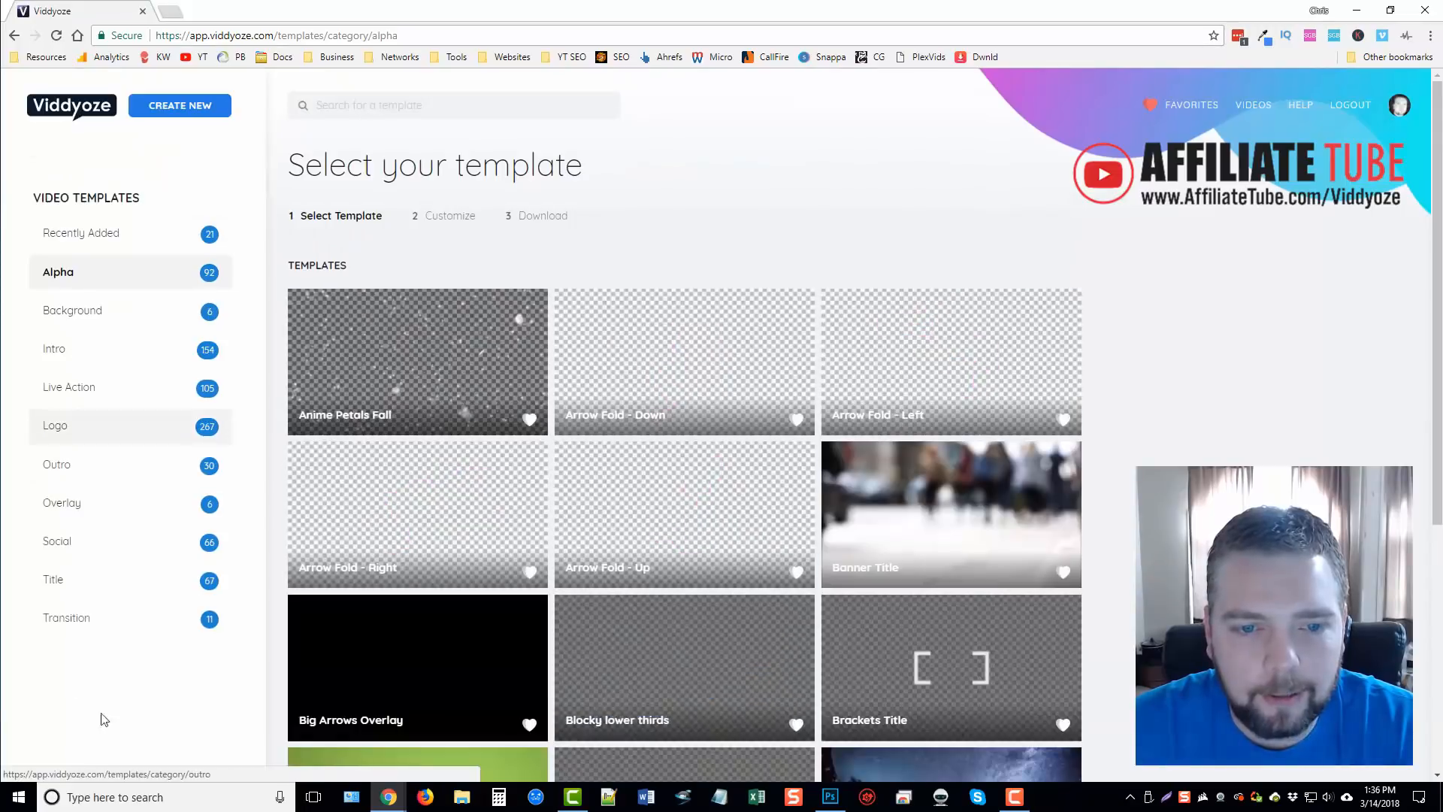
scroll(down, 3)
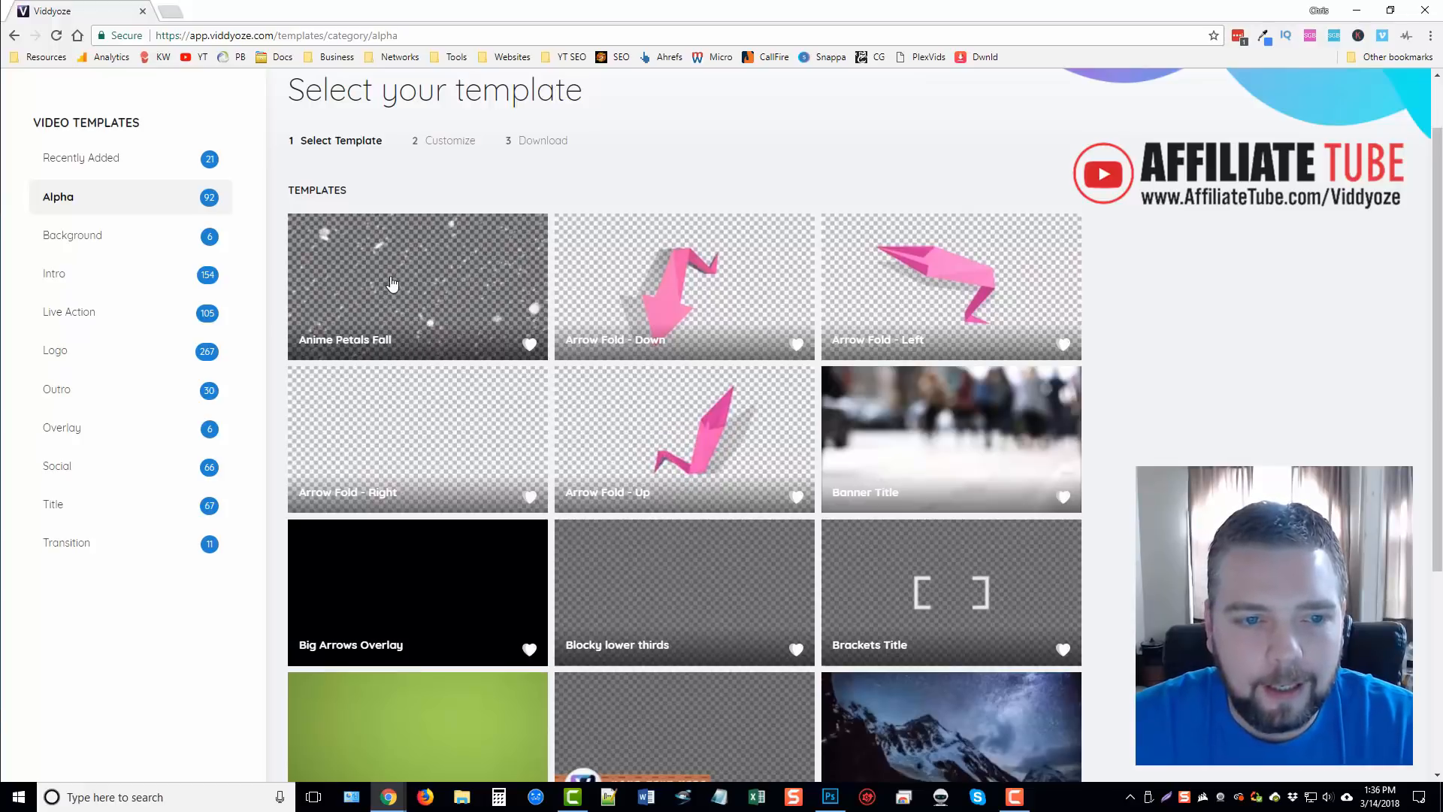
scroll(down, 3)
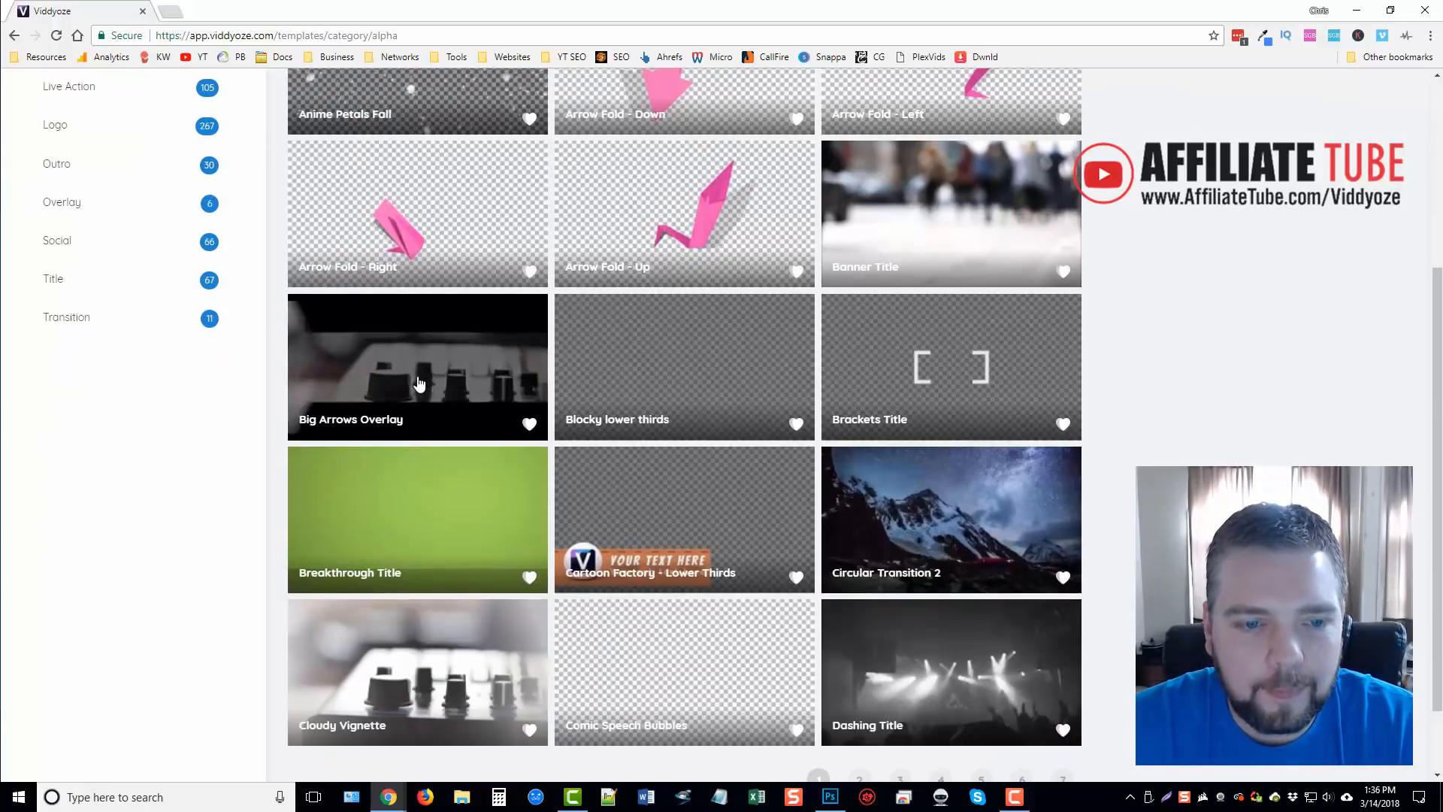
mouse_move(924, 380)
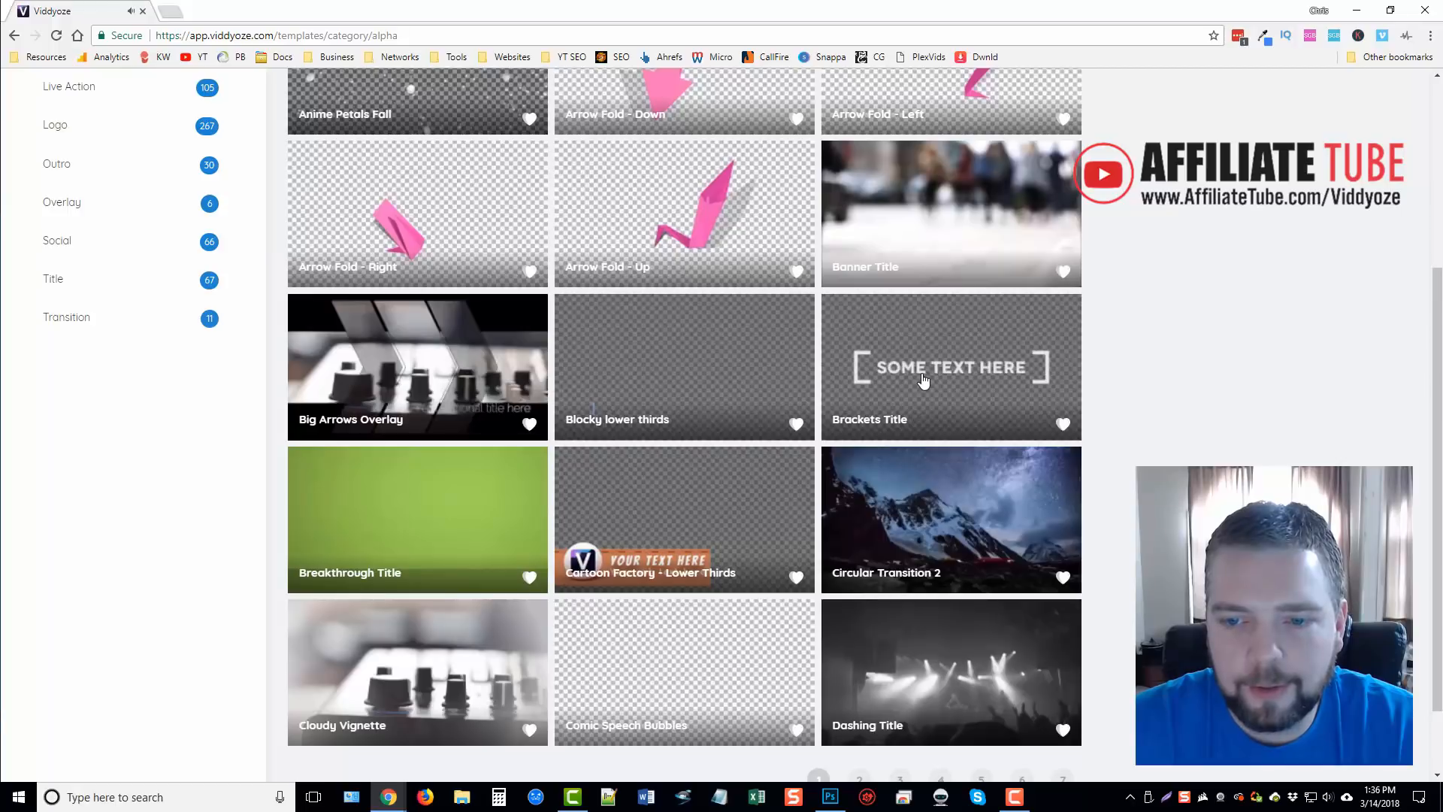
scroll(down, 3)
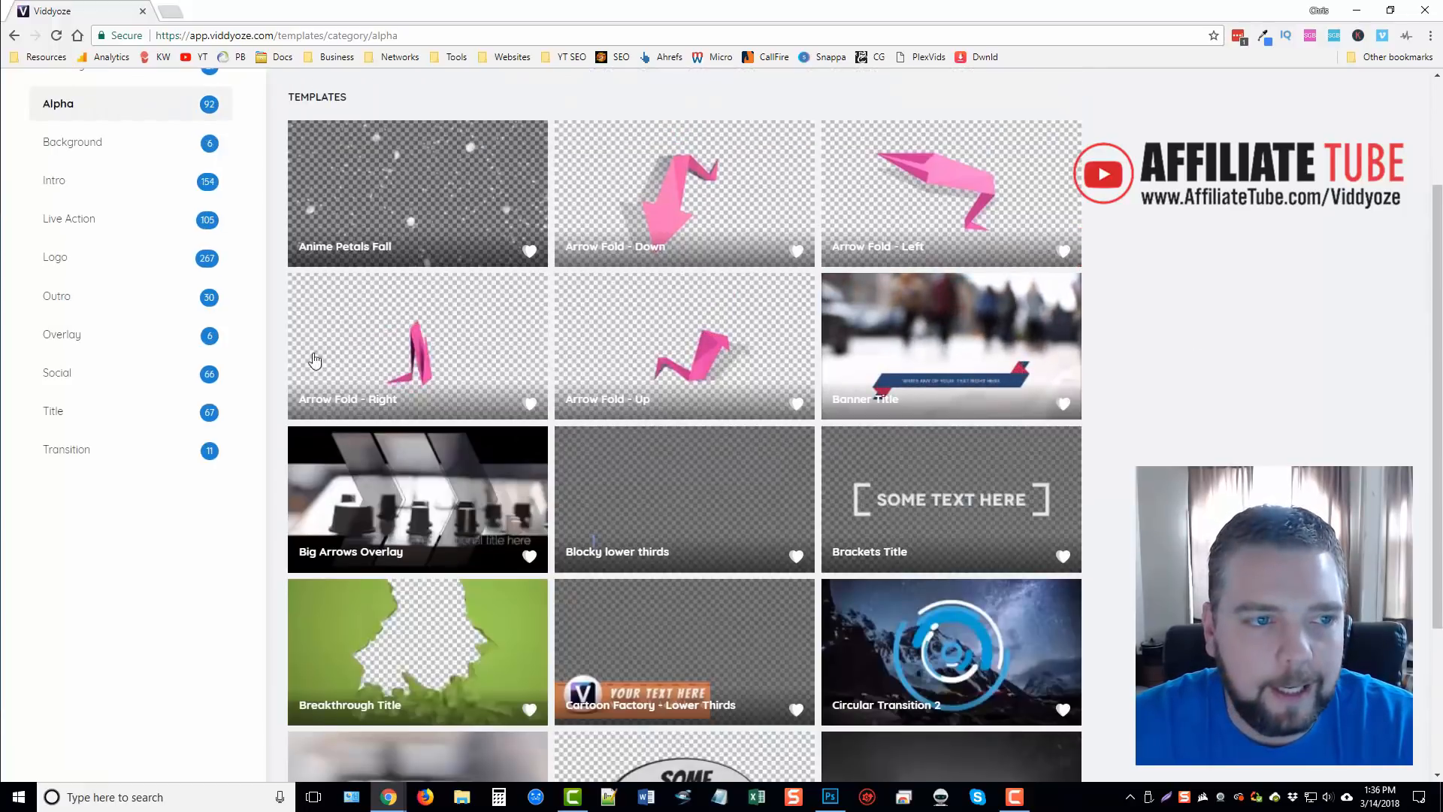
- Show the Background category, then the Intro category, and browse its first page
click(73, 141)
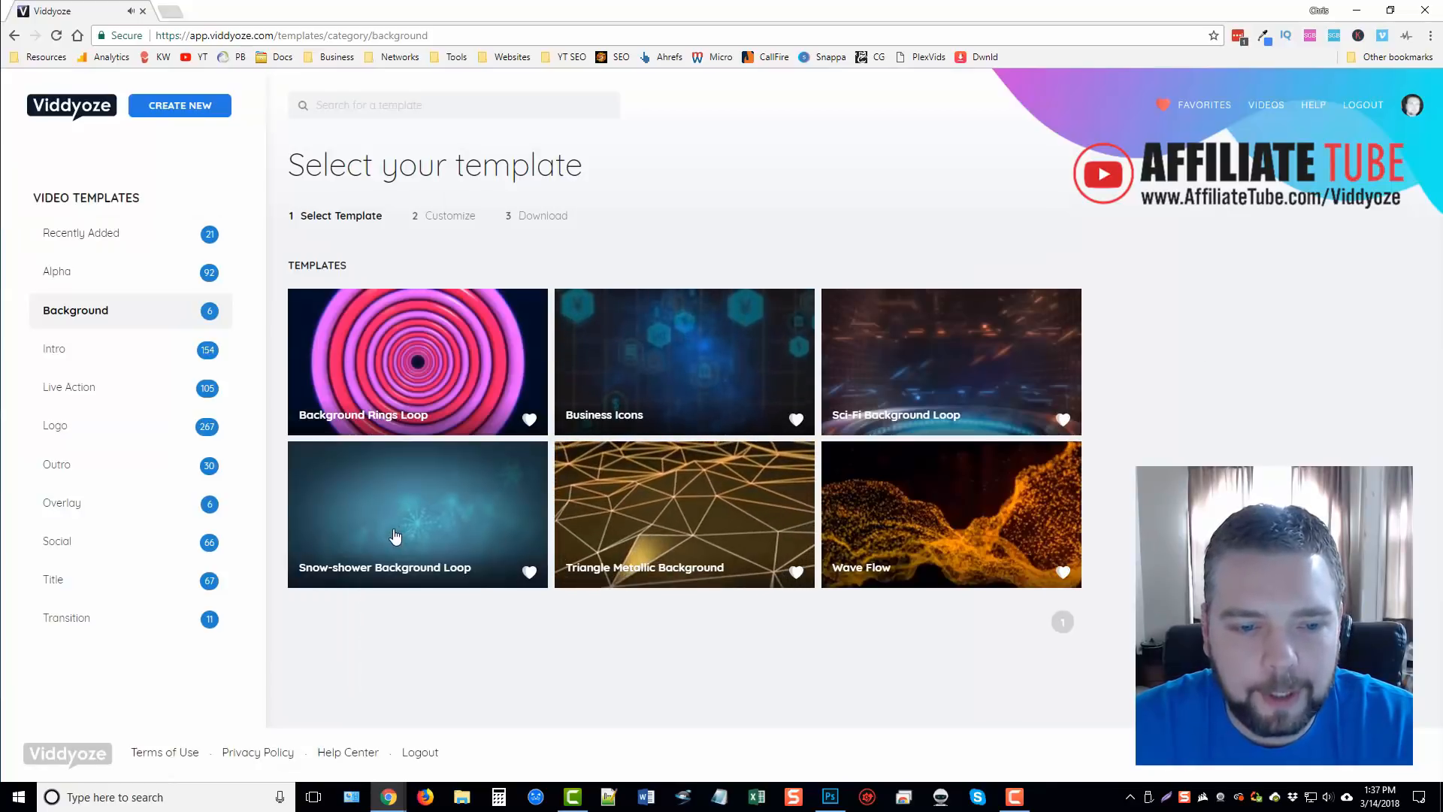
click(55, 349)
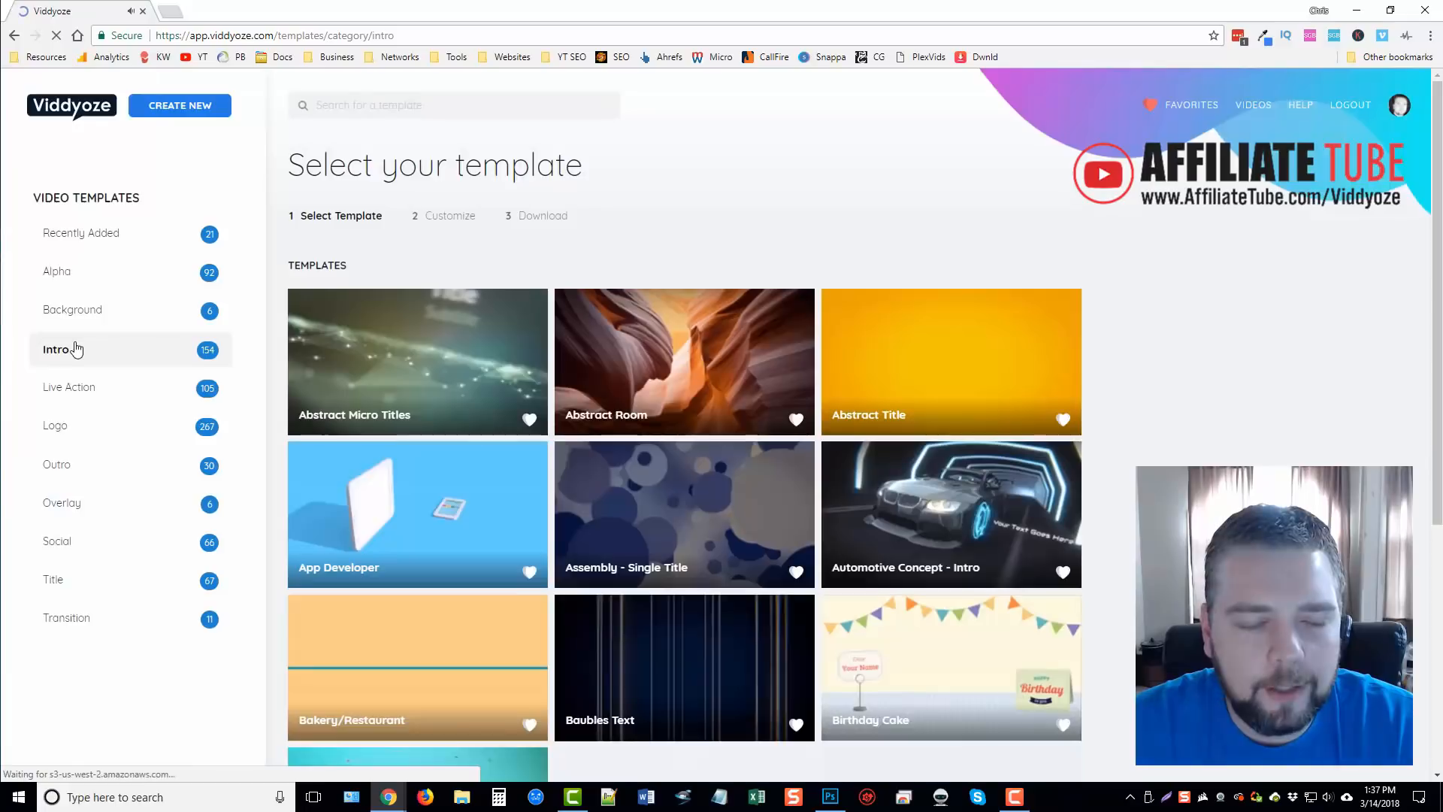
scroll(down, 3)
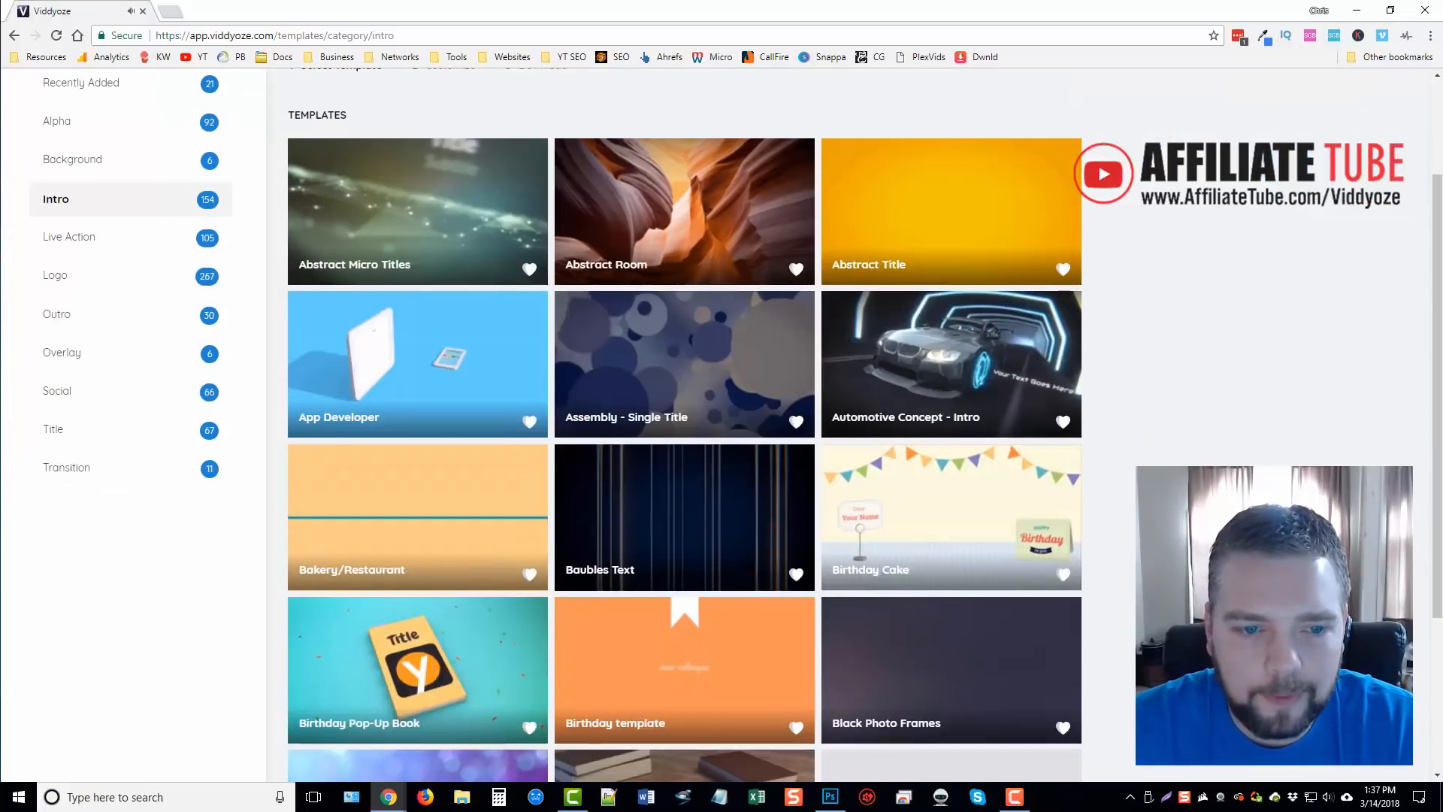
scroll(down, 3)
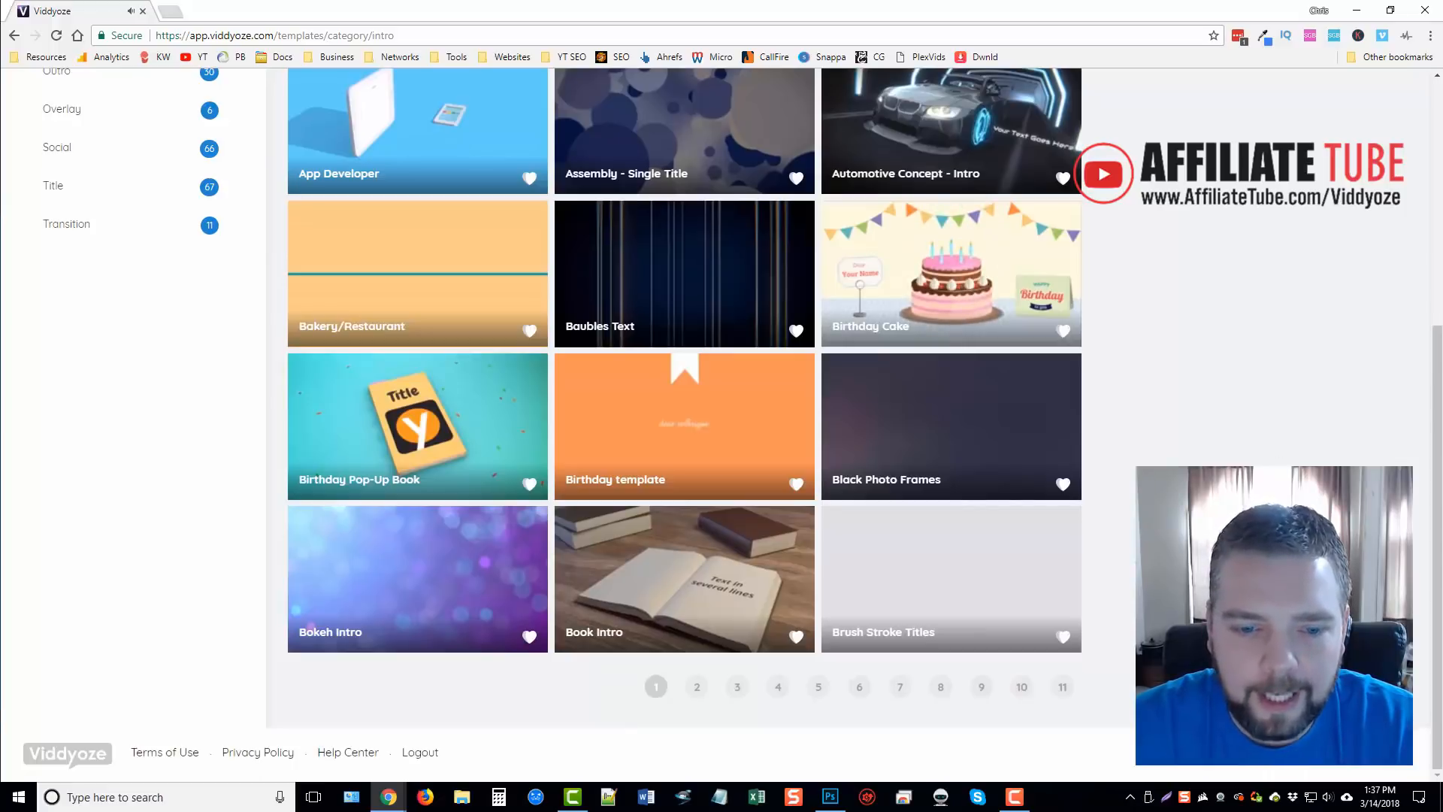
- Move to page 2 of the Intro templates with the Bulletin Board Intro templates
click(696, 687)
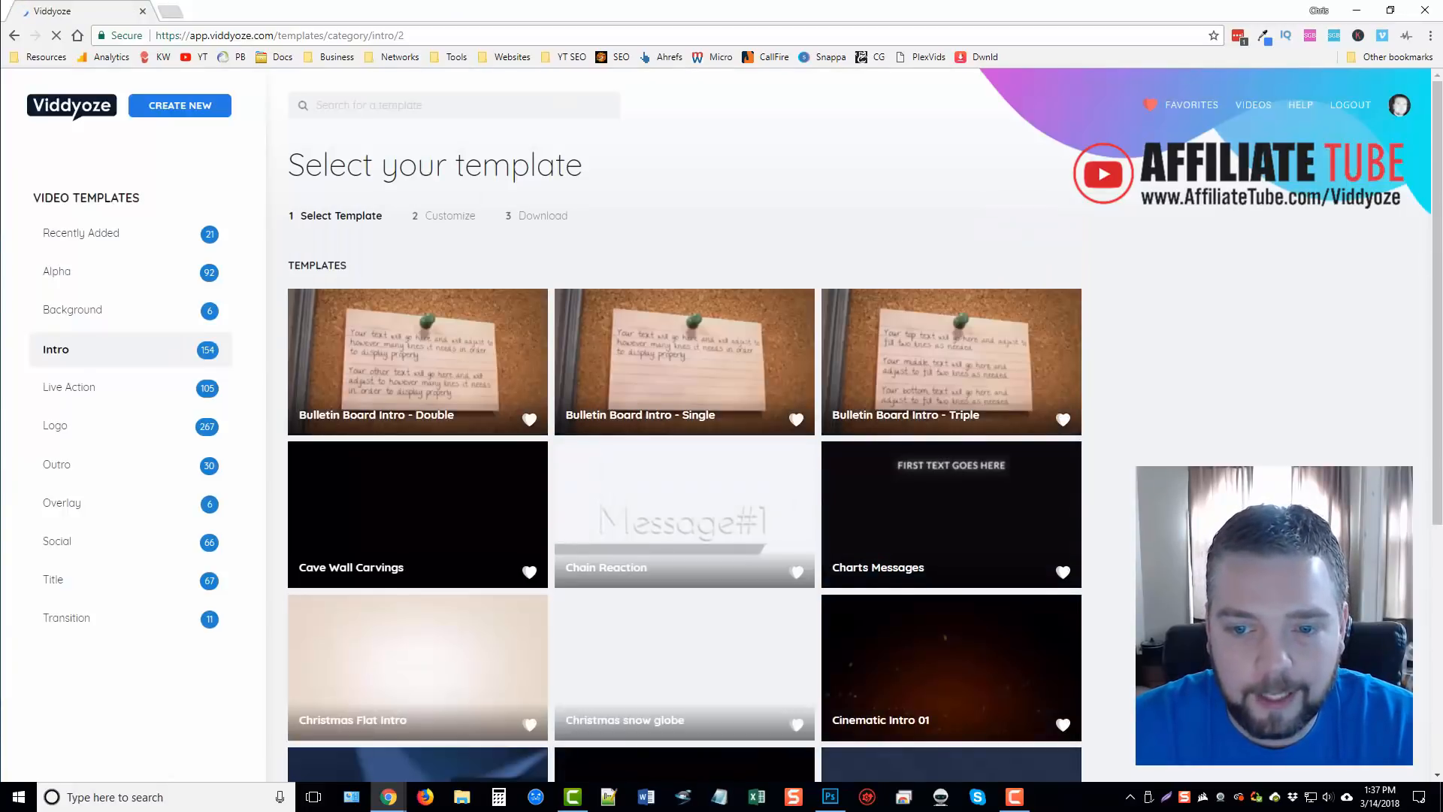
scroll(down, 3)
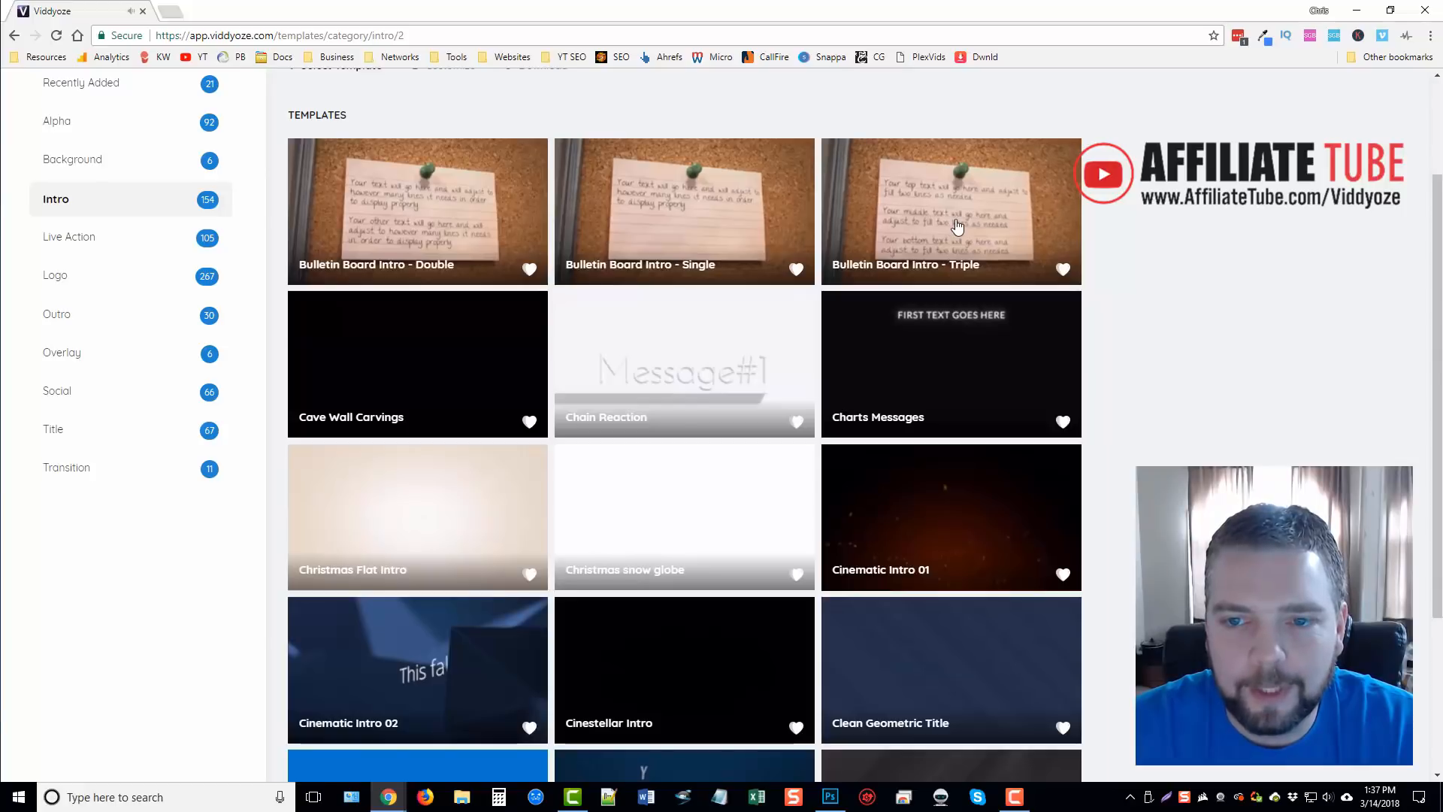
scroll(down, 3)
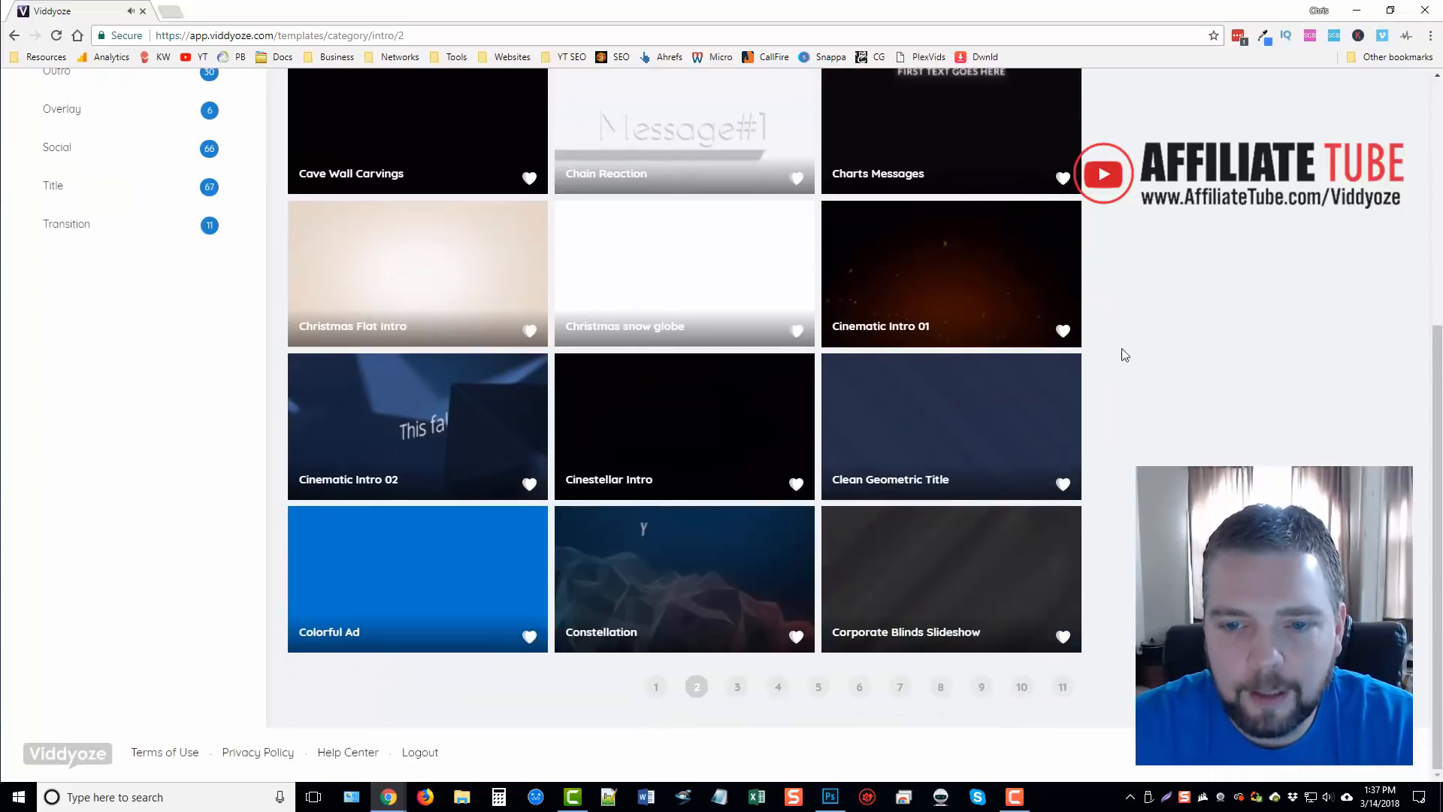
mouse_move(921, 296)
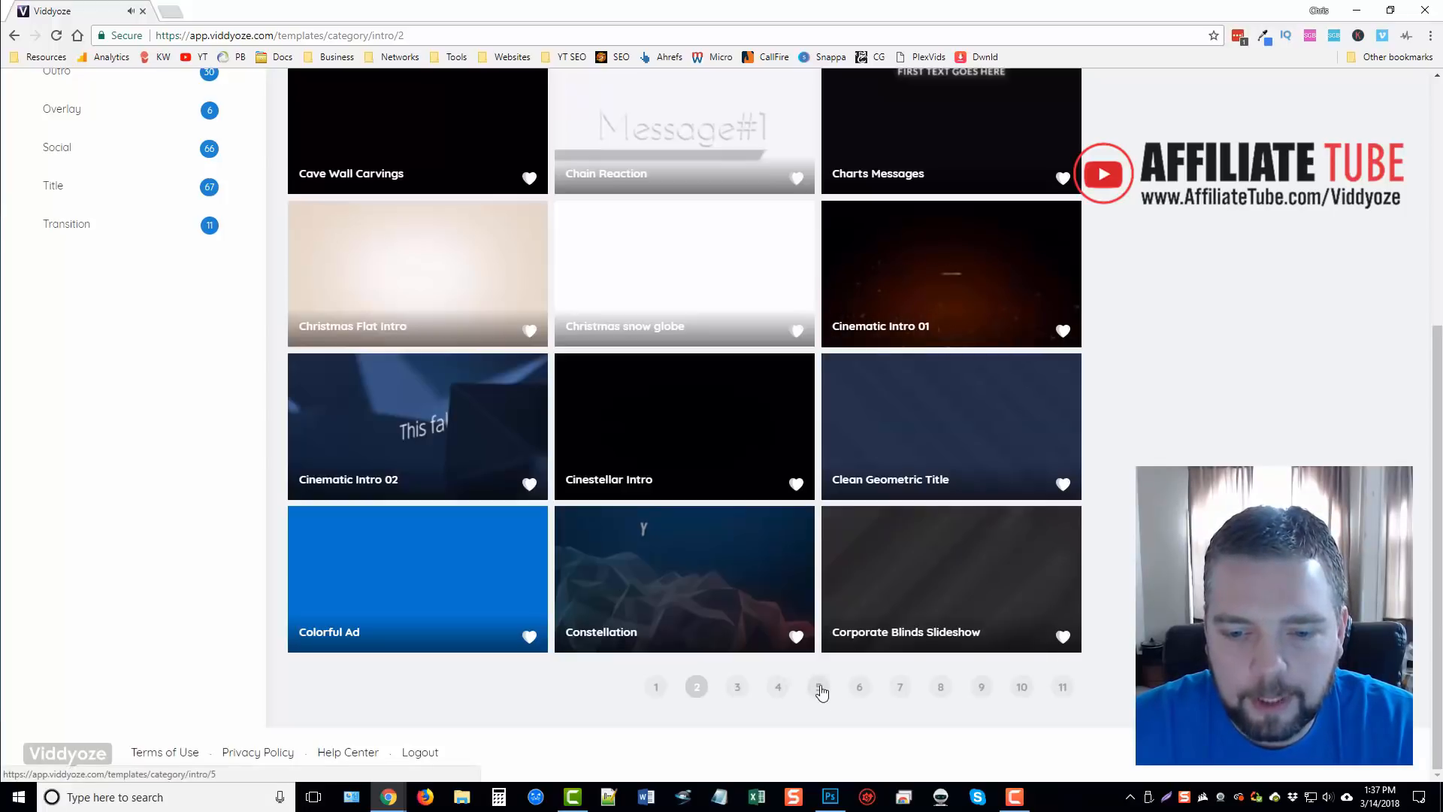
- Move to page 5 of the Intro templates, from Flat Two Star Rating to Glass Title
click(819, 687)
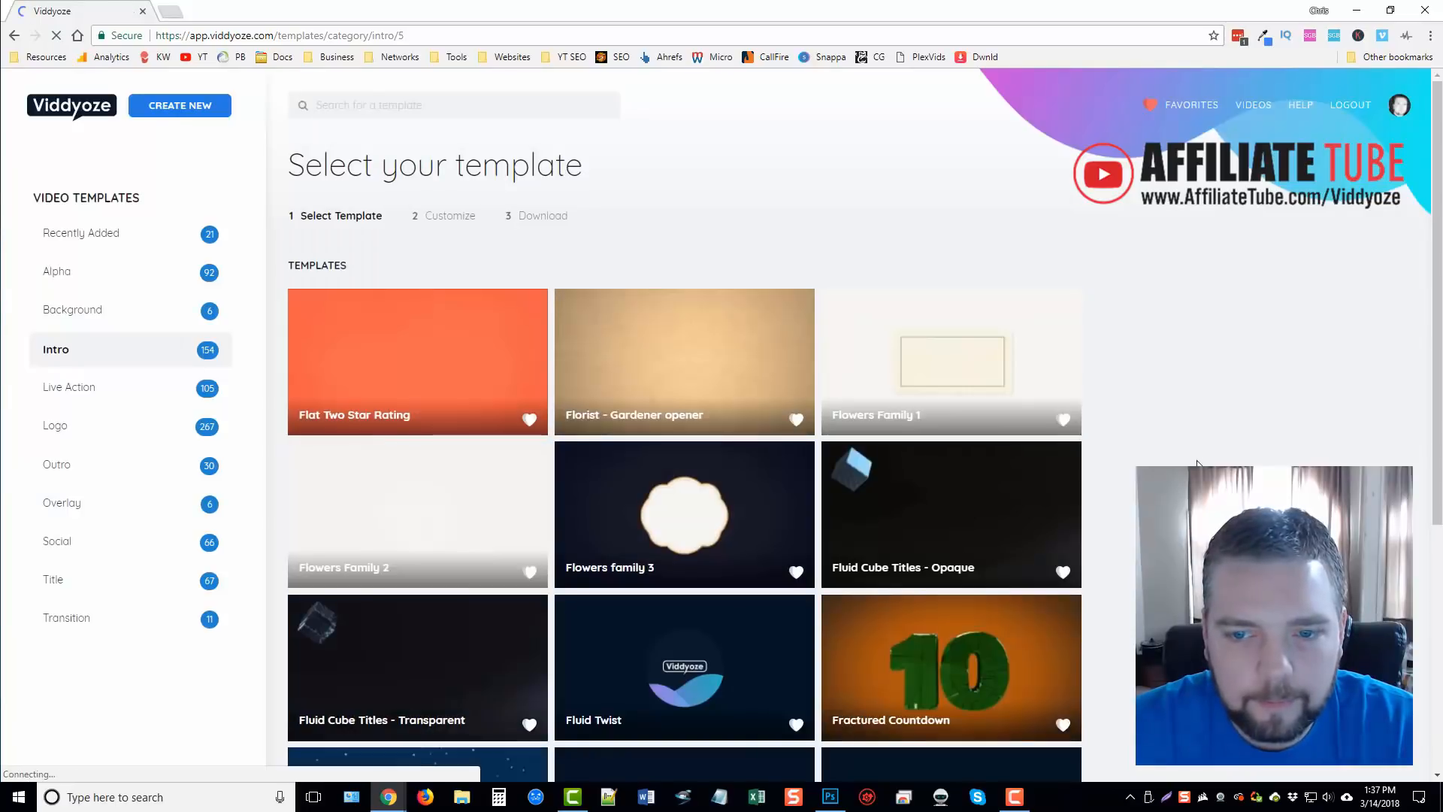
scroll(down, 3)
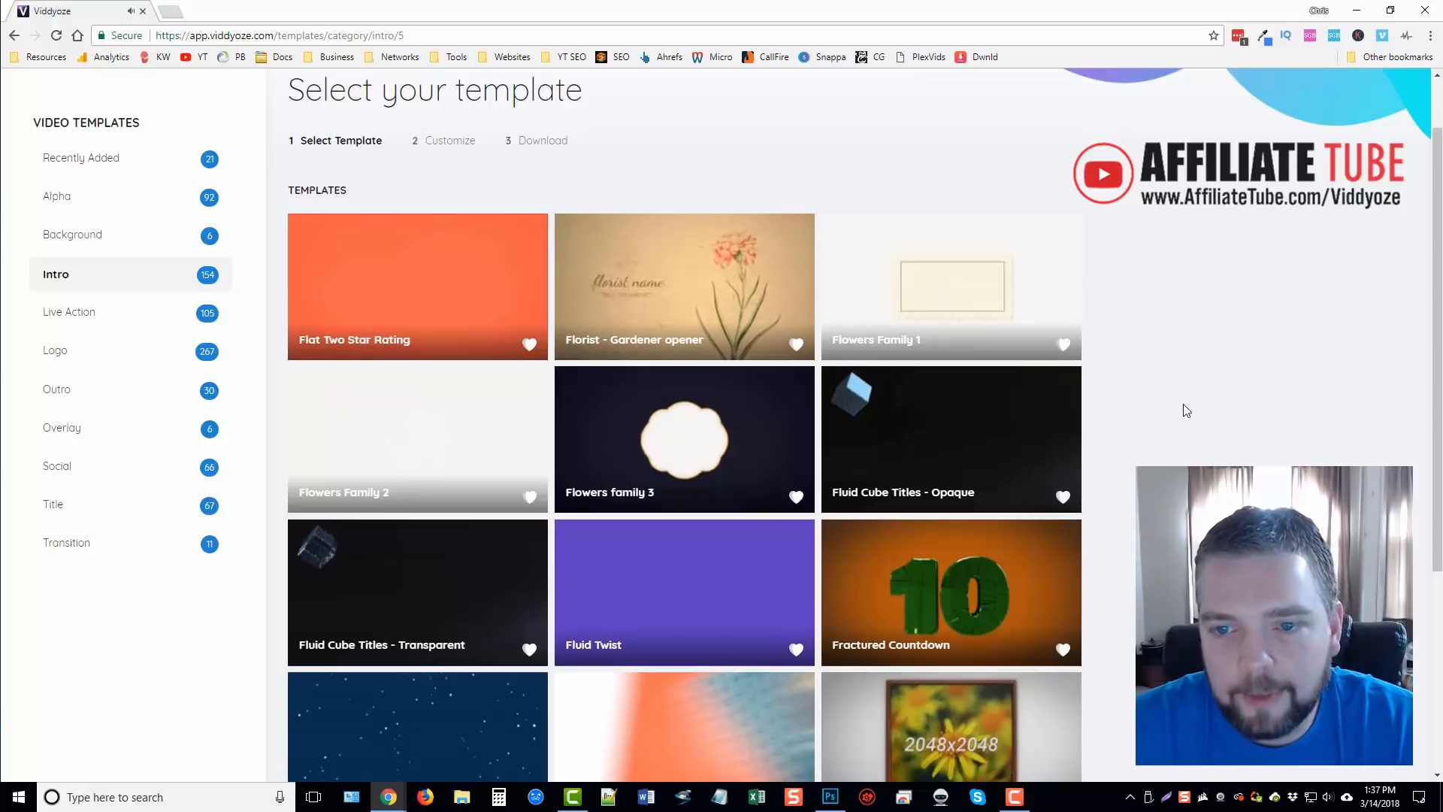
scroll(down, 3)
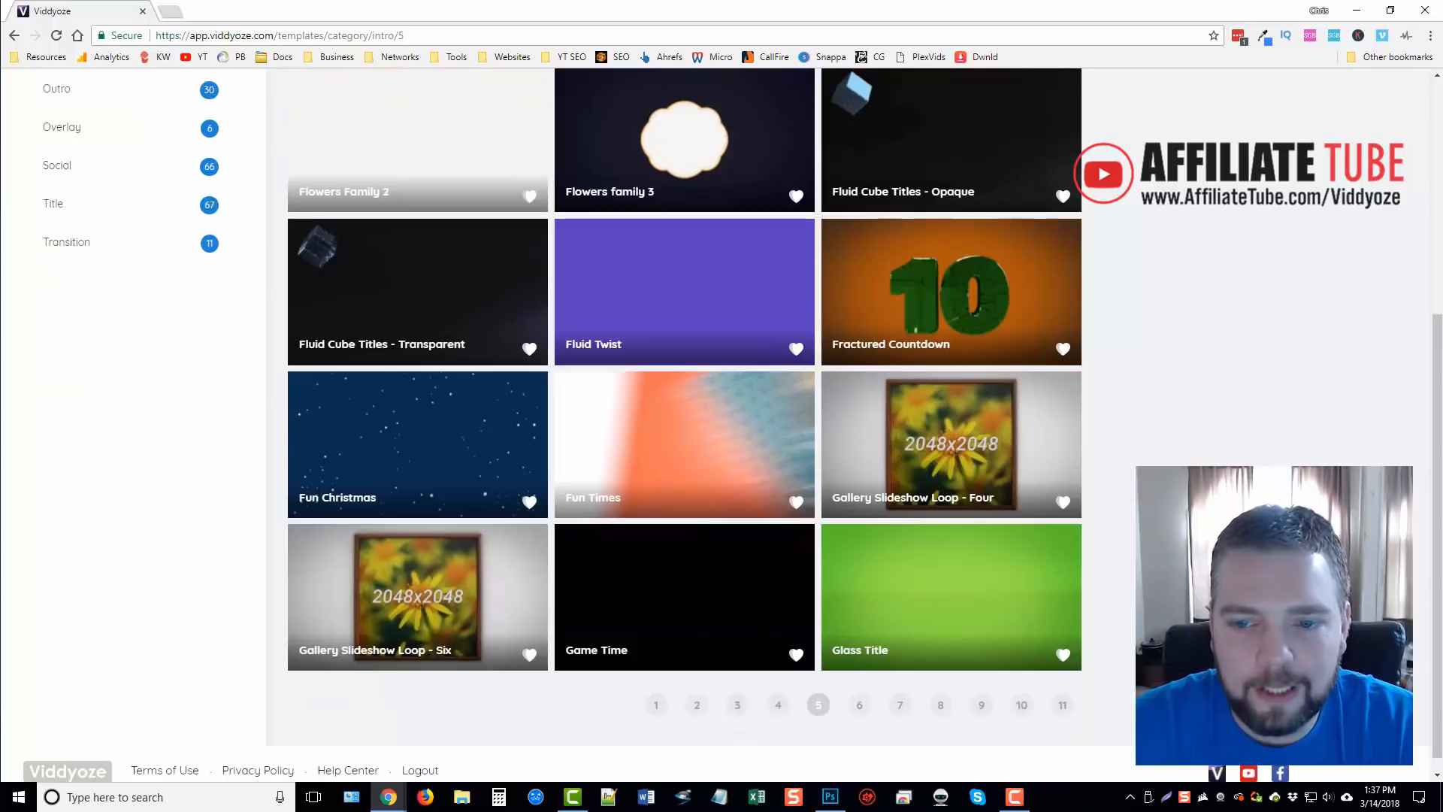
mouse_move(398, 448)
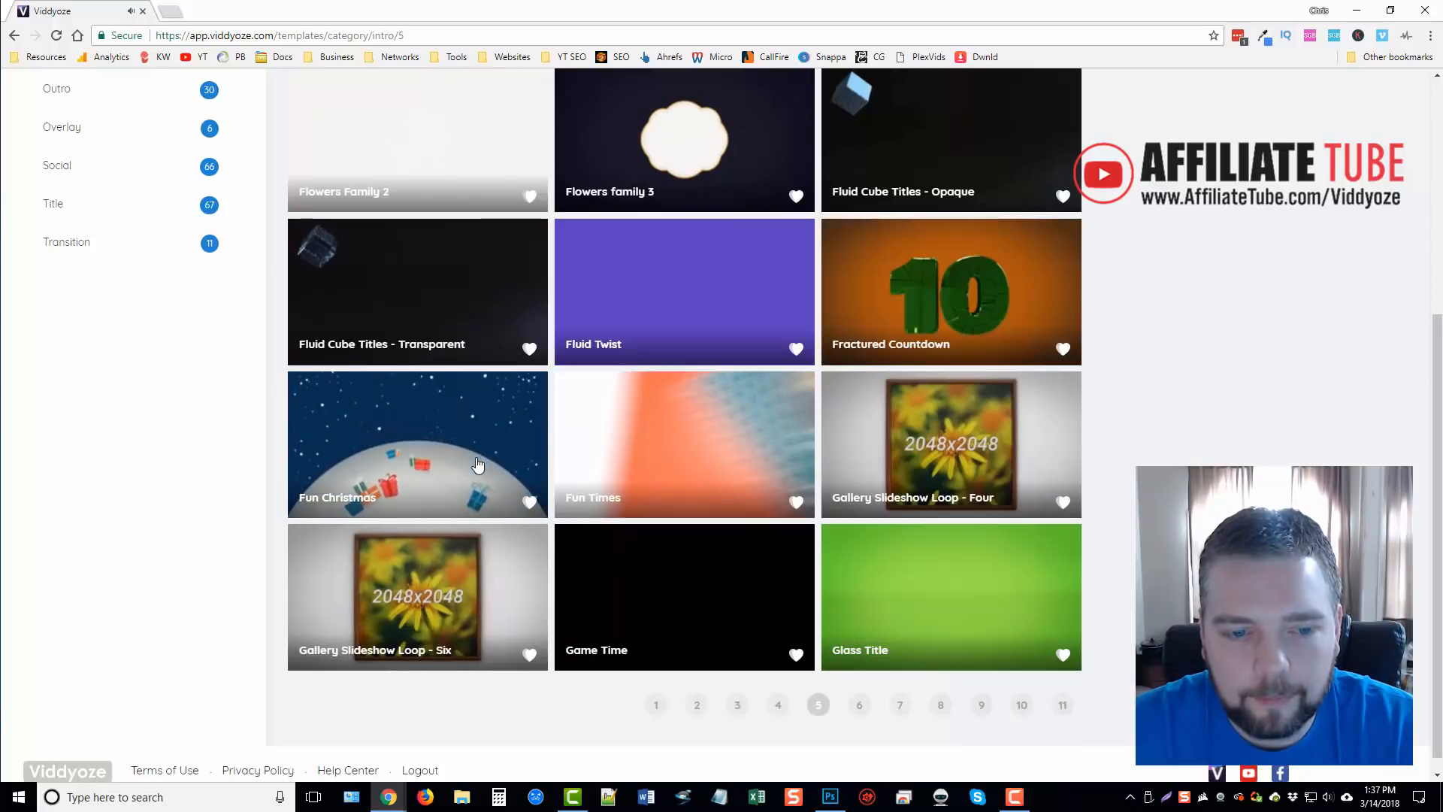
mouse_move(477, 465)
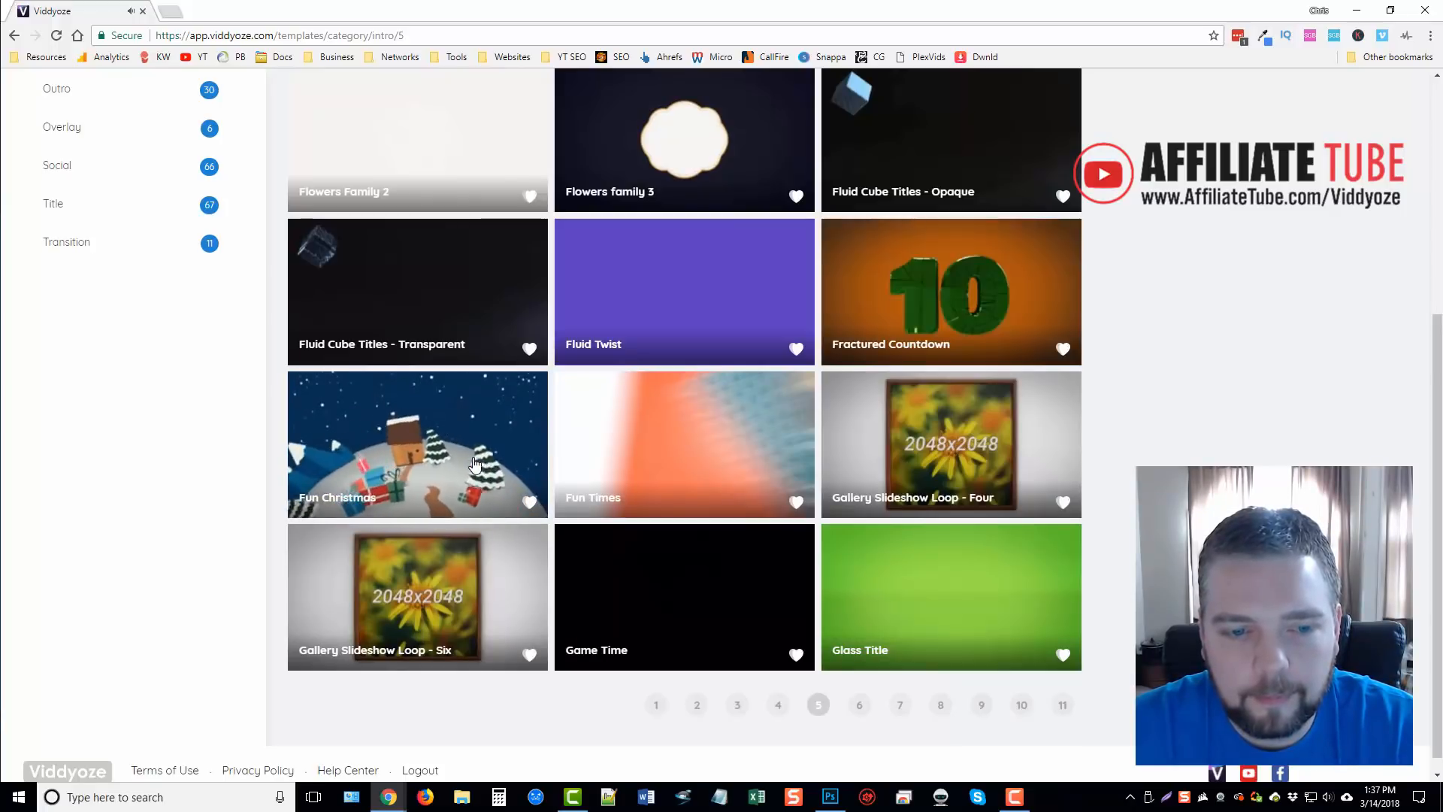
scroll(down, 3)
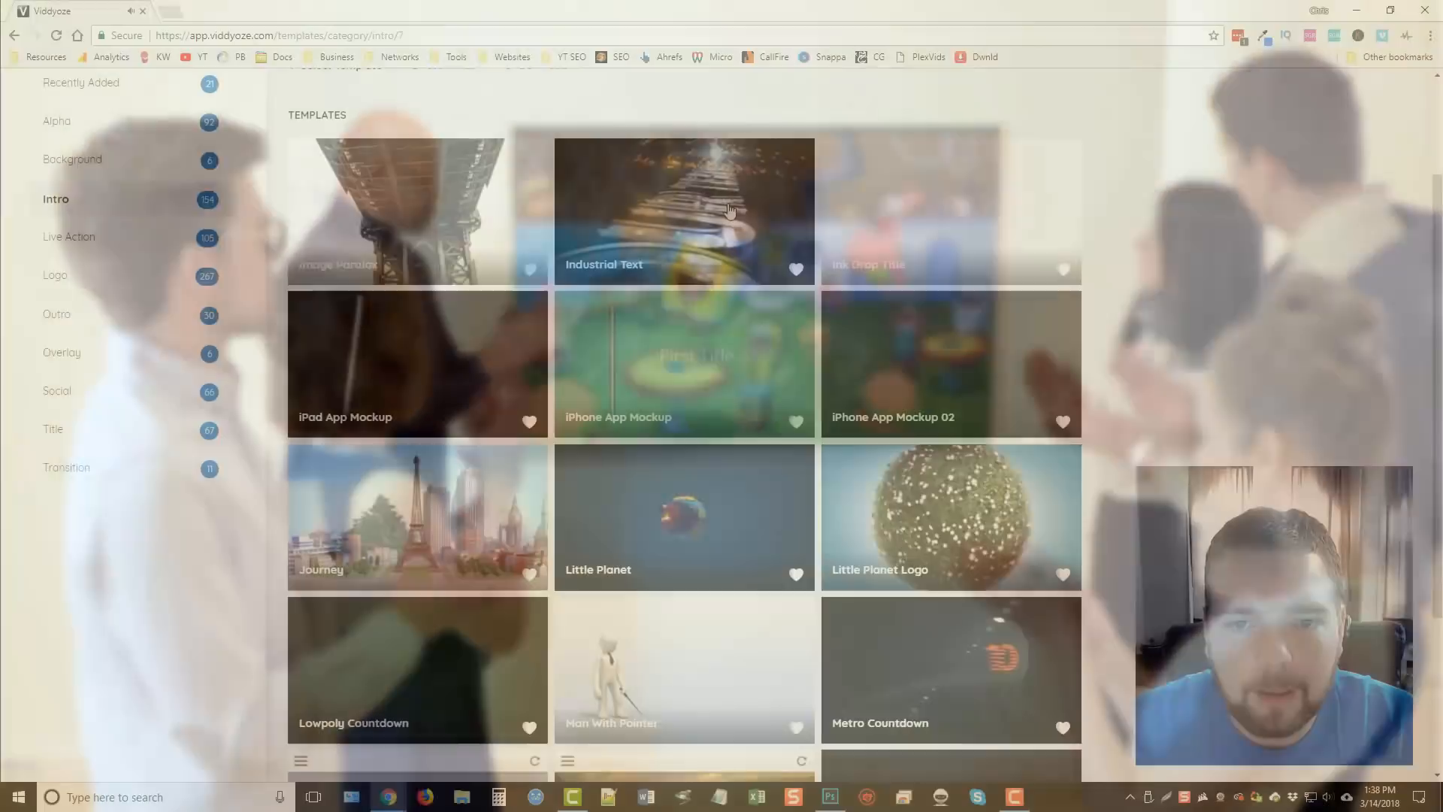
- Browse down the Live Action template grid past Art Expo, Basketball and Beer Glass
scroll(down, 3)
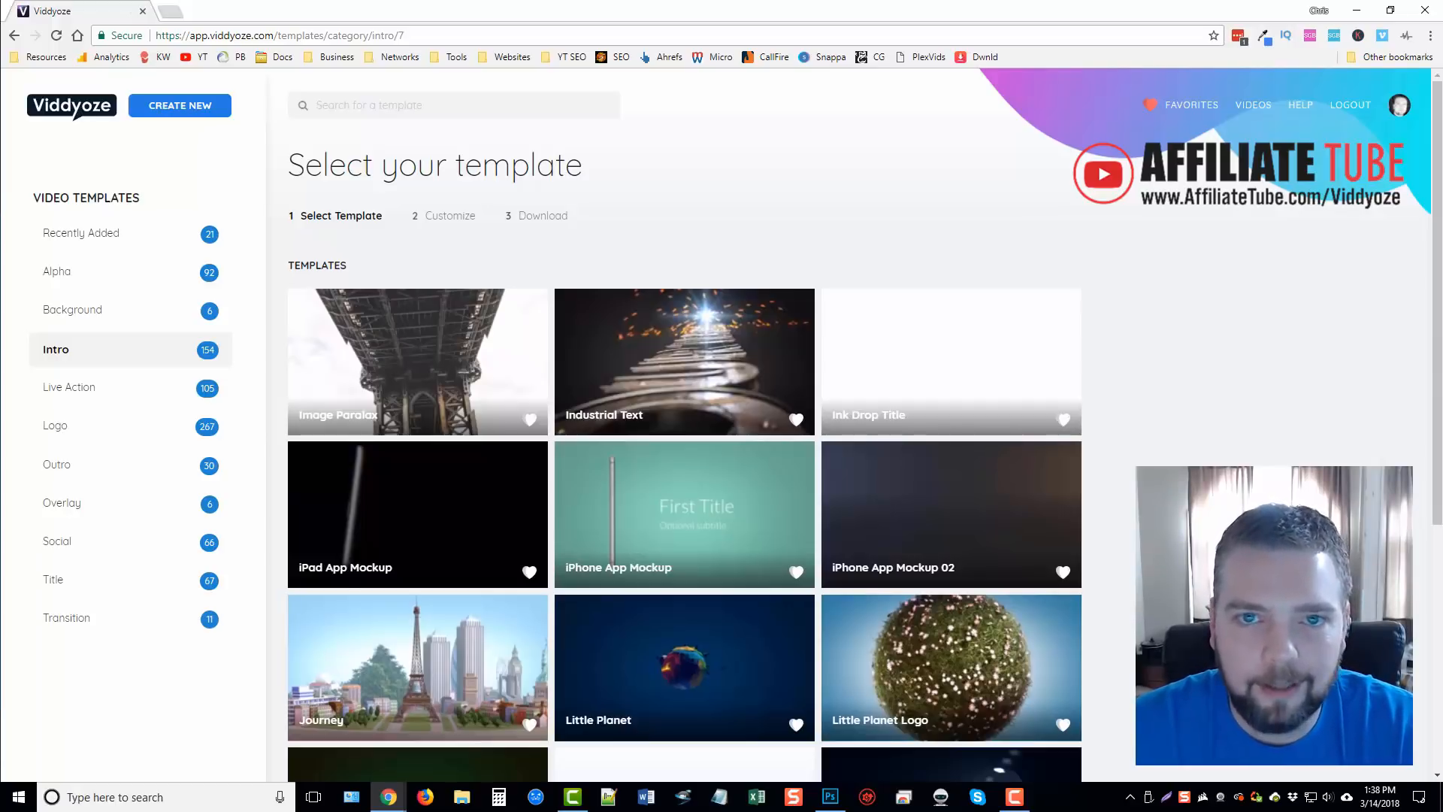
scroll(down, 3)
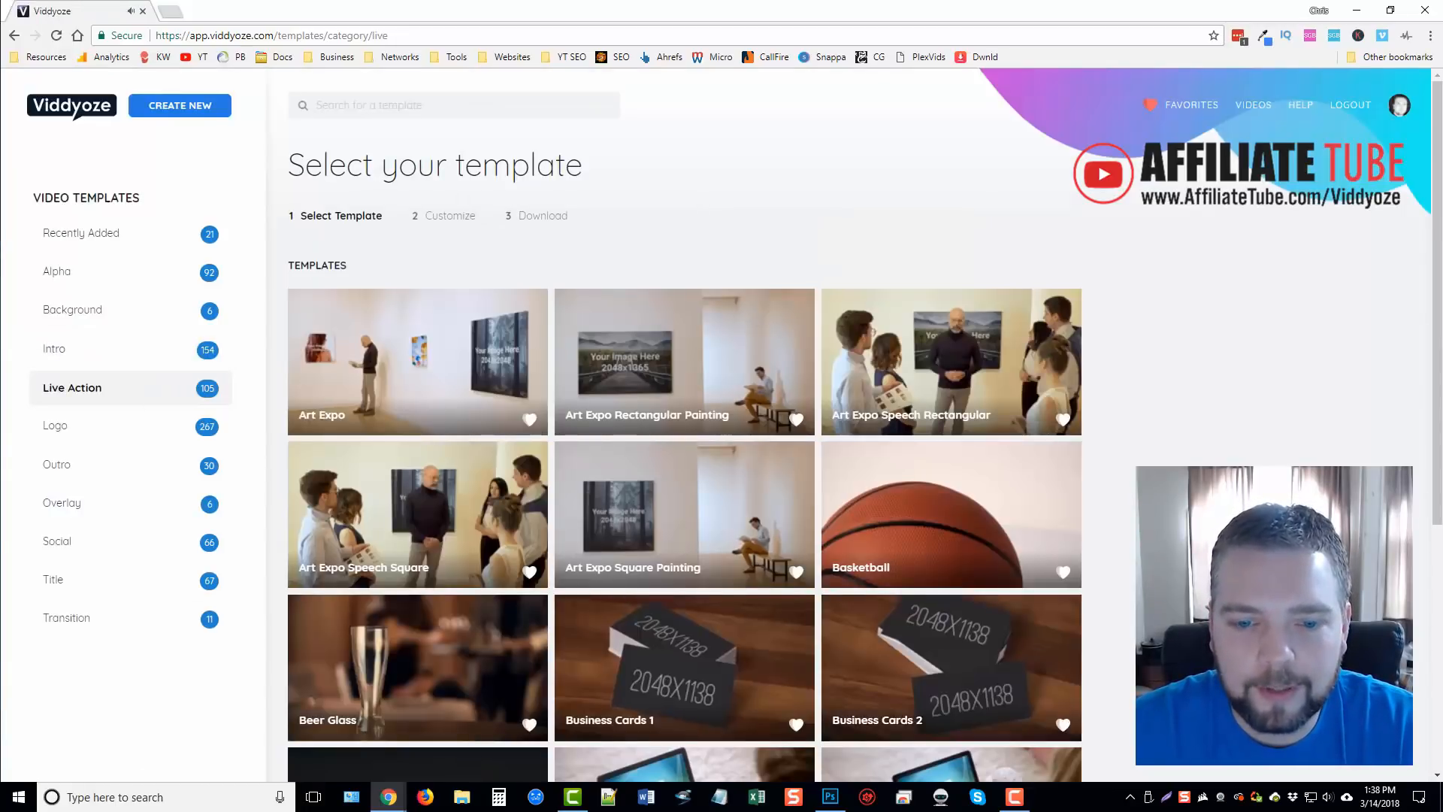
scroll(down, 3)
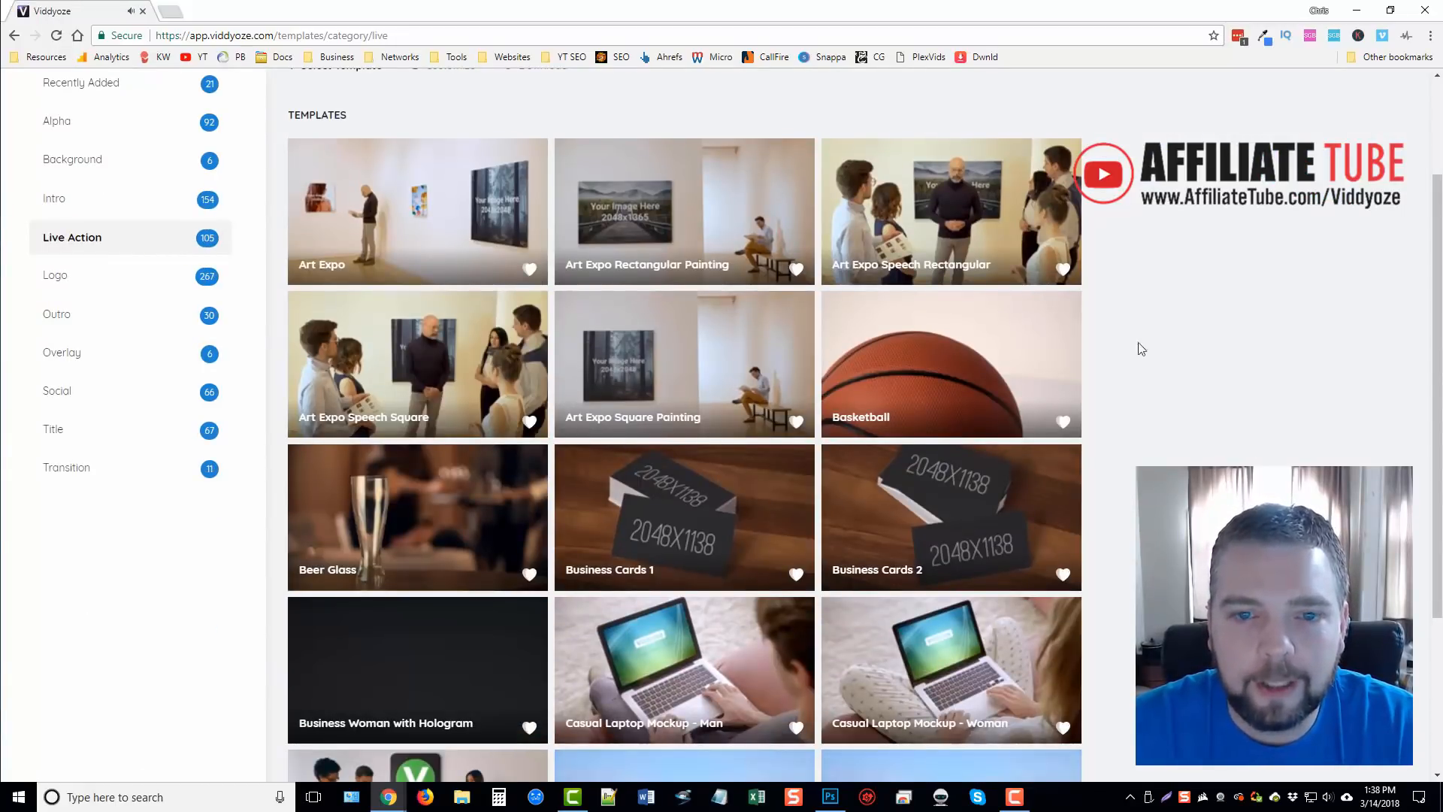
mouse_move(1263, 257)
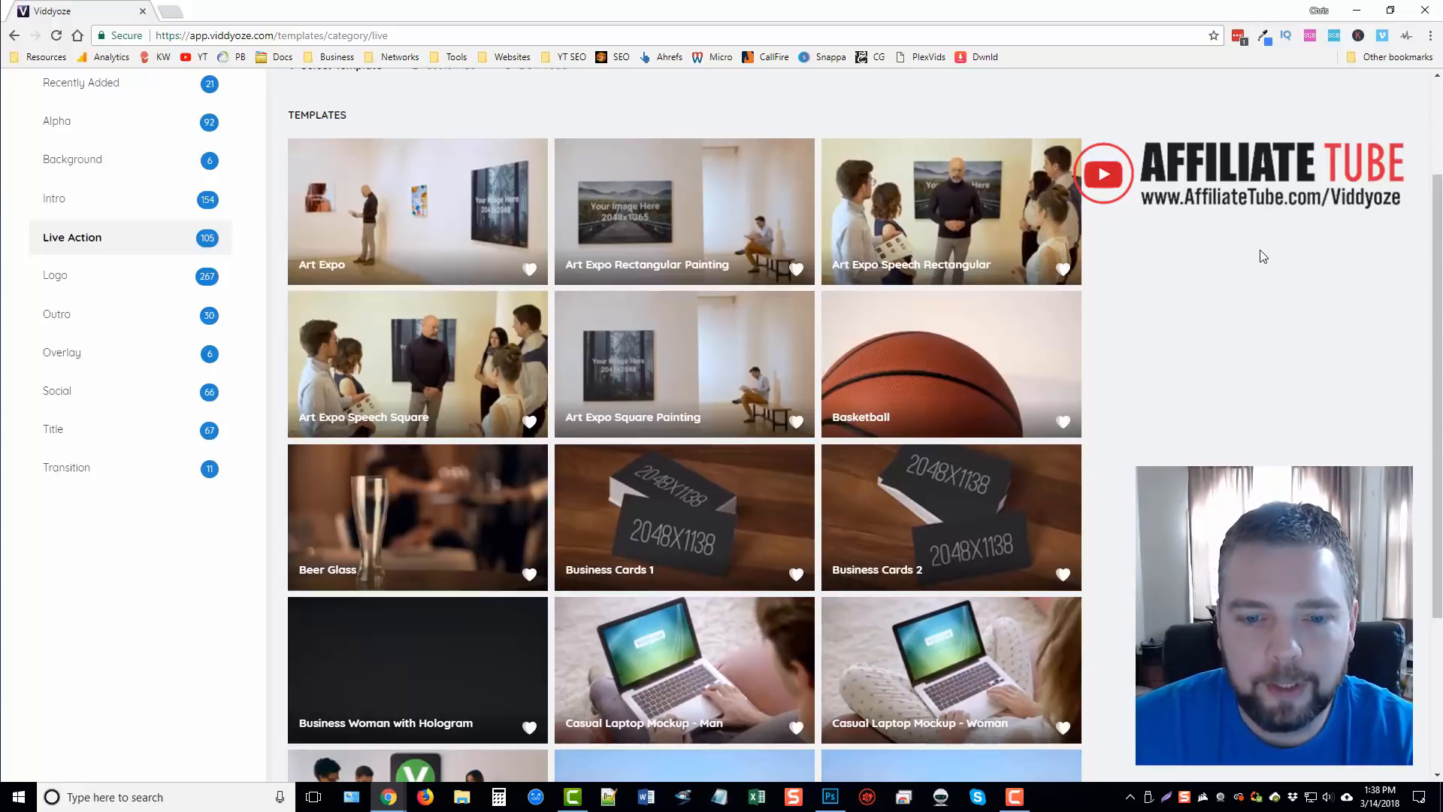
mouse_move(1272, 296)
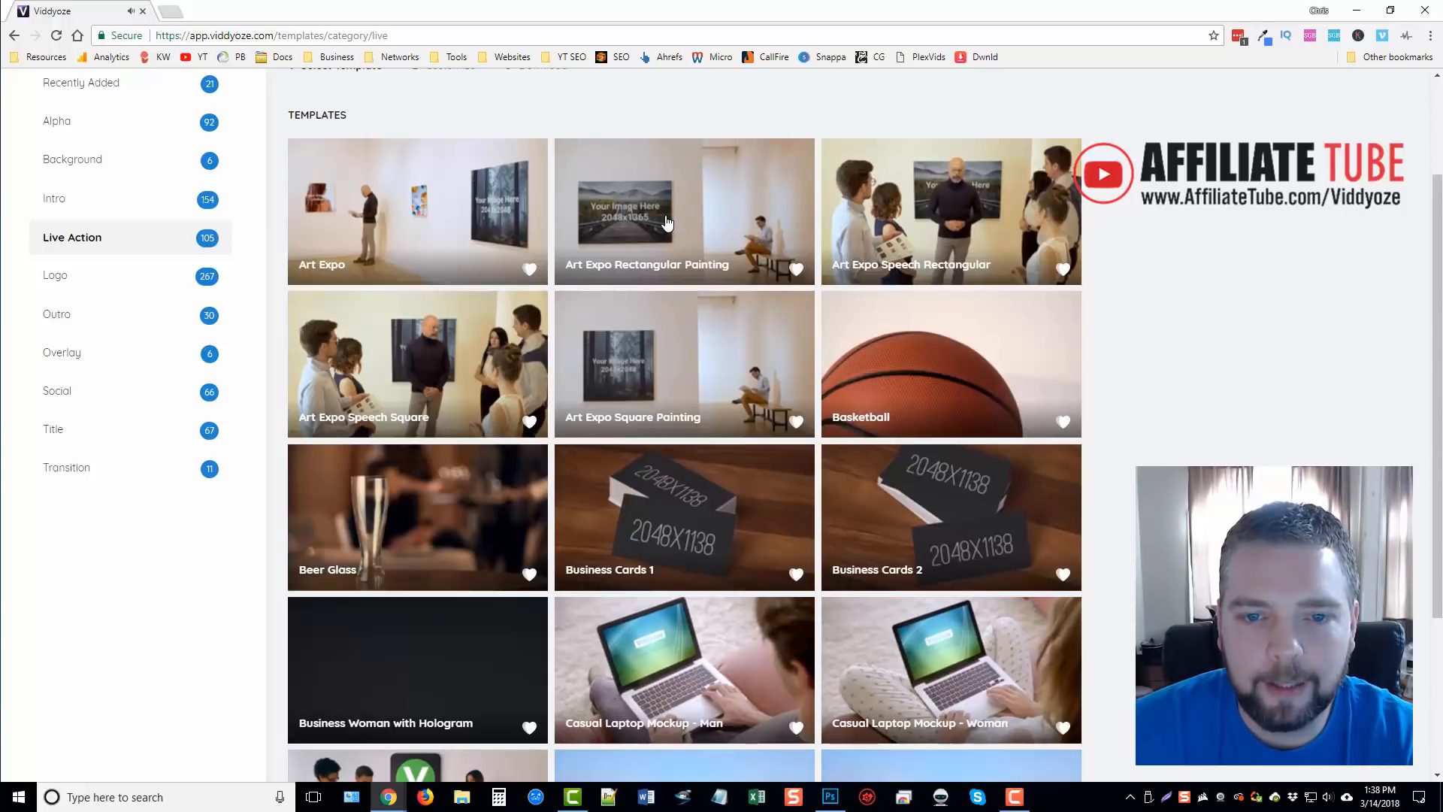
- Open the Art Expo Rectangular Painting template and upload the AffiliateTube logo as its image
click(684, 210)
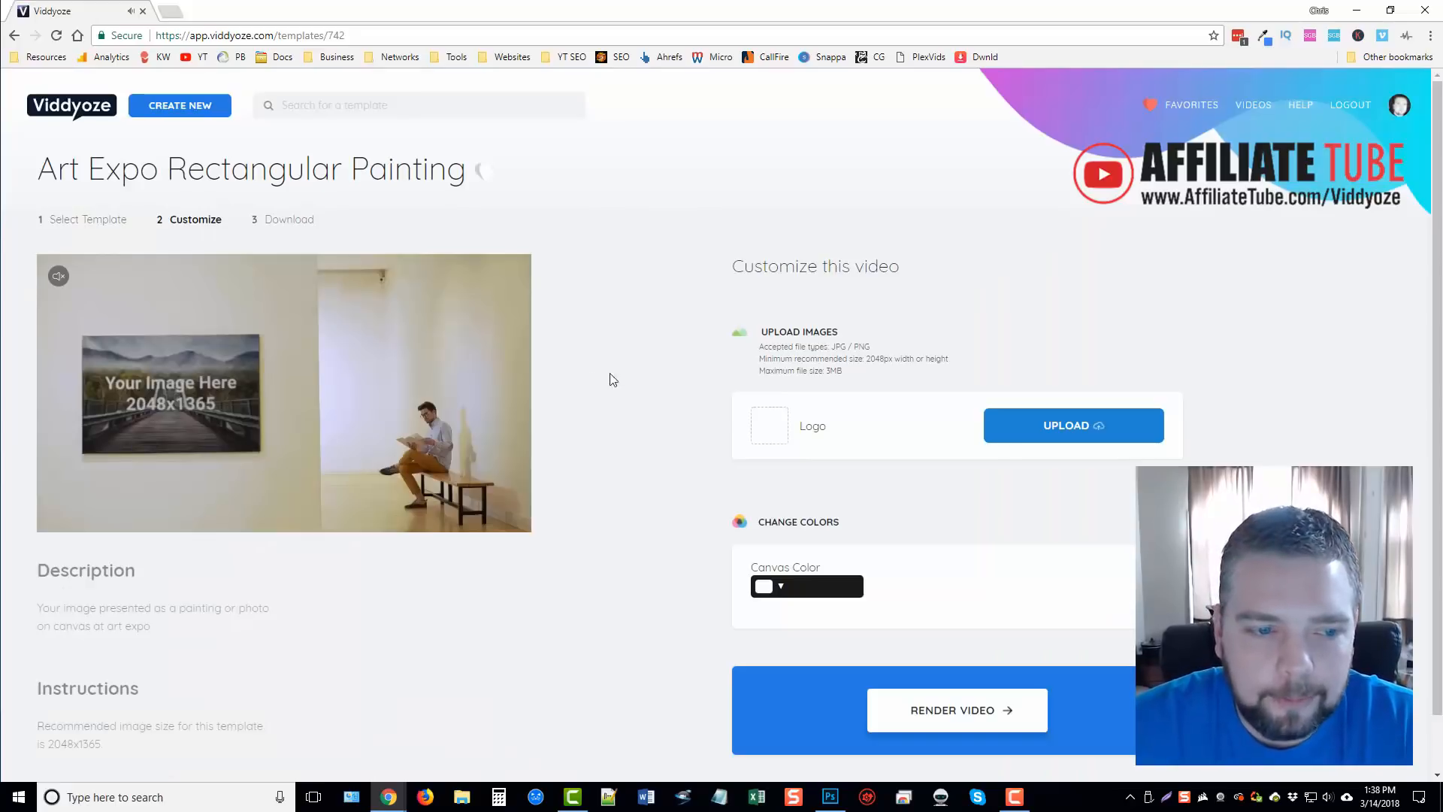
mouse_move(799, 316)
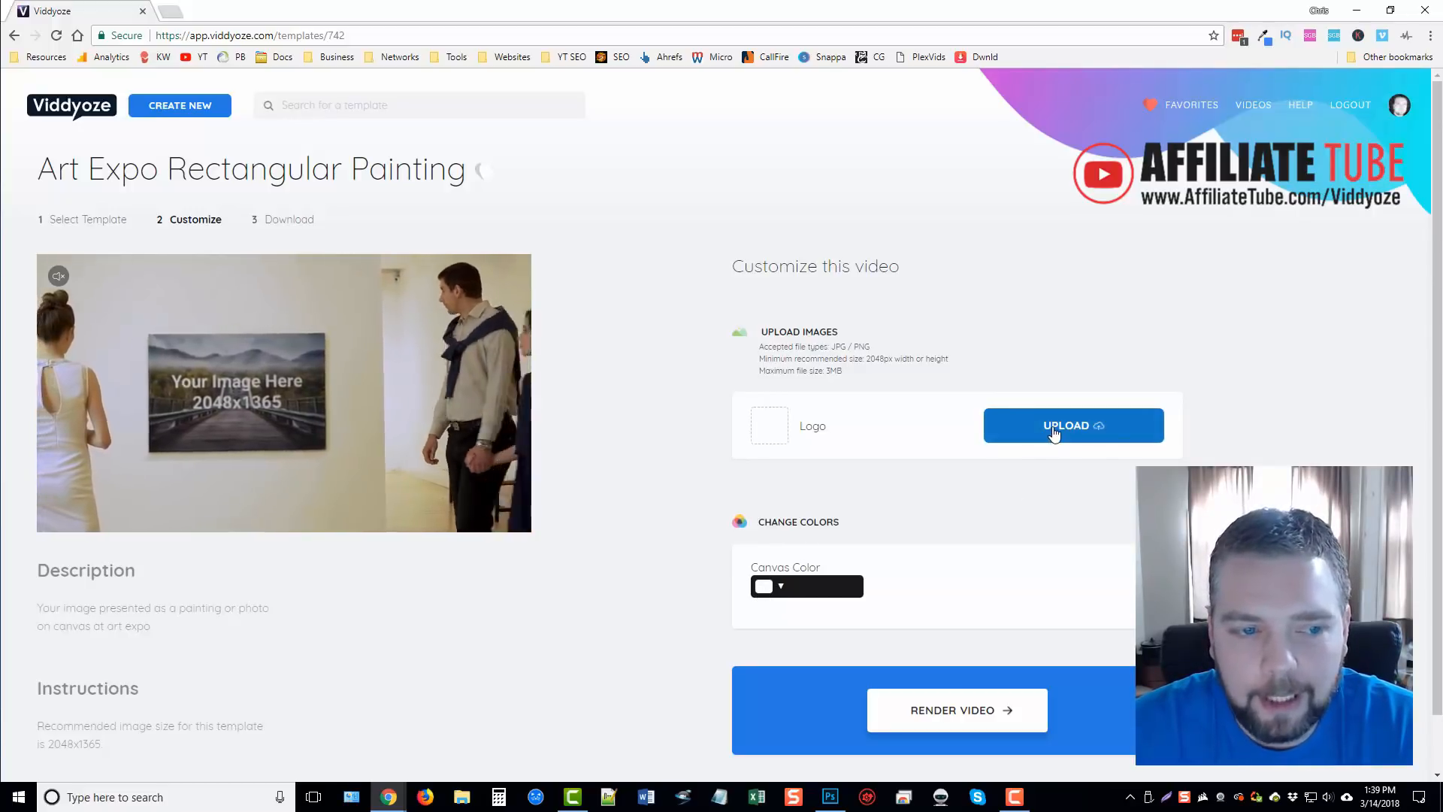
click(1074, 425)
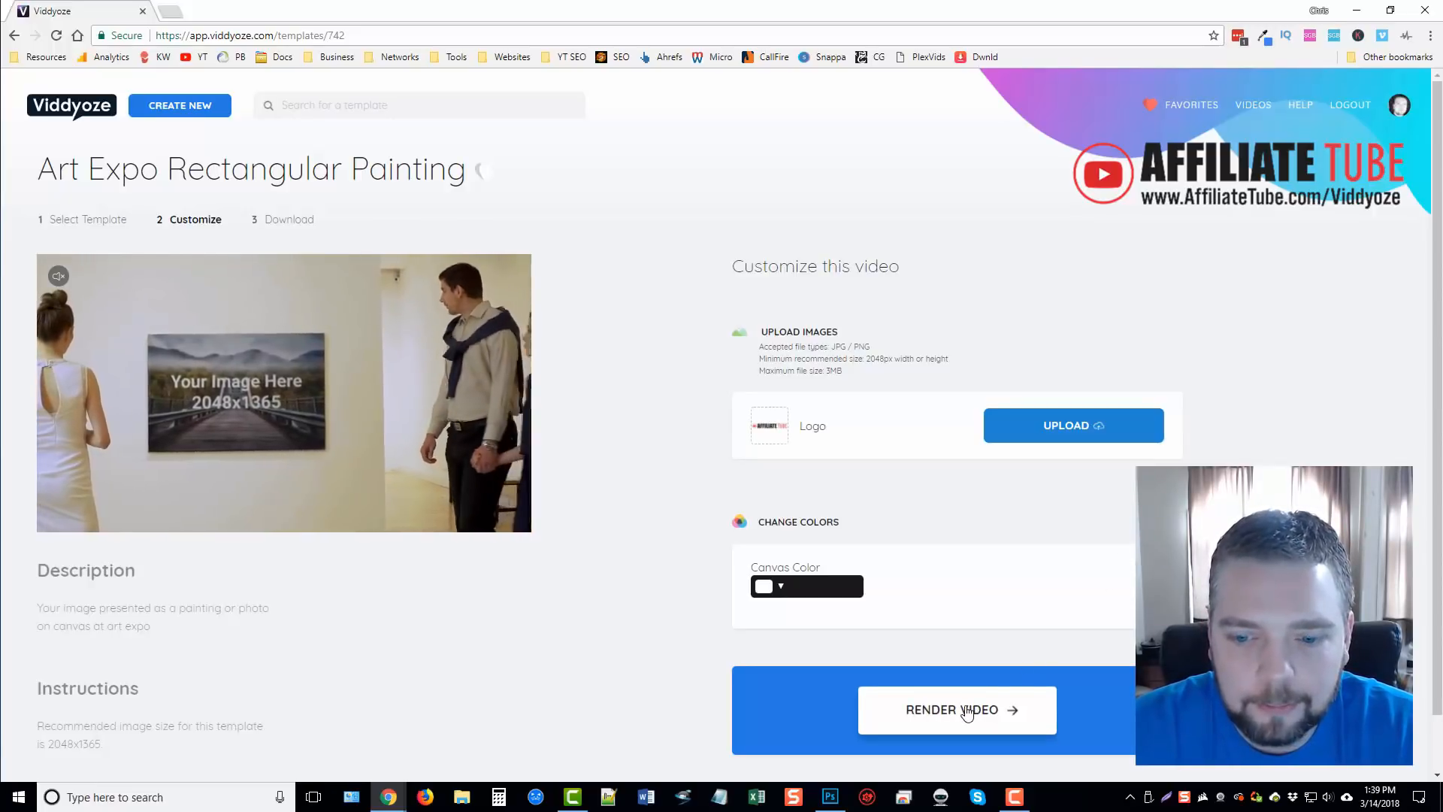
- View the preview stills of the customized video, browsing stills two to four
click(958, 709)
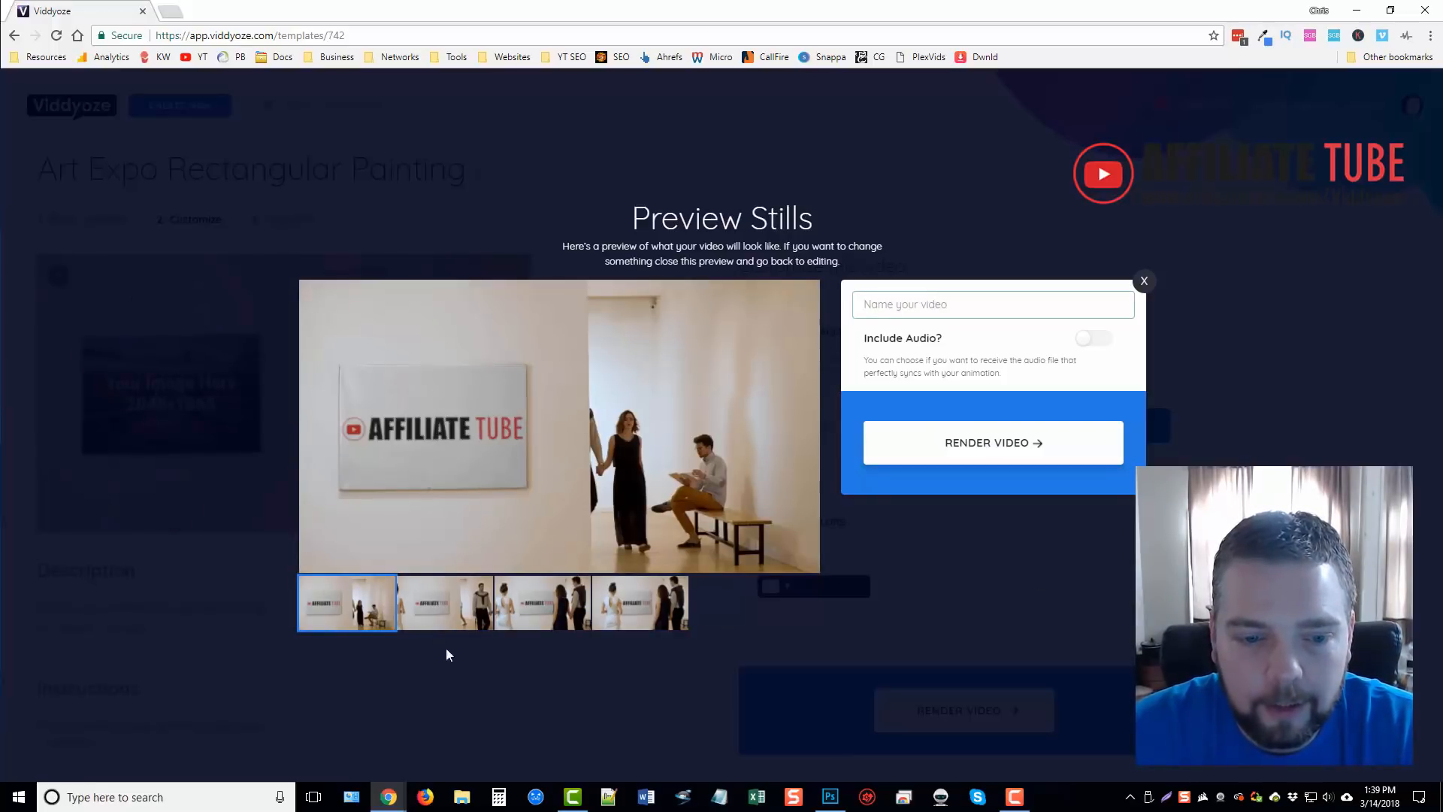
click(443, 604)
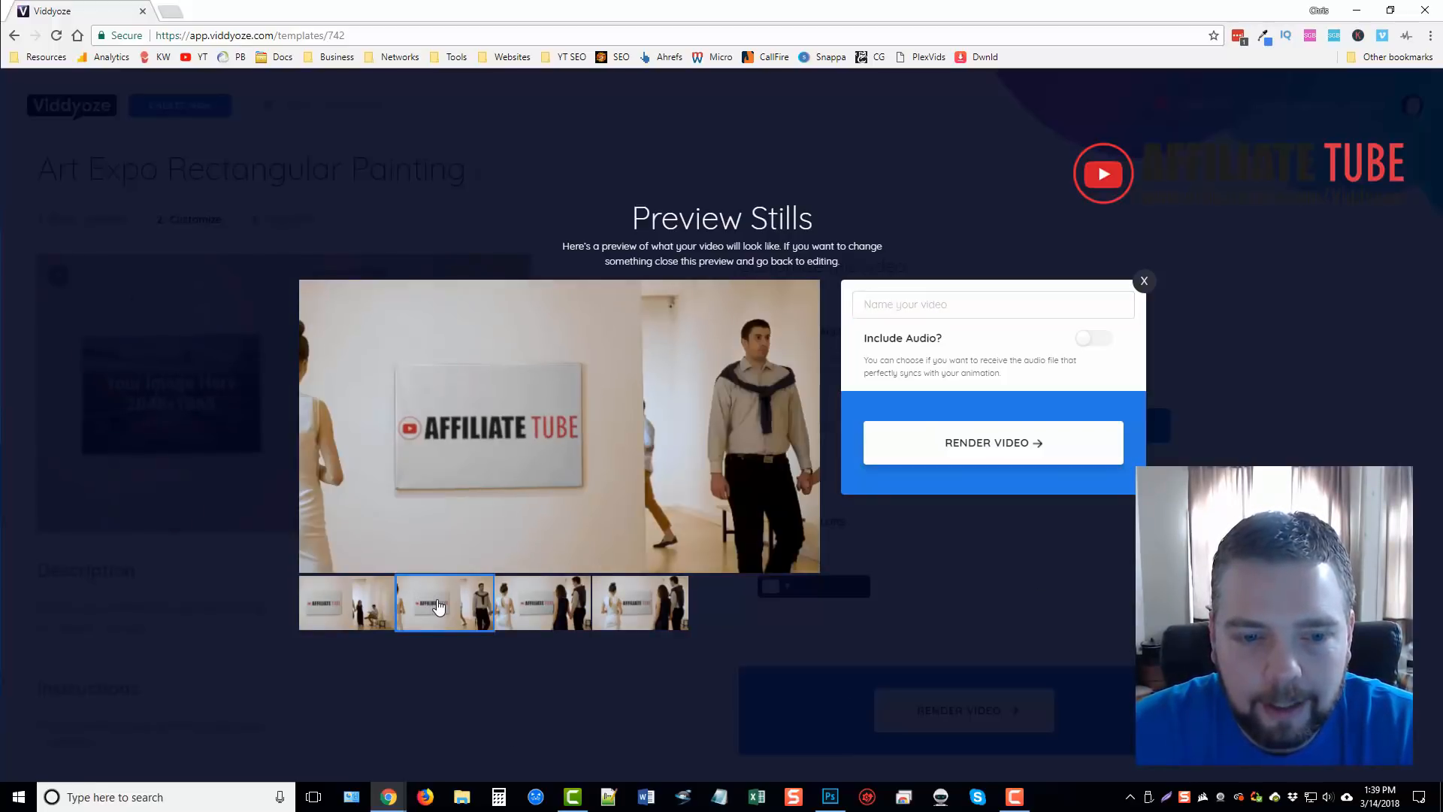
click(543, 603)
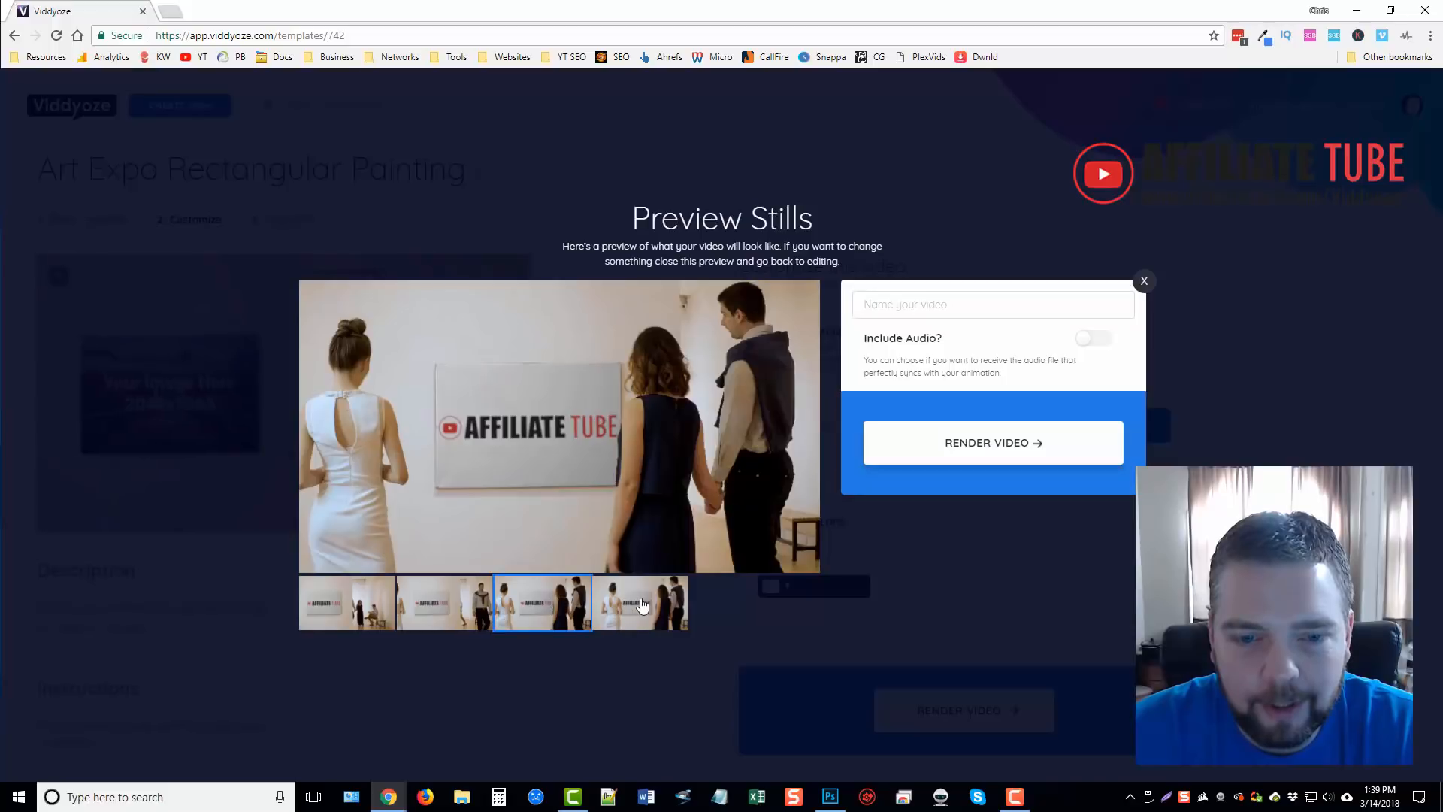
click(641, 602)
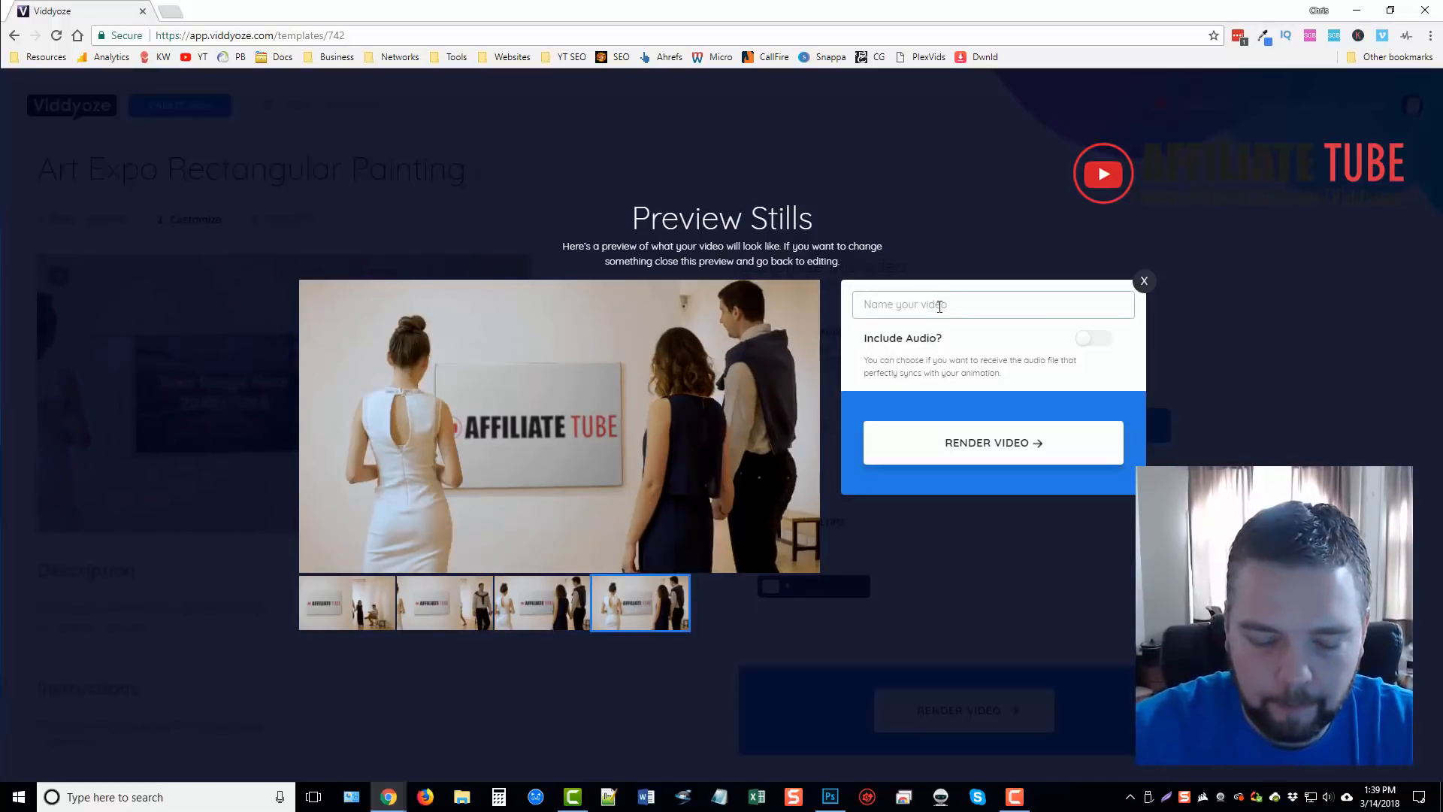
- Name the video 'AT picture', include the audio track and start rendering
text(AT)
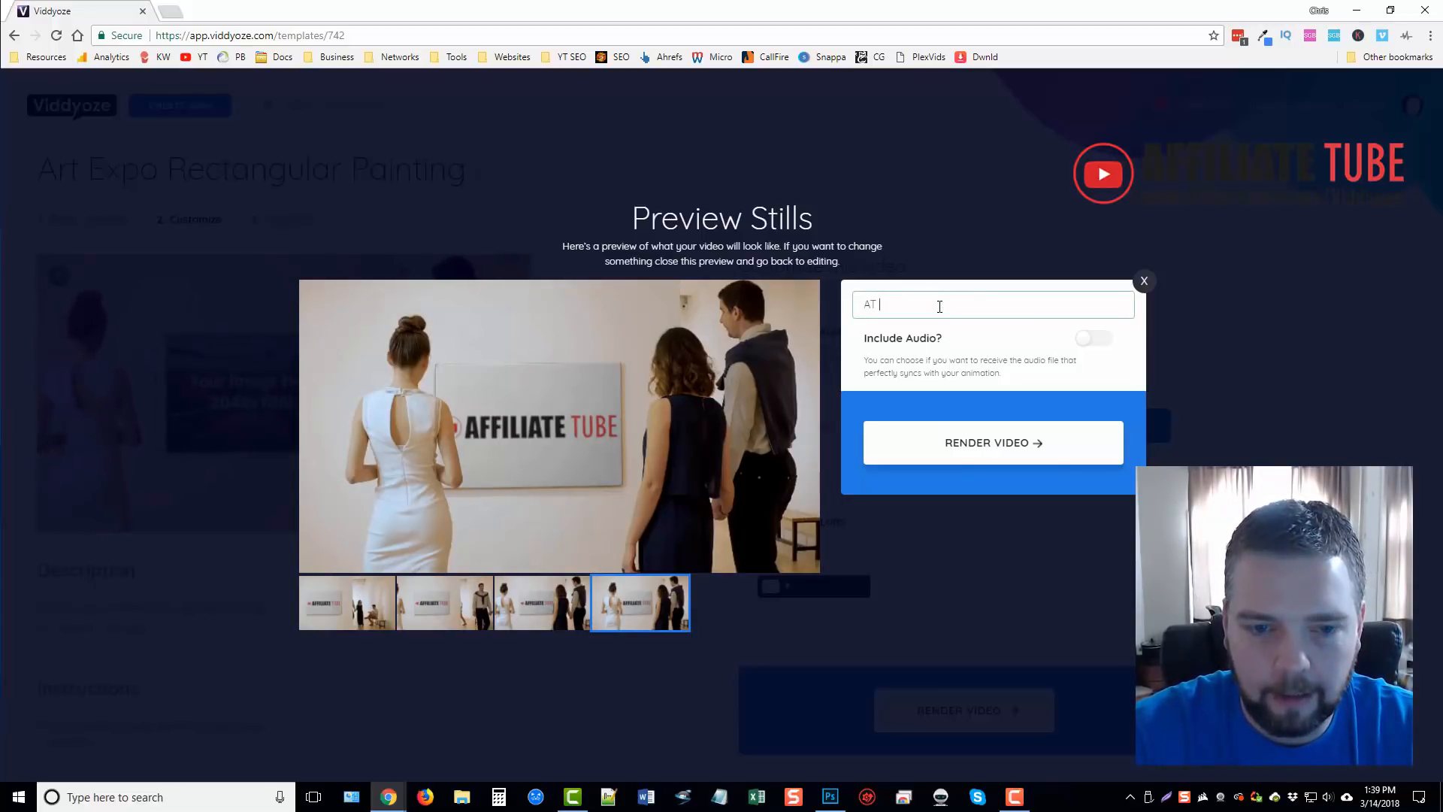
text(picture)
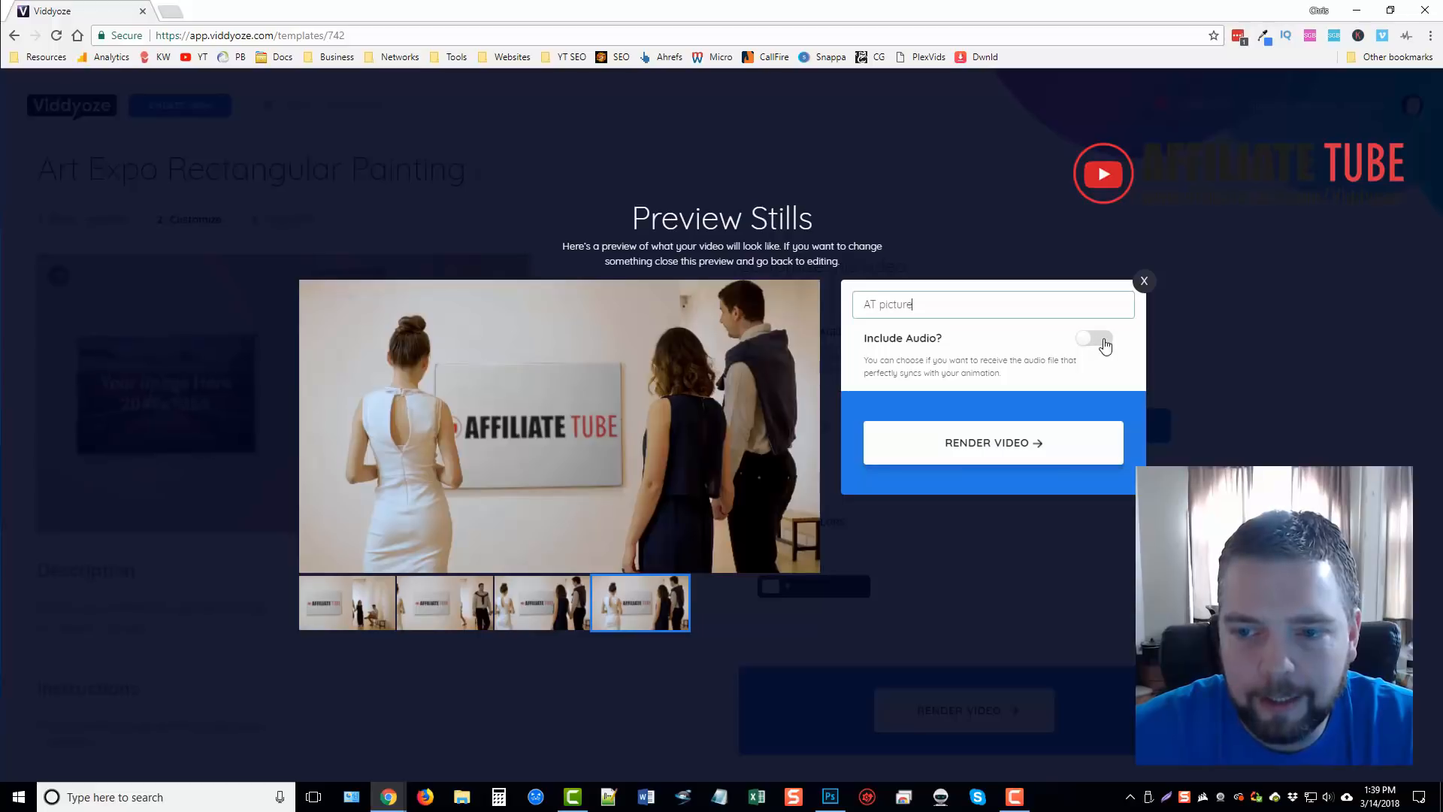
click(1093, 339)
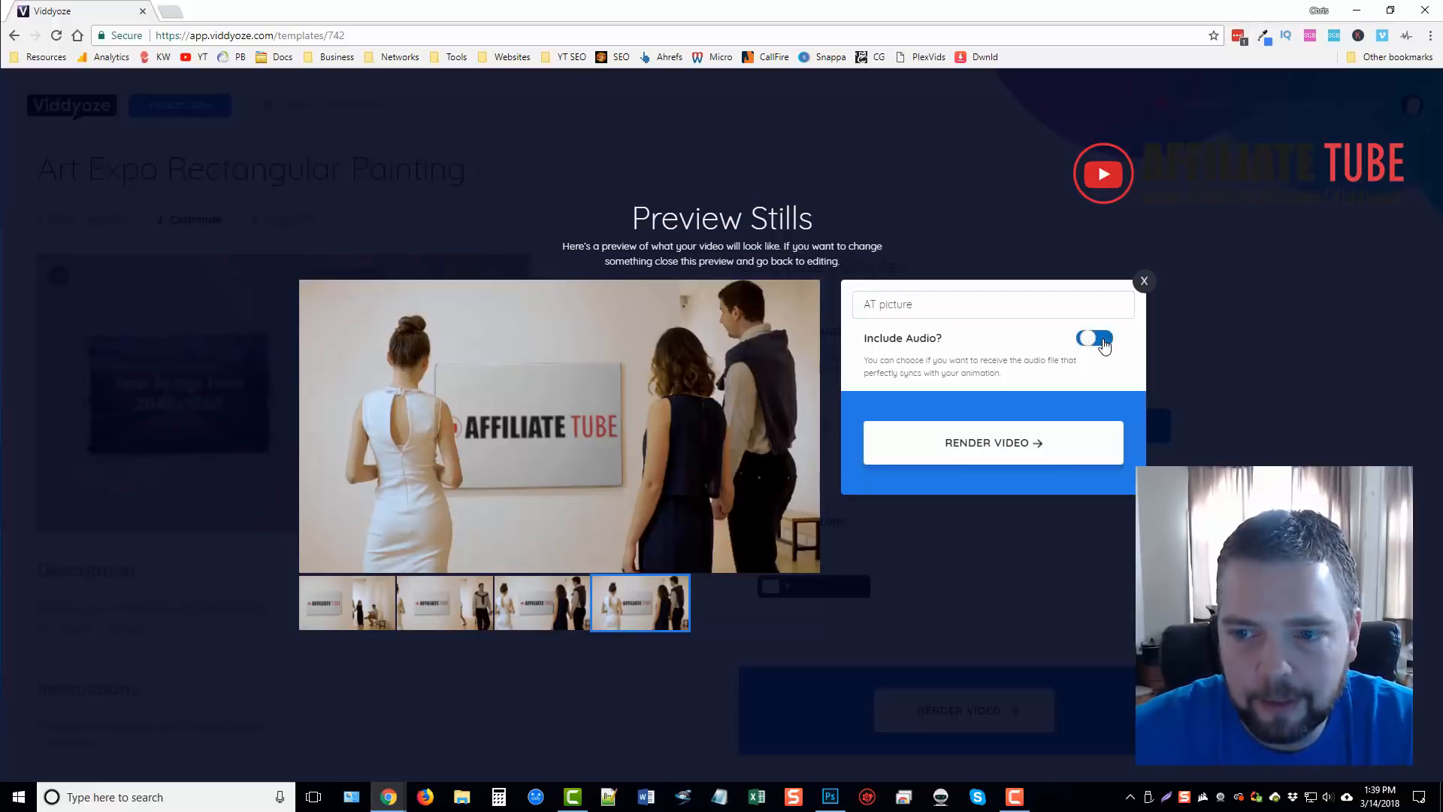
click(994, 442)
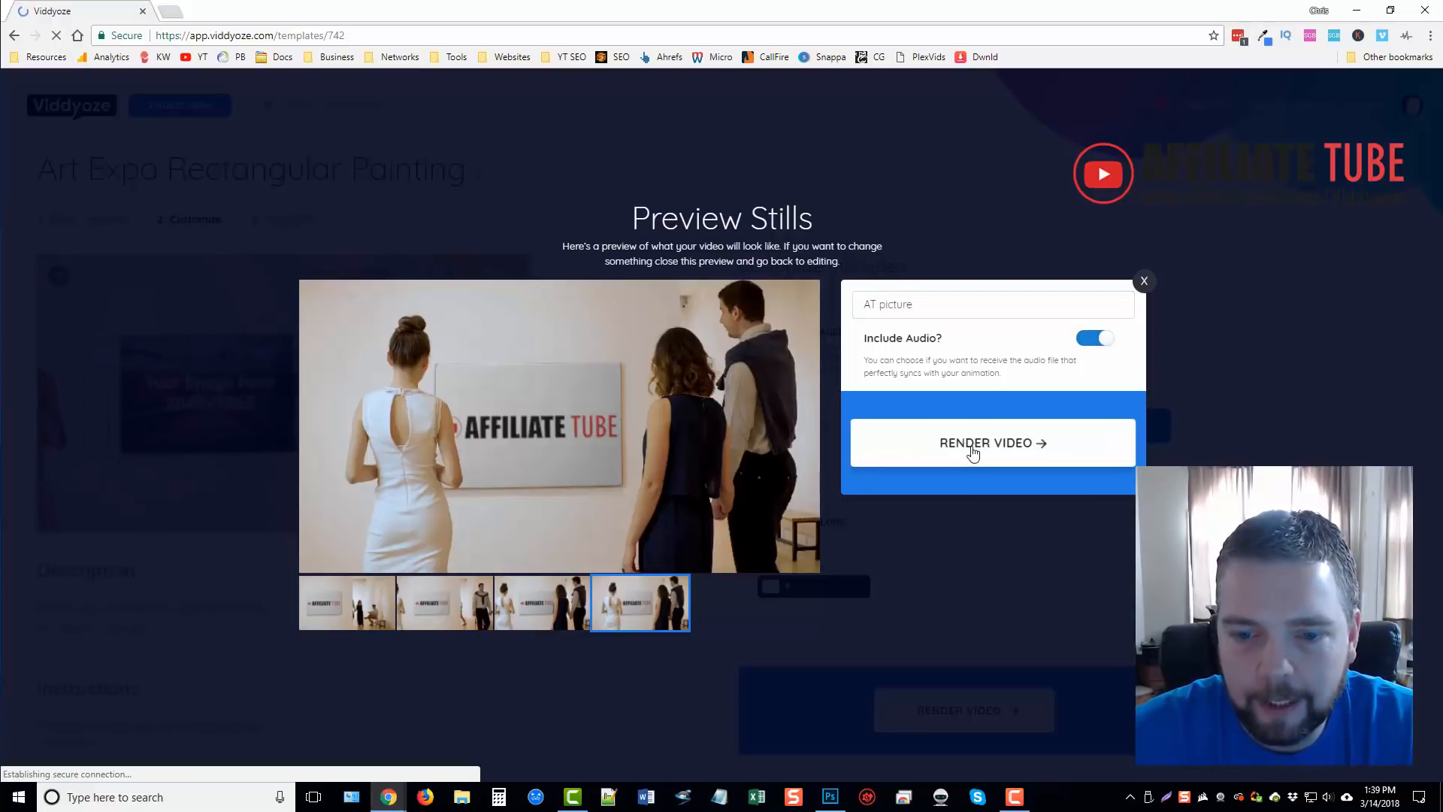
- Return to the Live Action templates and browse down to Chalkboard and Drink Title
click(992, 442)
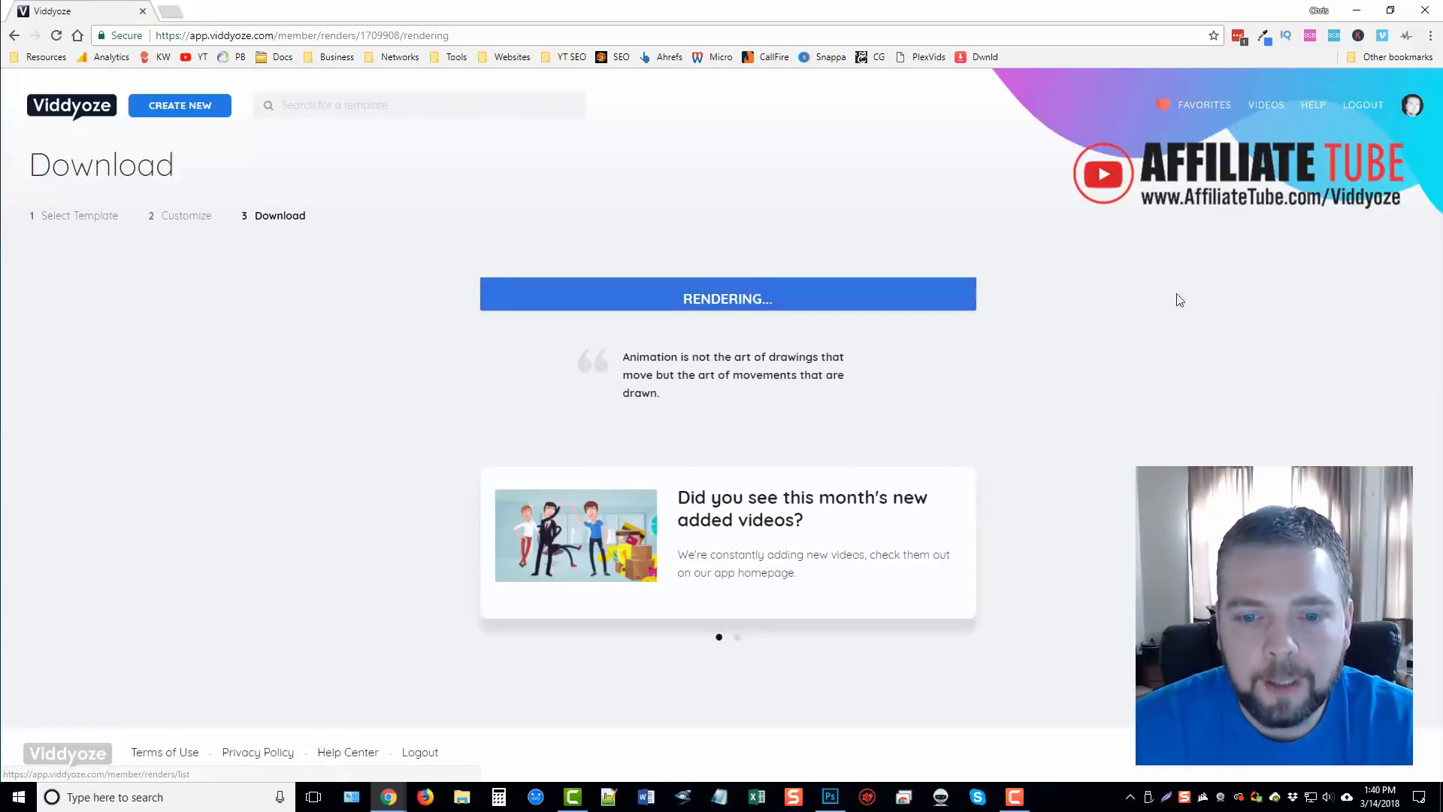
mouse_move(1158, 370)
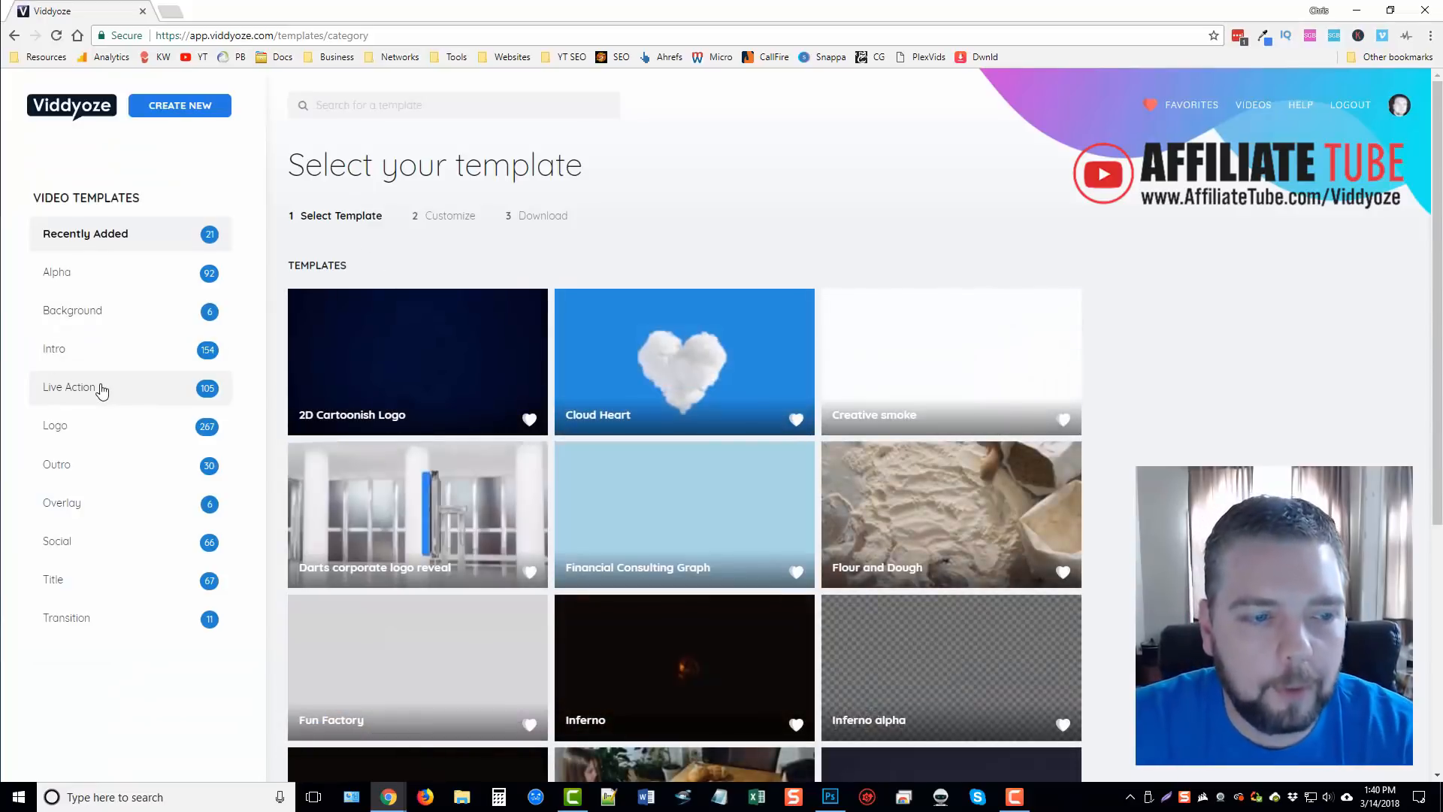
click(72, 388)
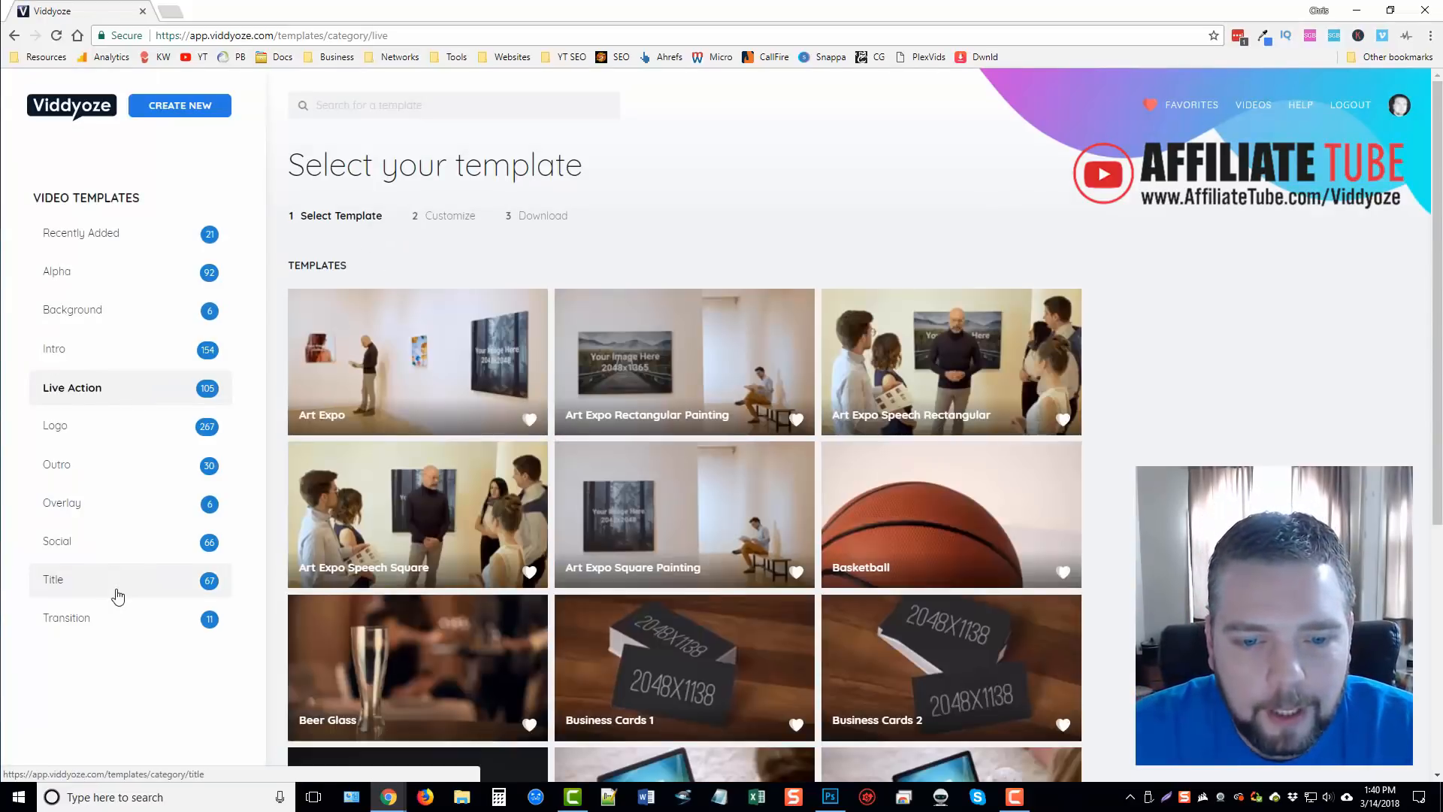
scroll(down, 3)
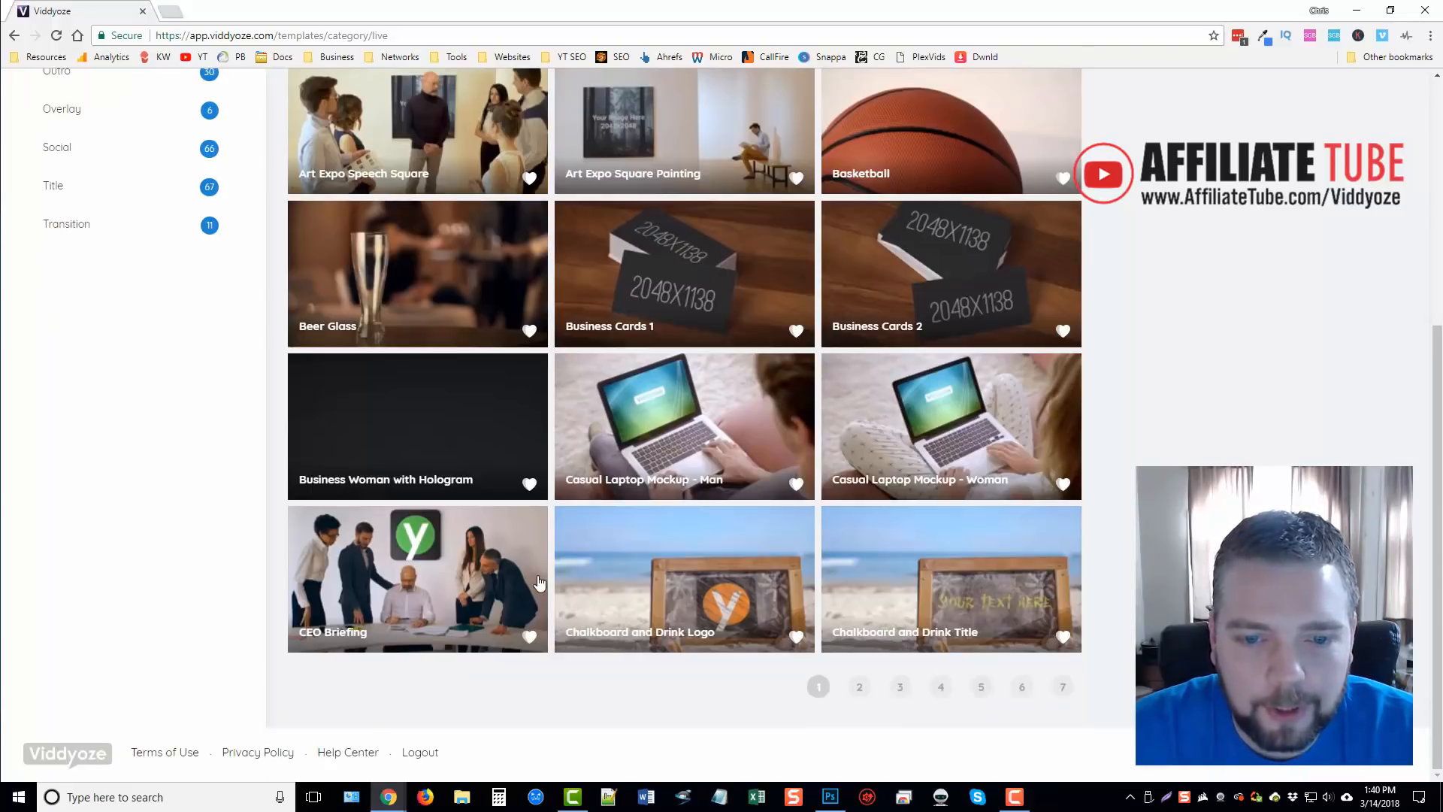
mouse_move(724, 416)
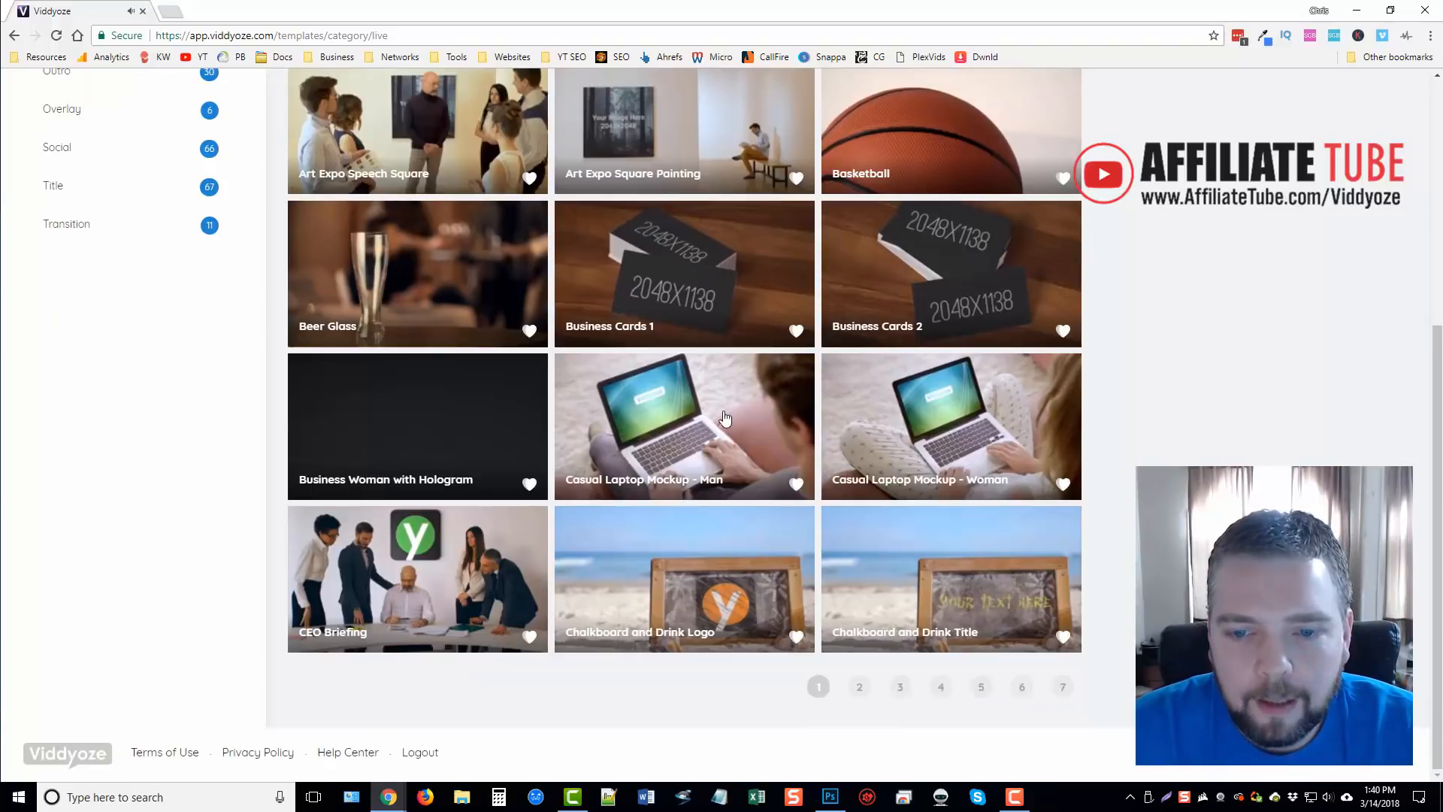
mouse_move(1205, 424)
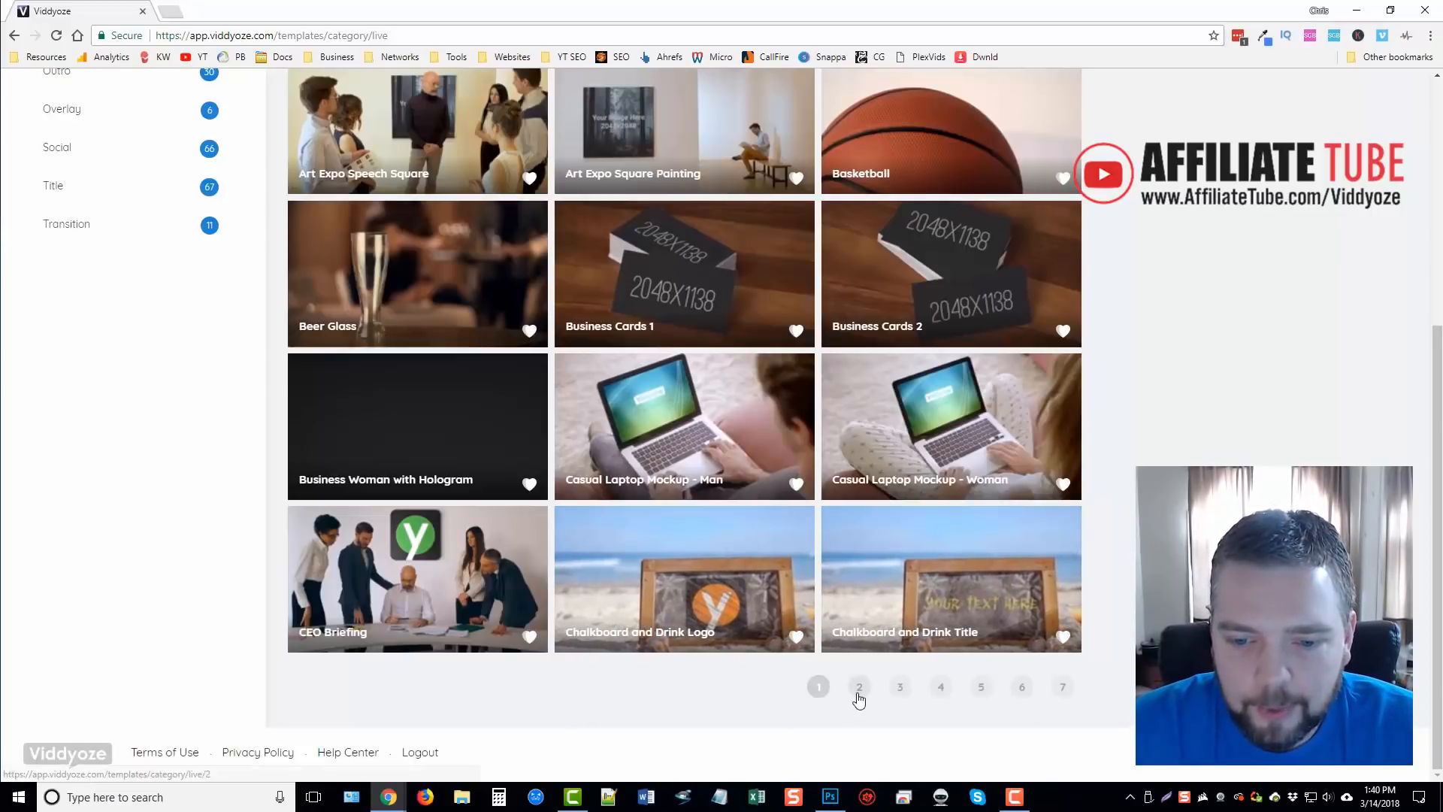
- Move to page 2 of the Live Action templates and browse through it
click(858, 687)
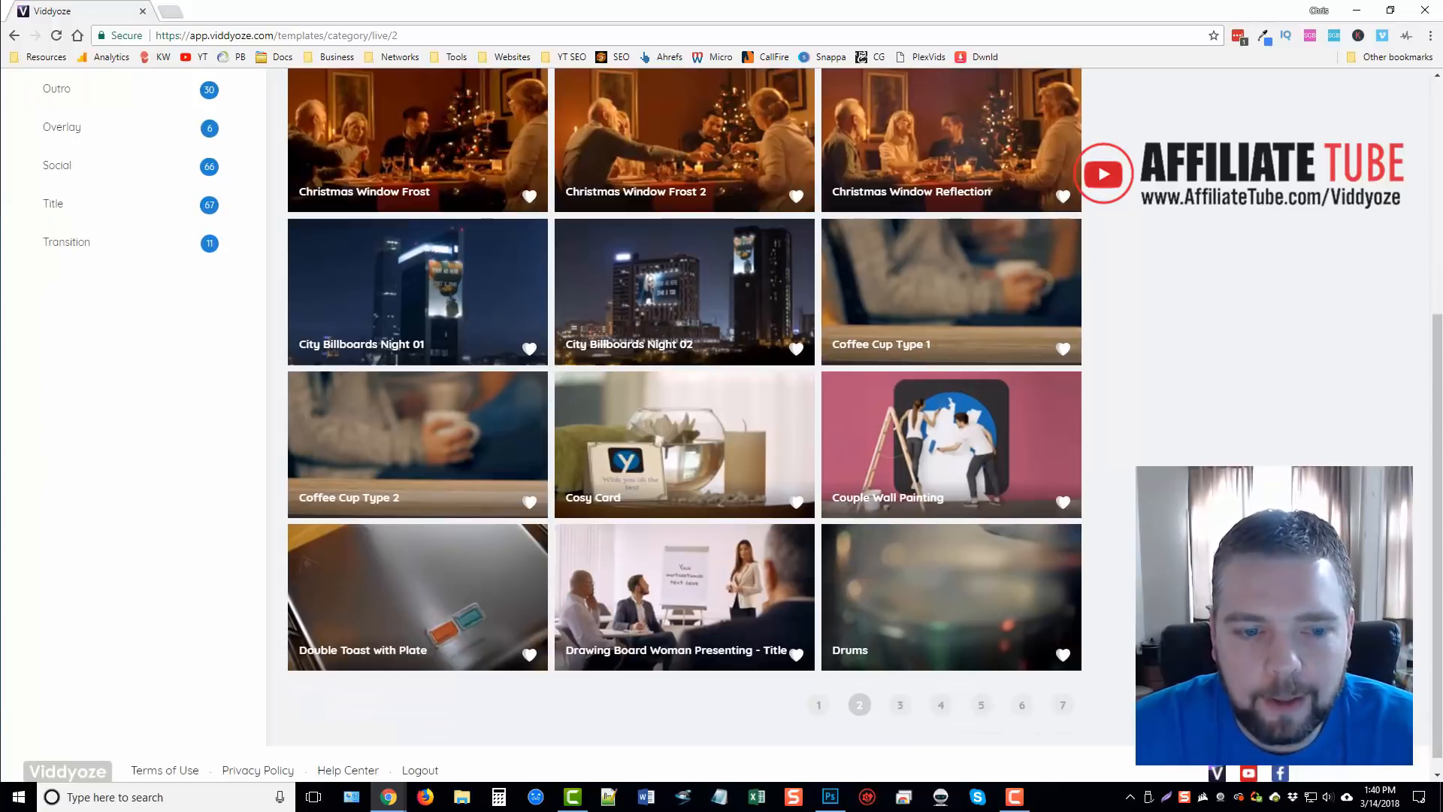
scroll(down, 3)
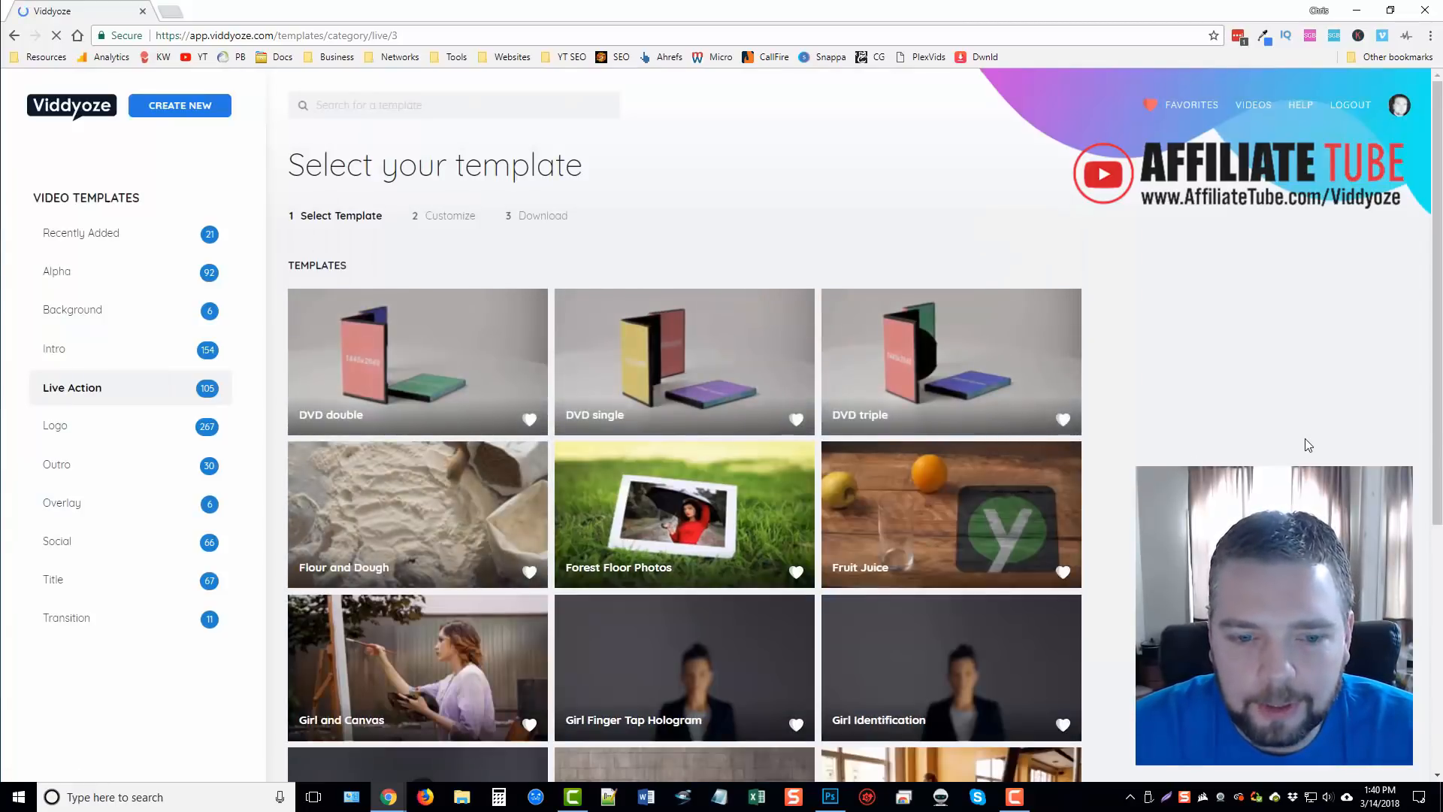
scroll(down, 3)
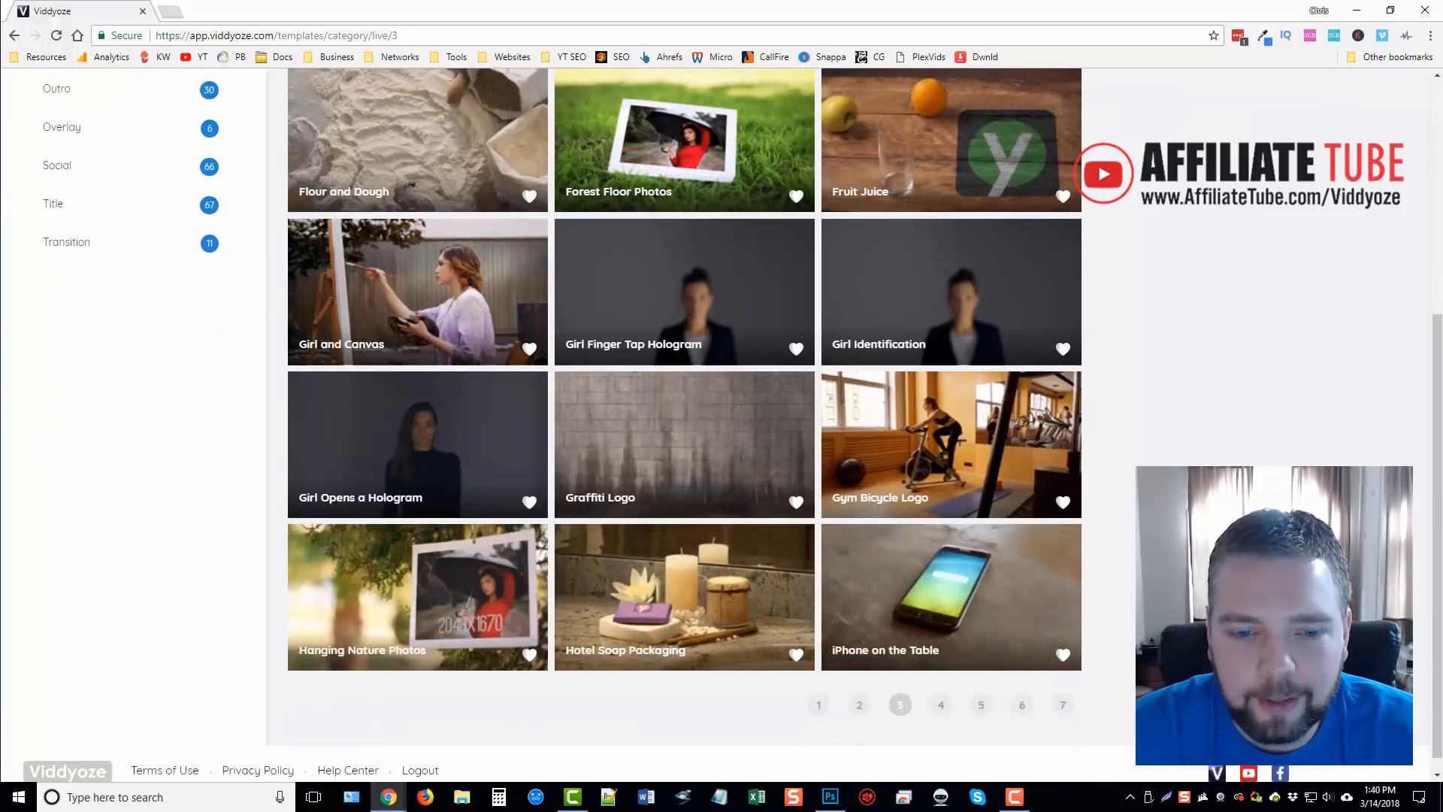
mouse_move(771, 442)
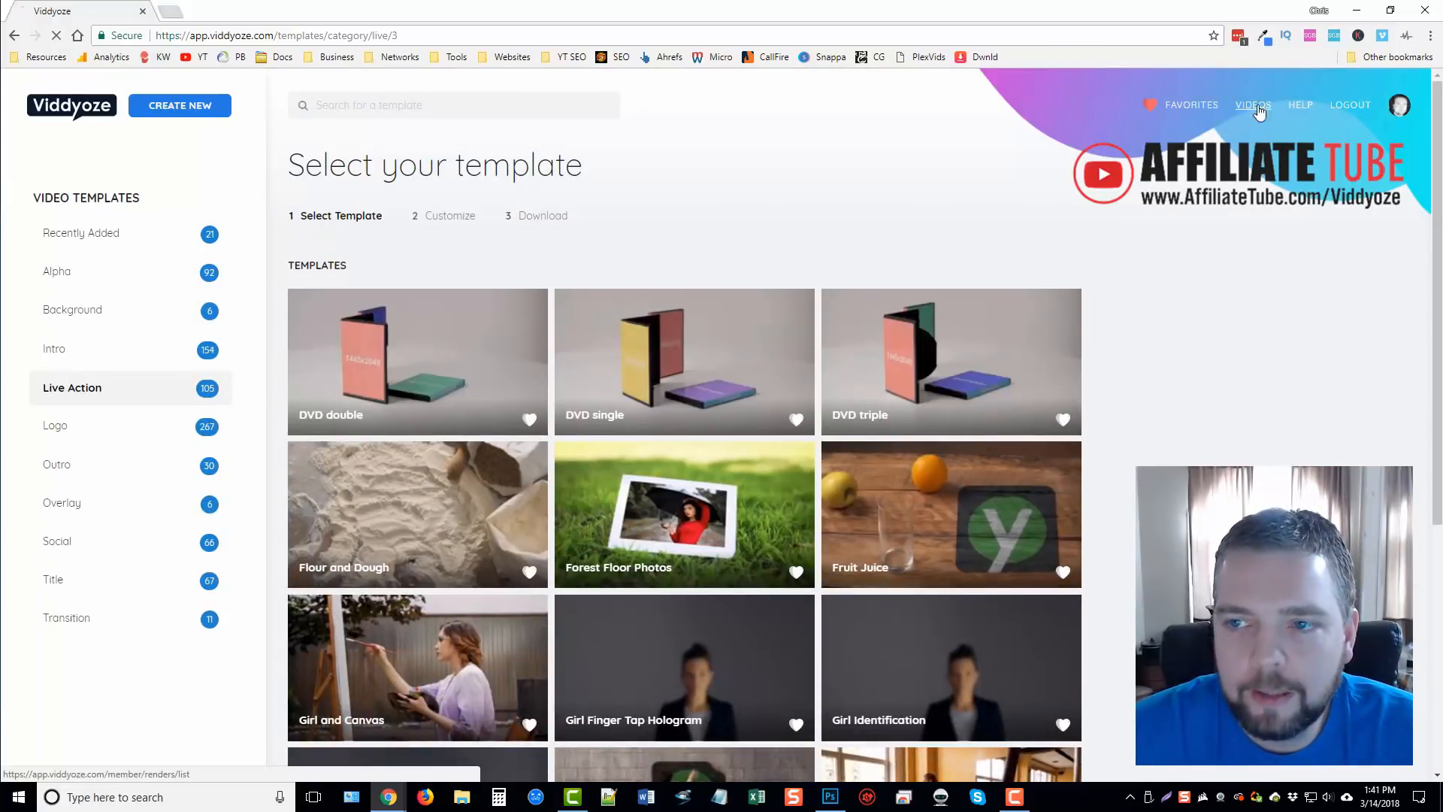
click(1253, 104)
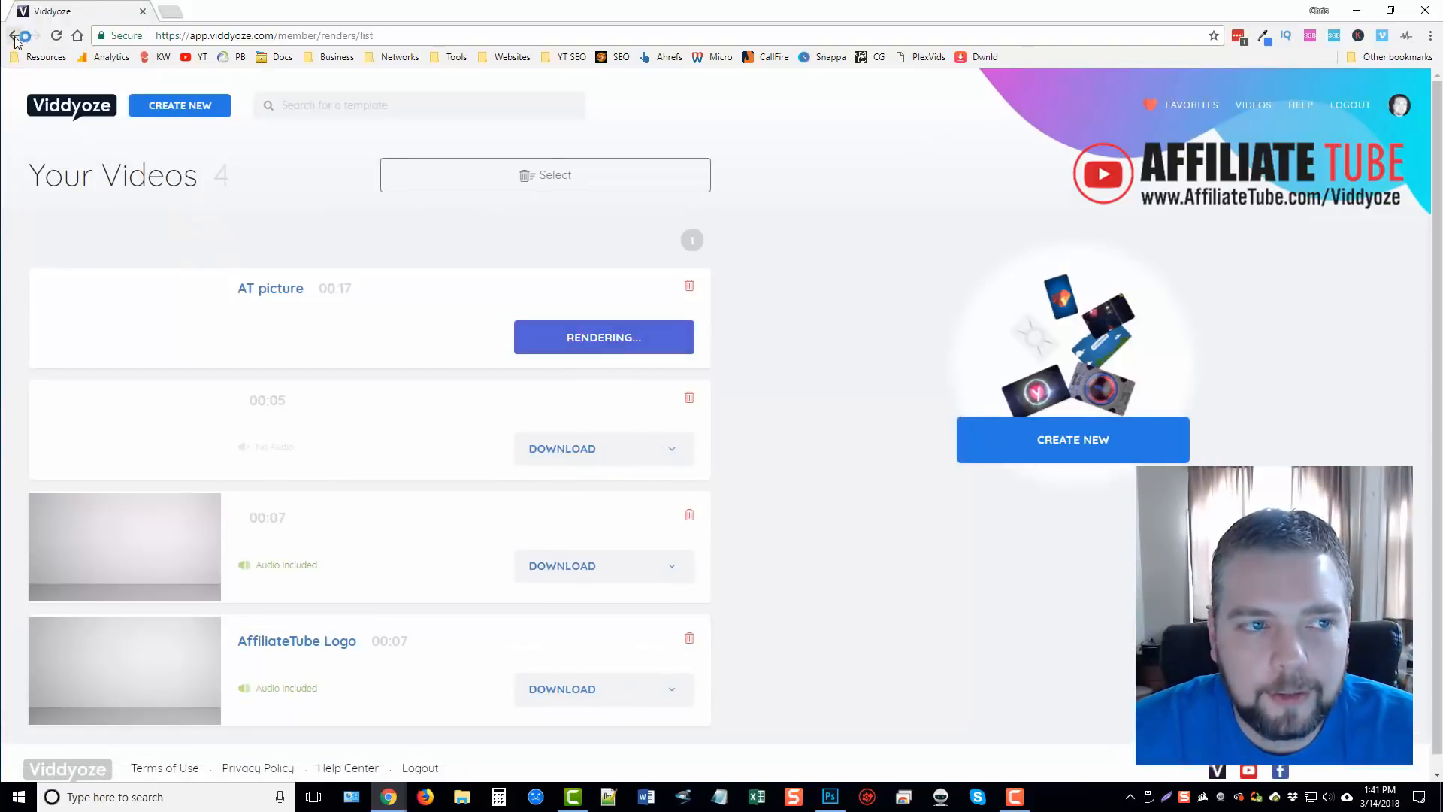
click(179, 105)
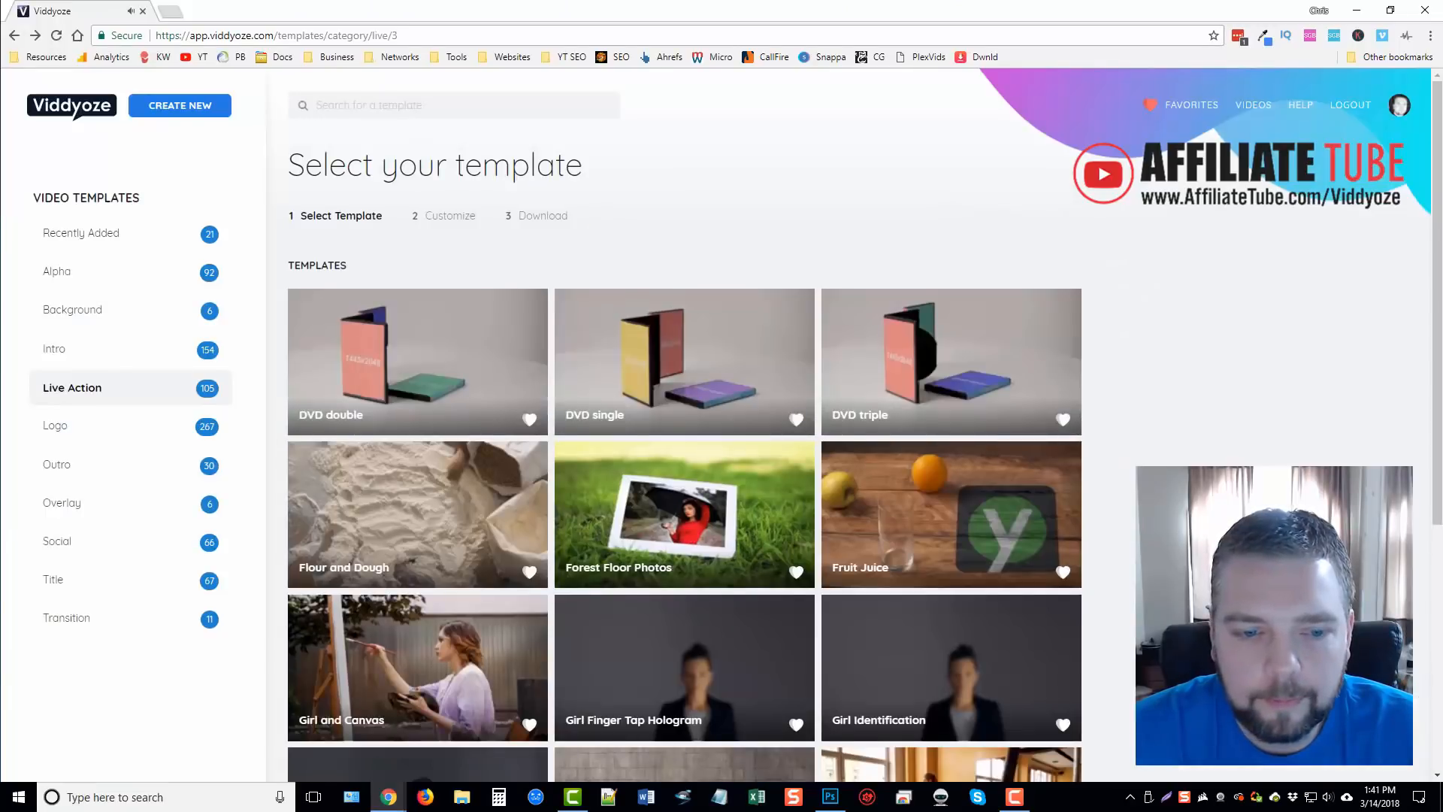
scroll(down, 3)
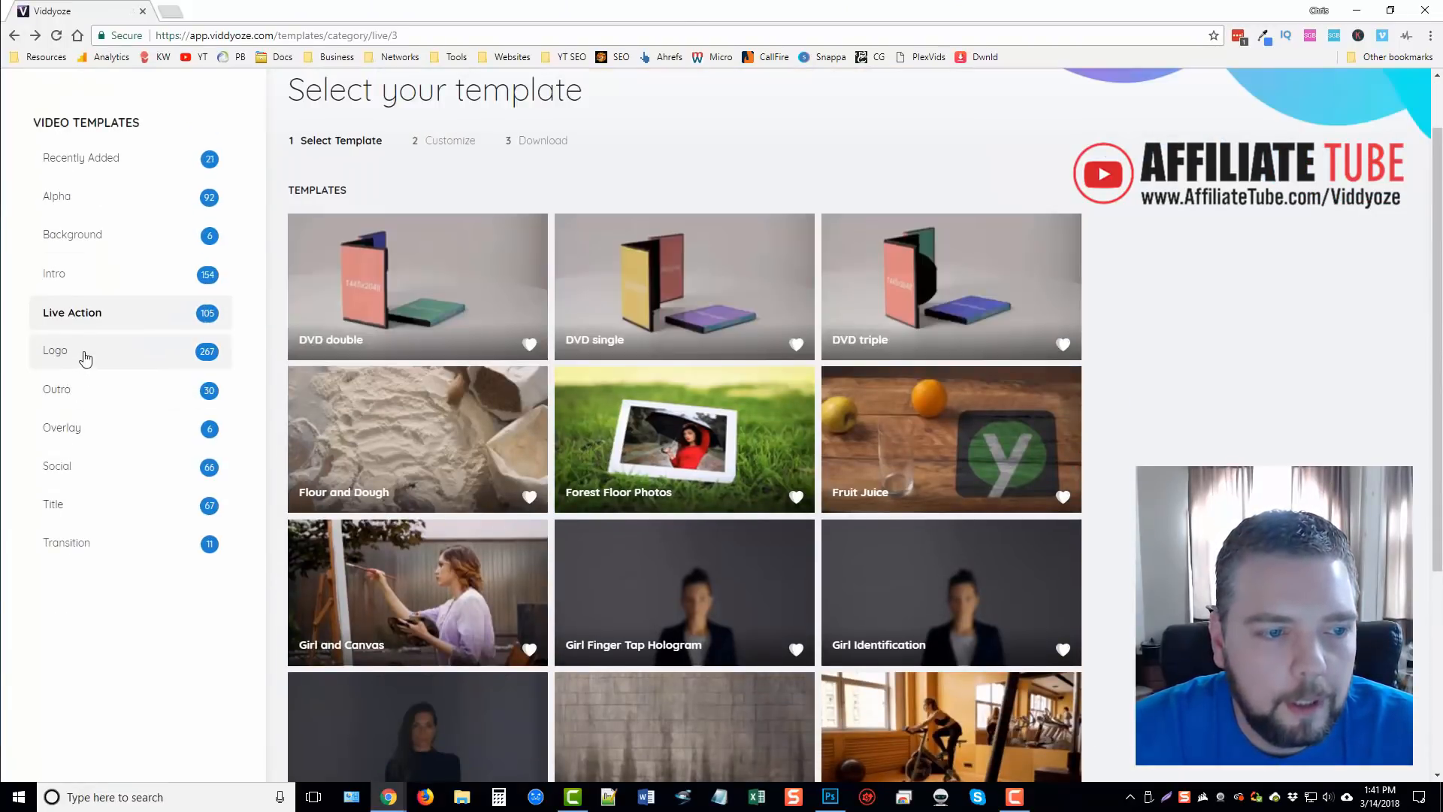
- Show the Logo template category and browse its first page
click(54, 350)
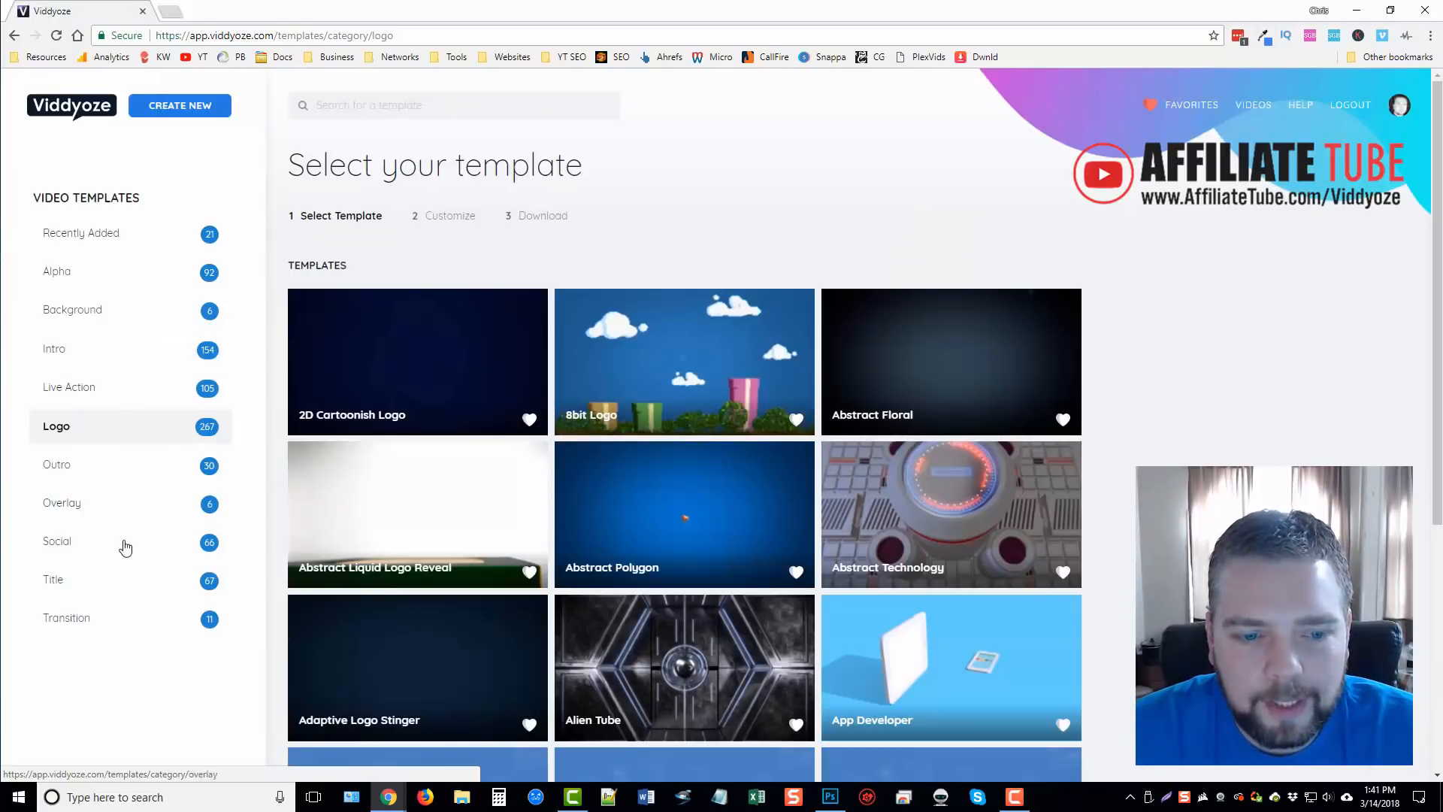
scroll(down, 3)
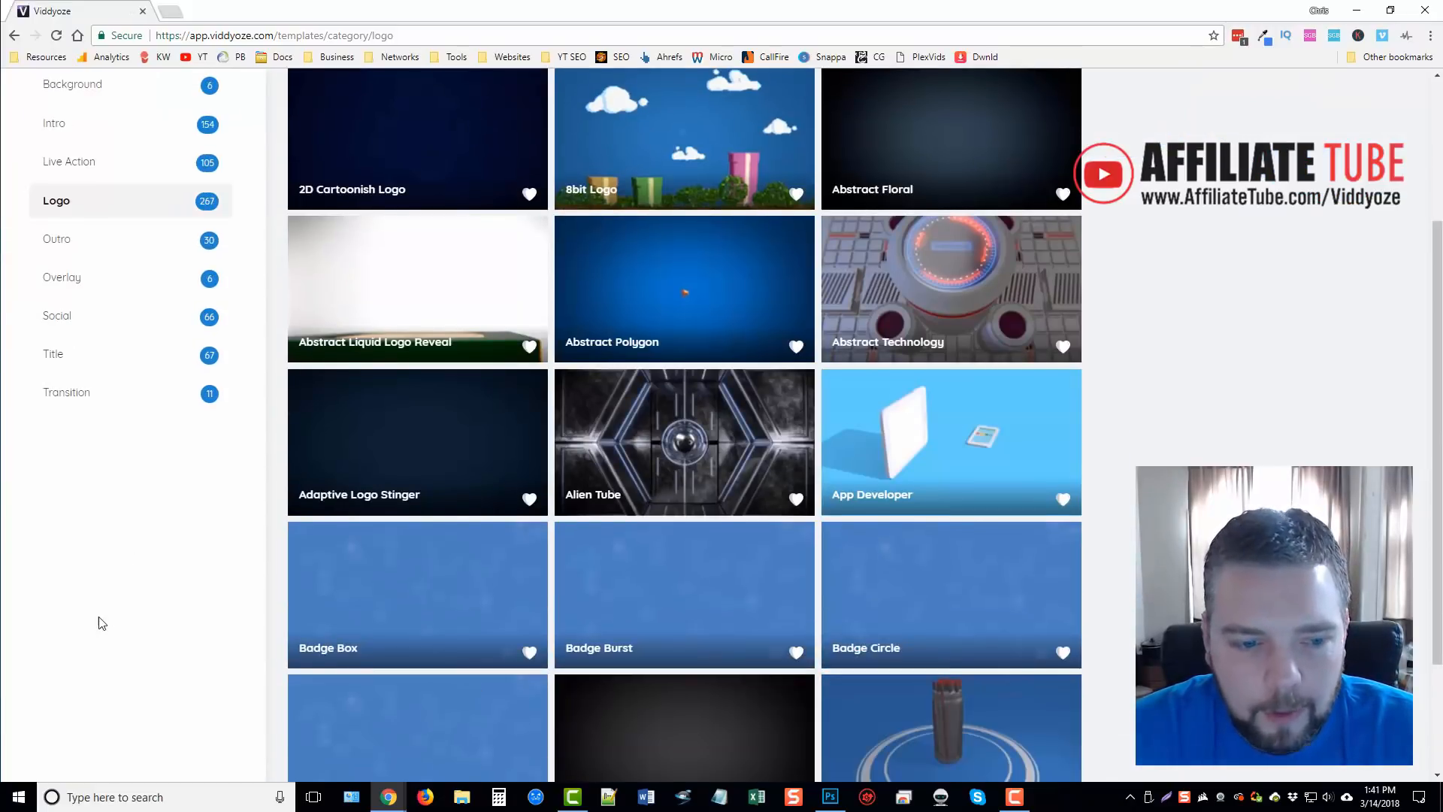
scroll(down, 3)
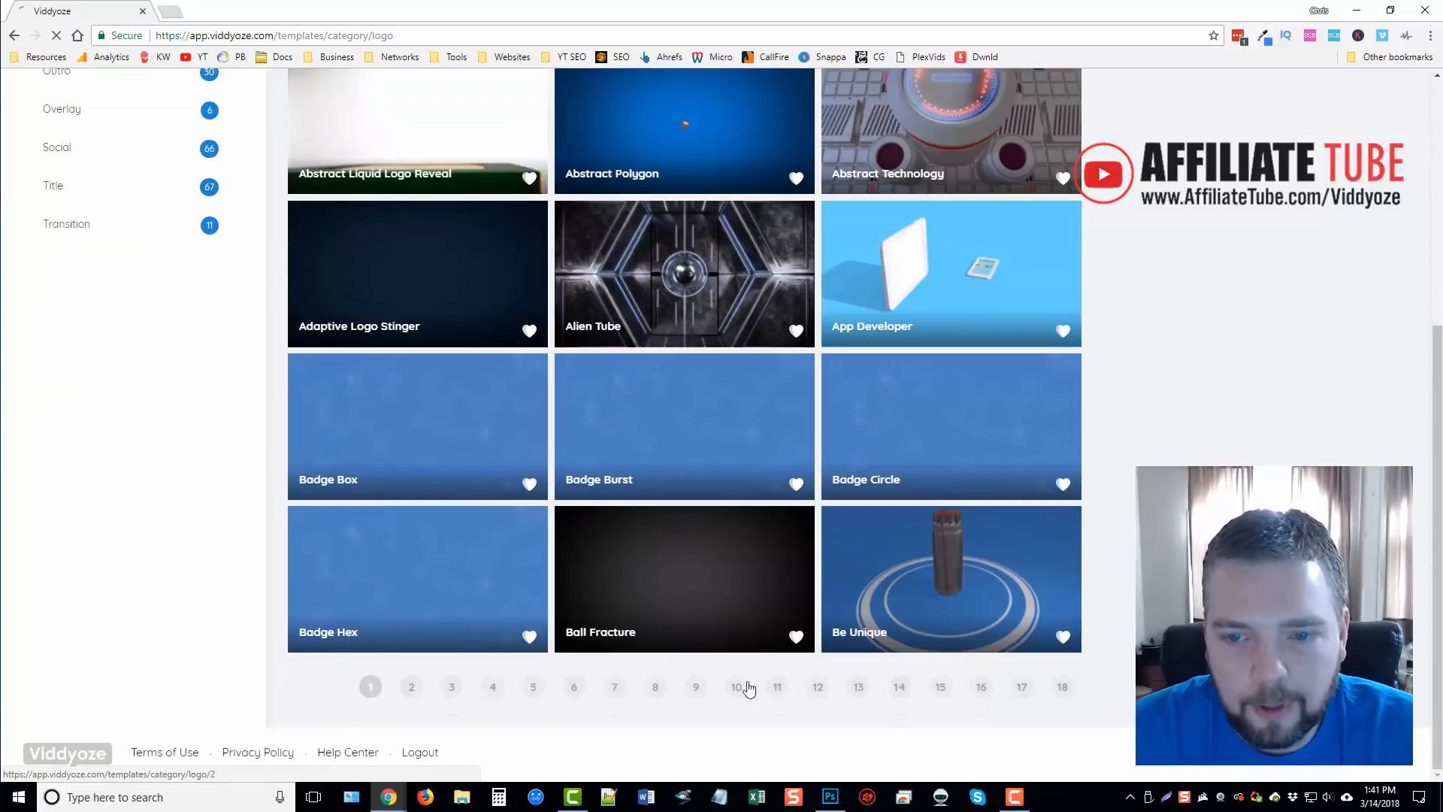
- Move through page 2 of the Logo templates to page 3 with Cartoon Factory - Logo and Chain Reaction
click(412, 687)
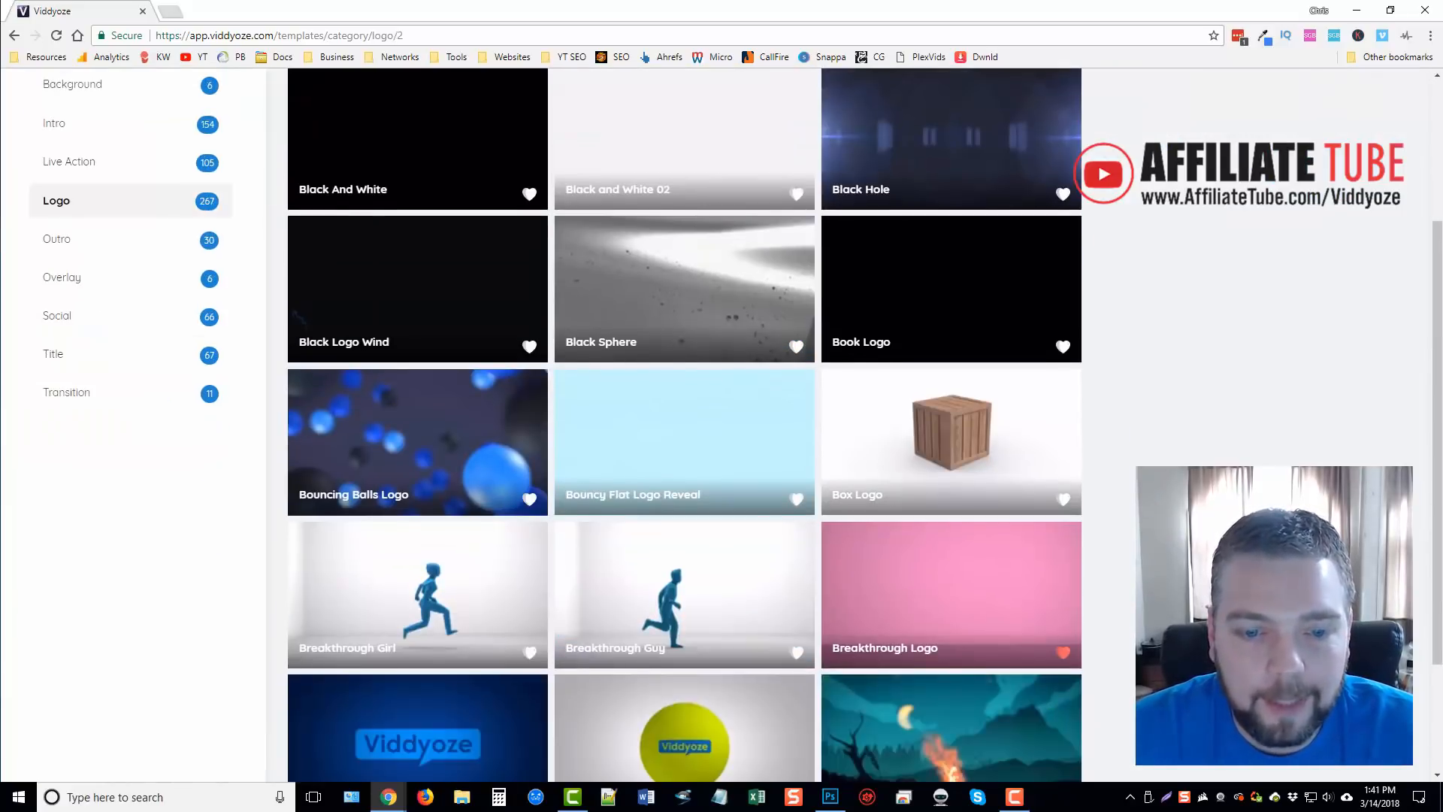
scroll(down, 3)
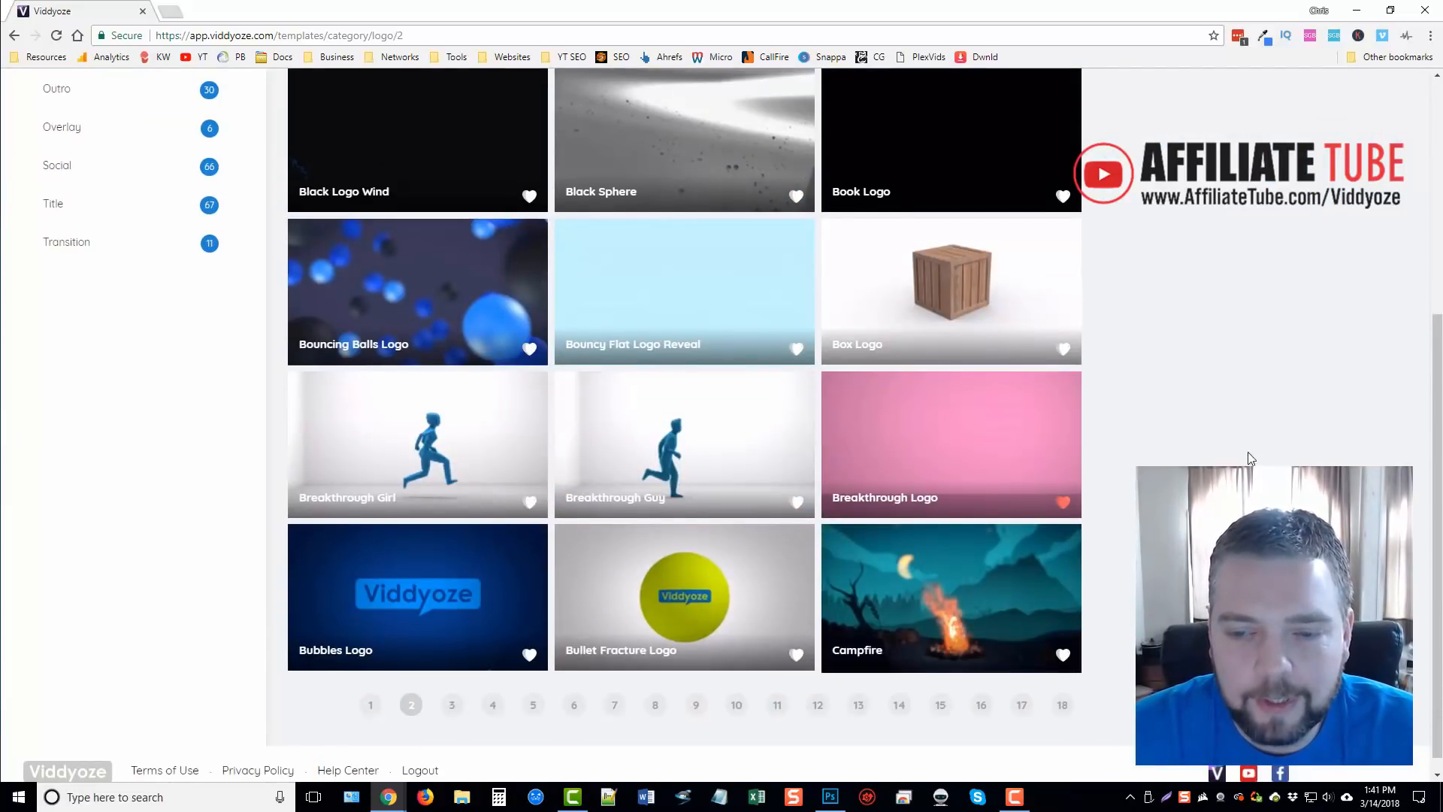
mouse_move(950, 438)
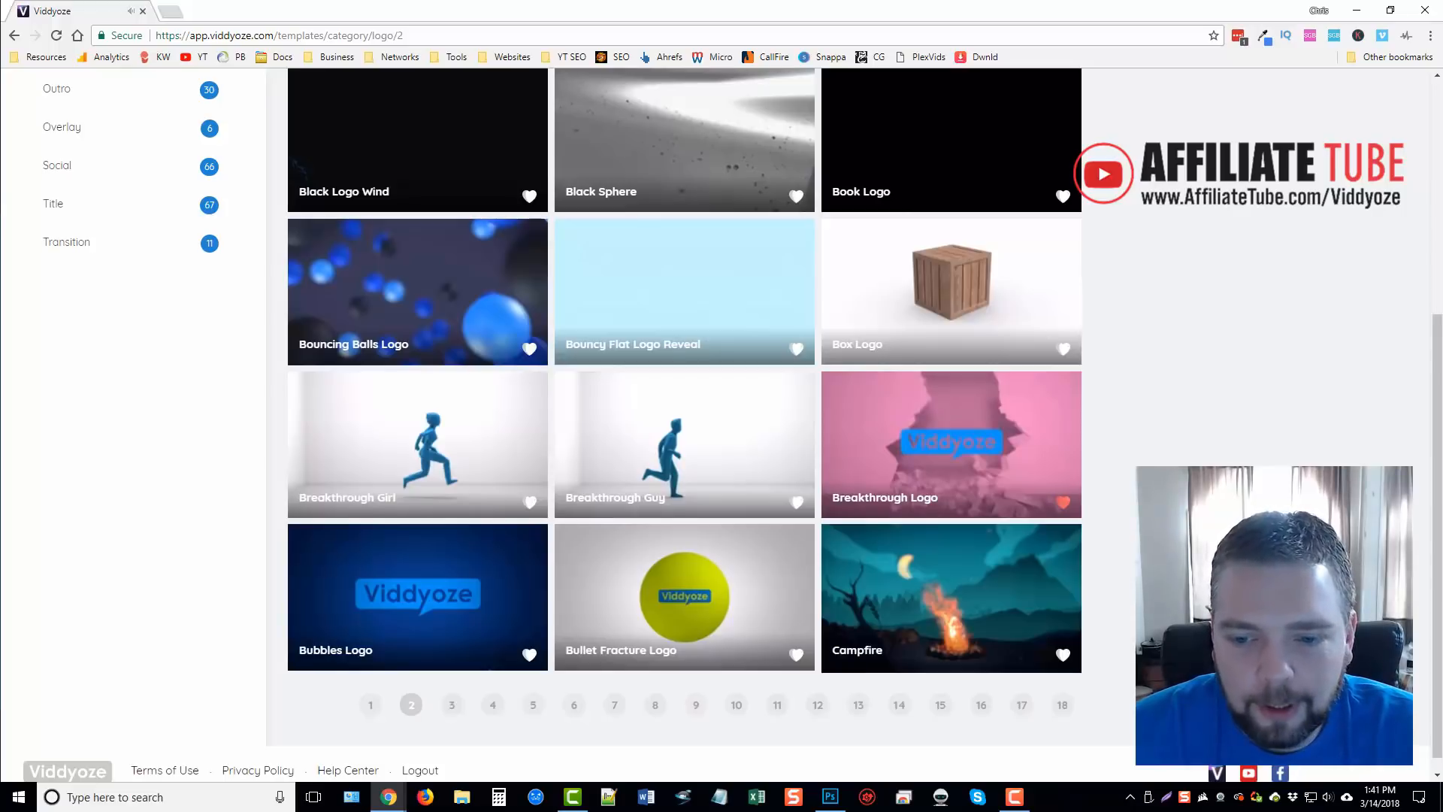
mouse_move(992, 630)
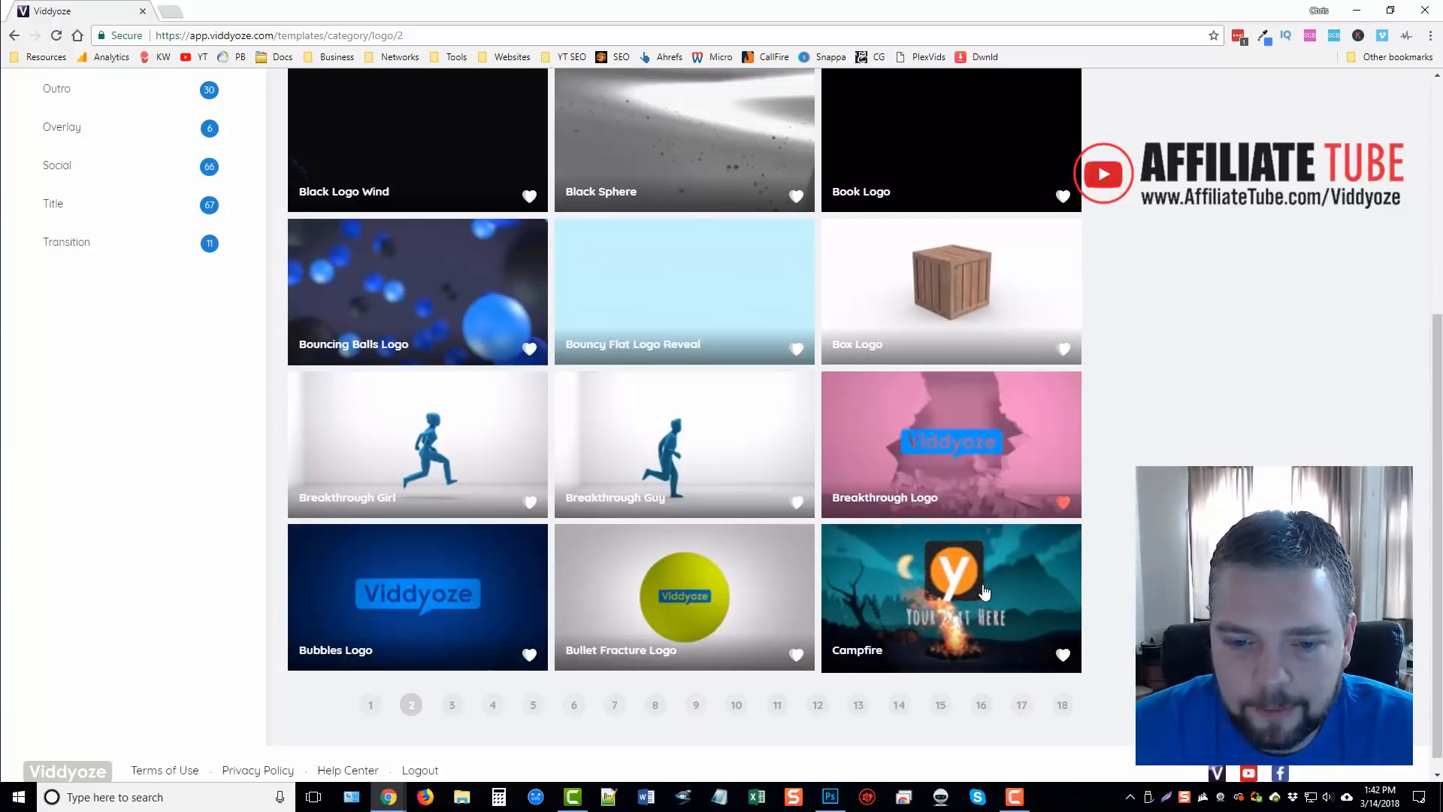
mouse_move(661, 588)
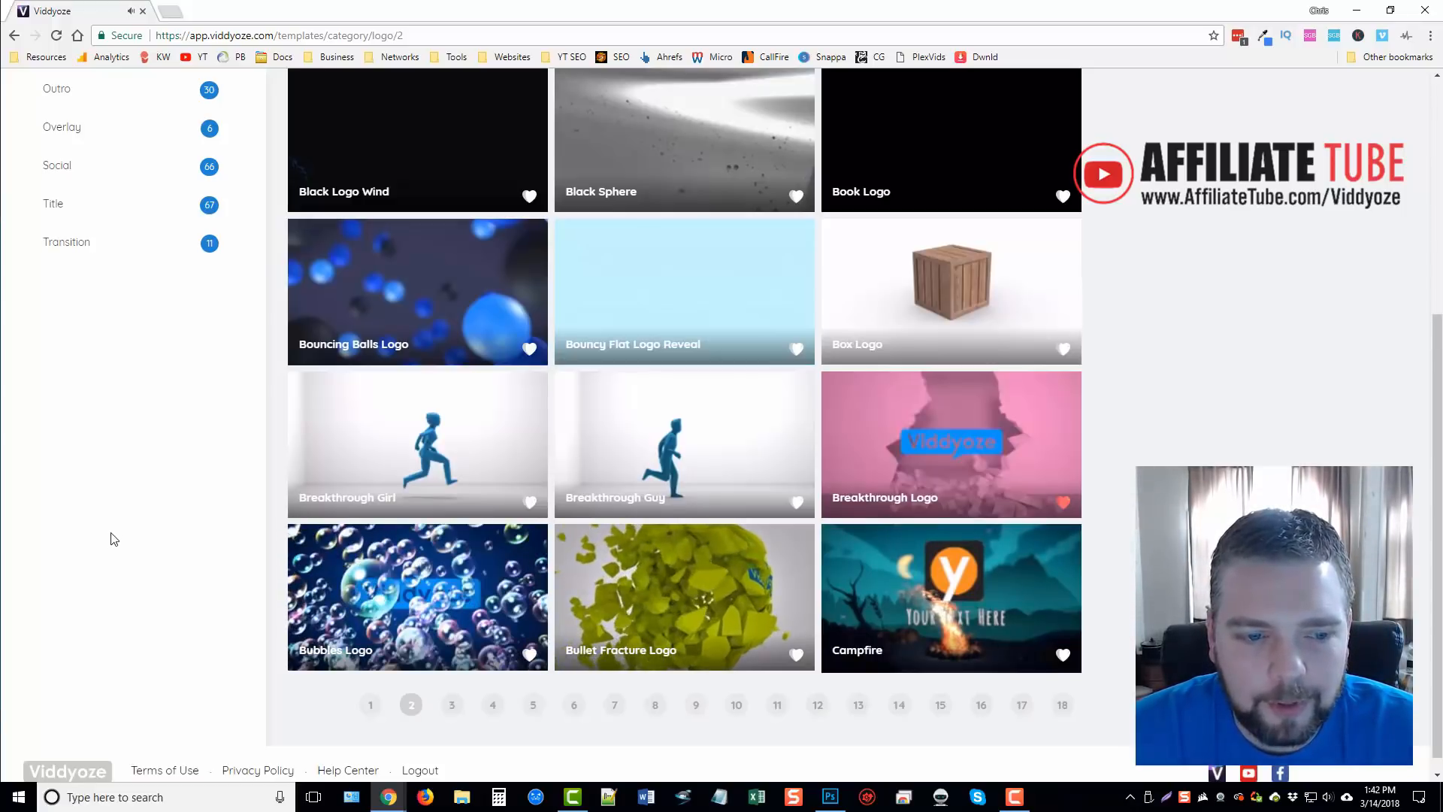
mouse_move(497, 454)
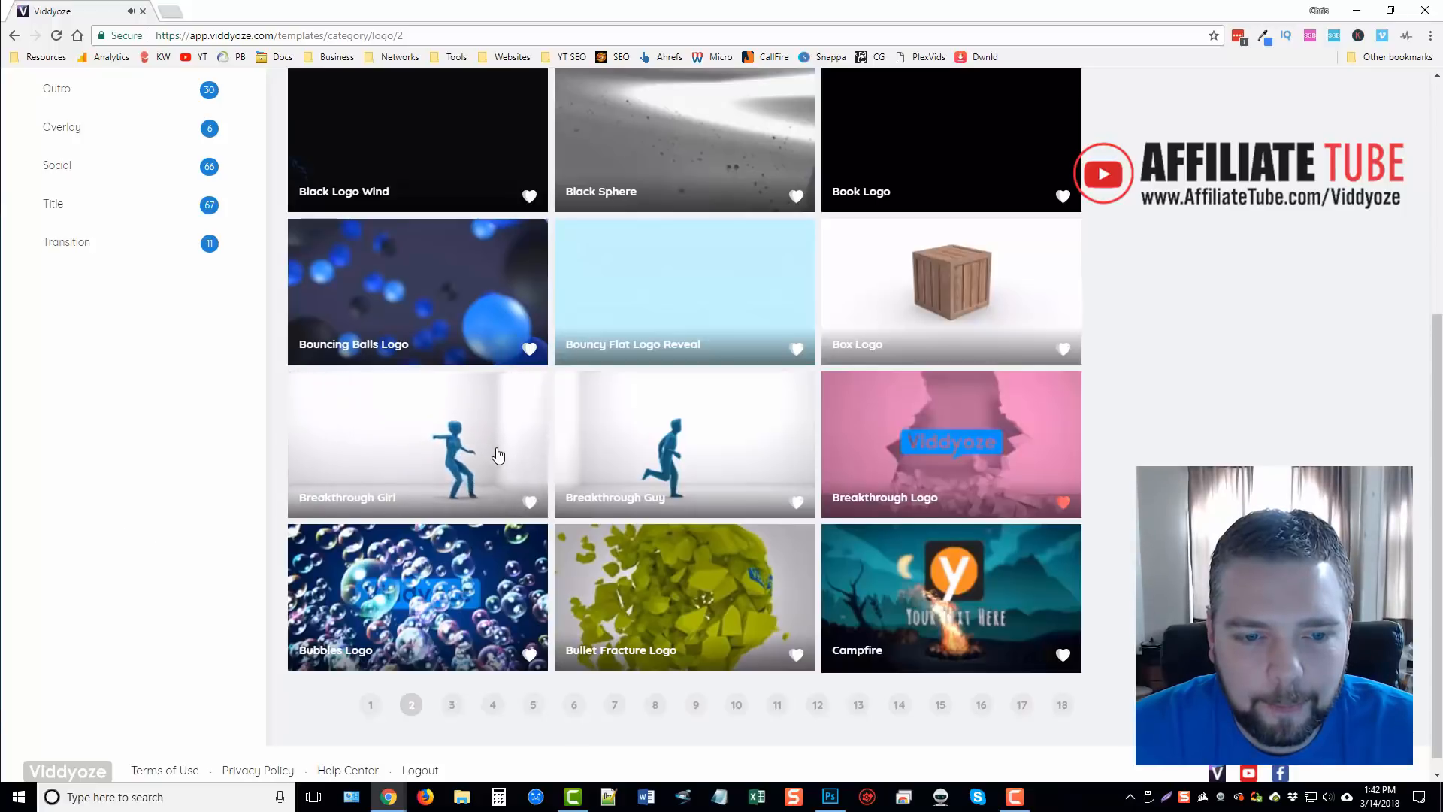
mouse_move(497, 454)
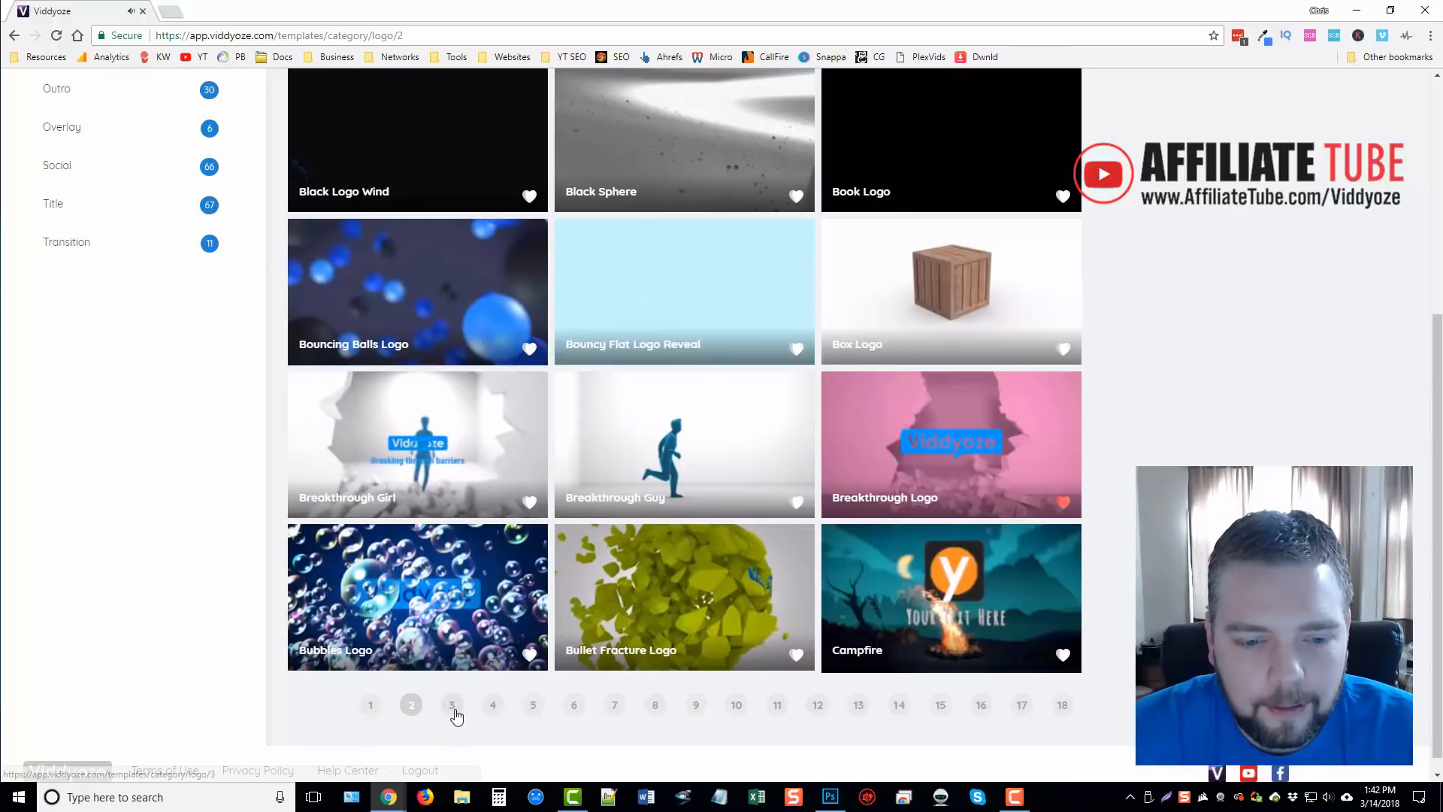
click(451, 705)
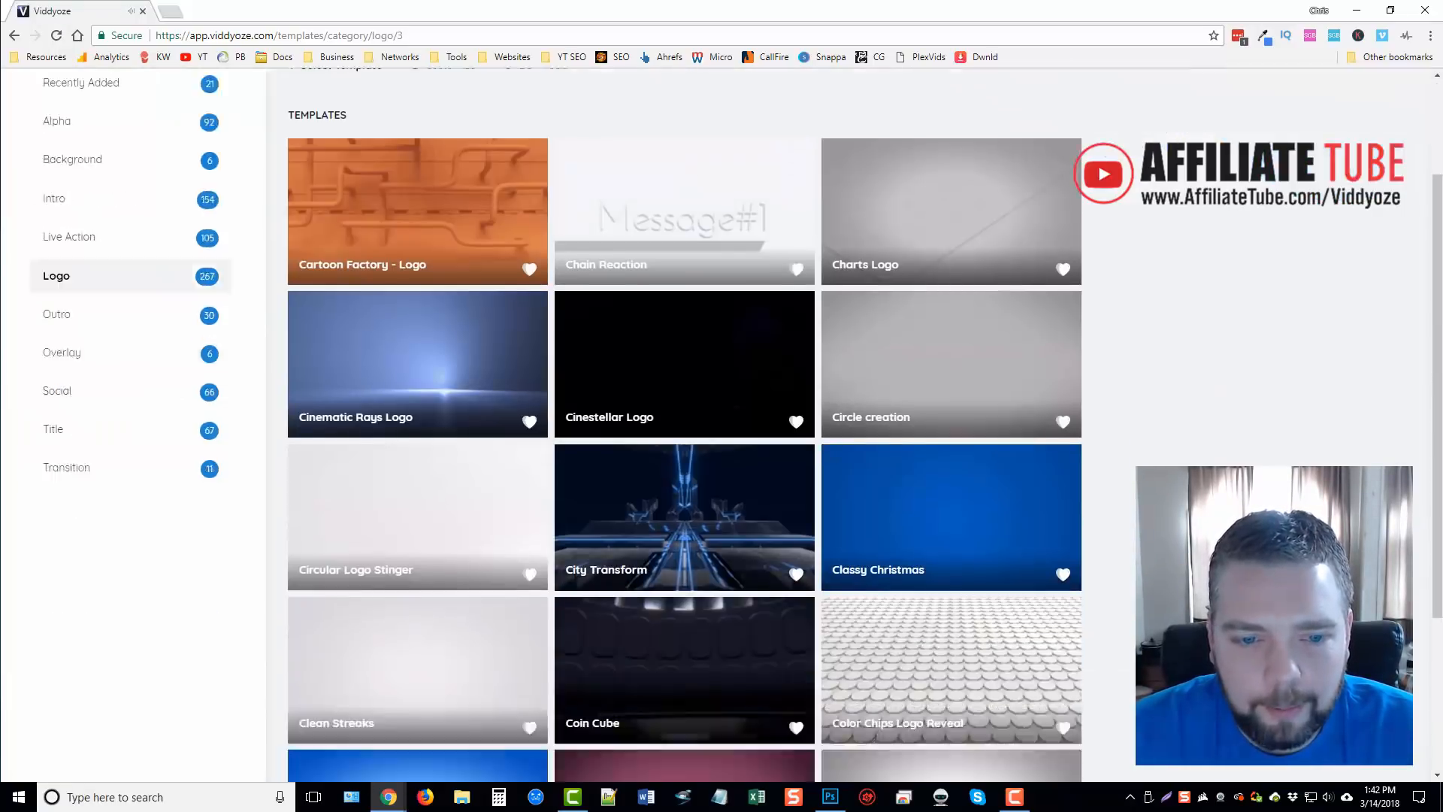
scroll(down, 3)
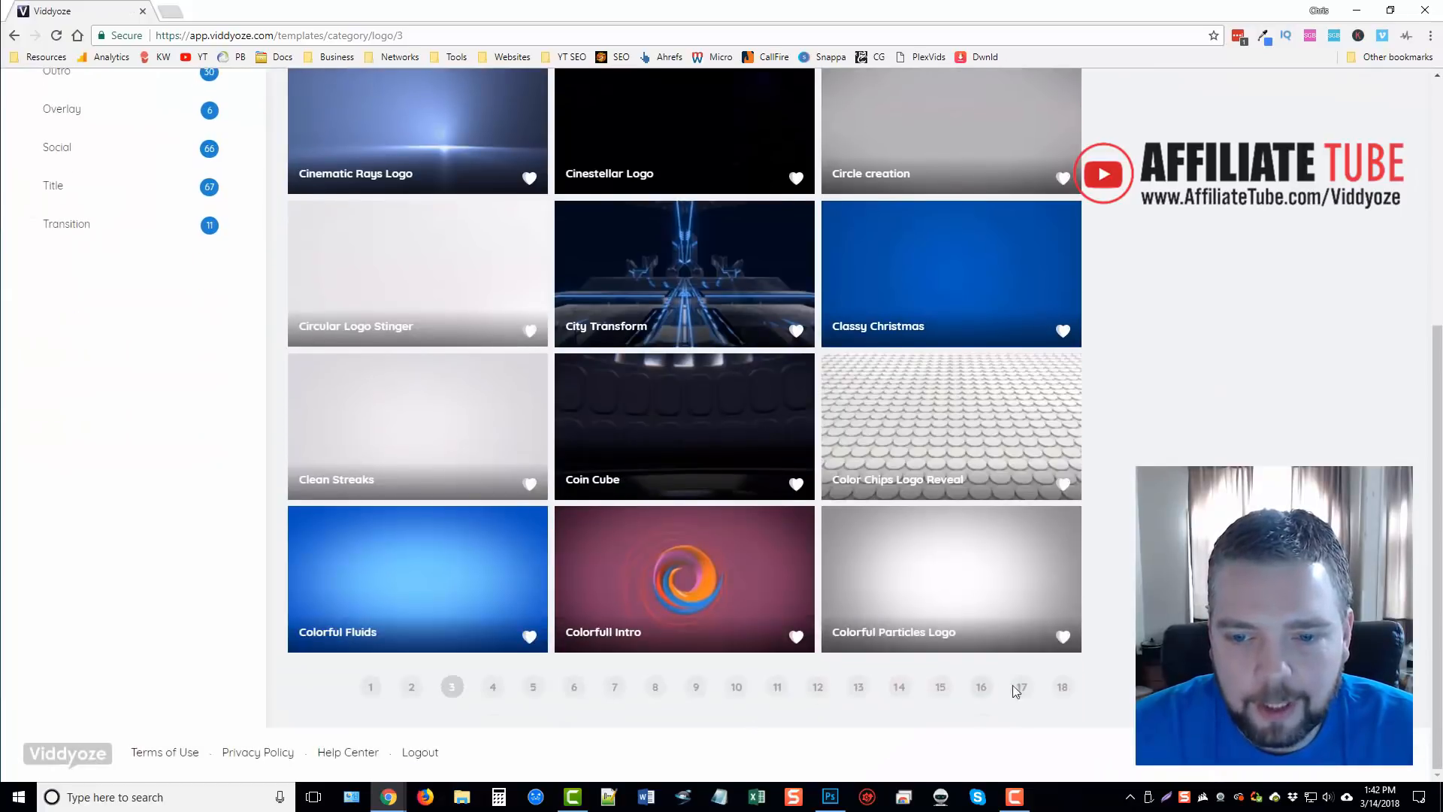
mouse_move(452, 560)
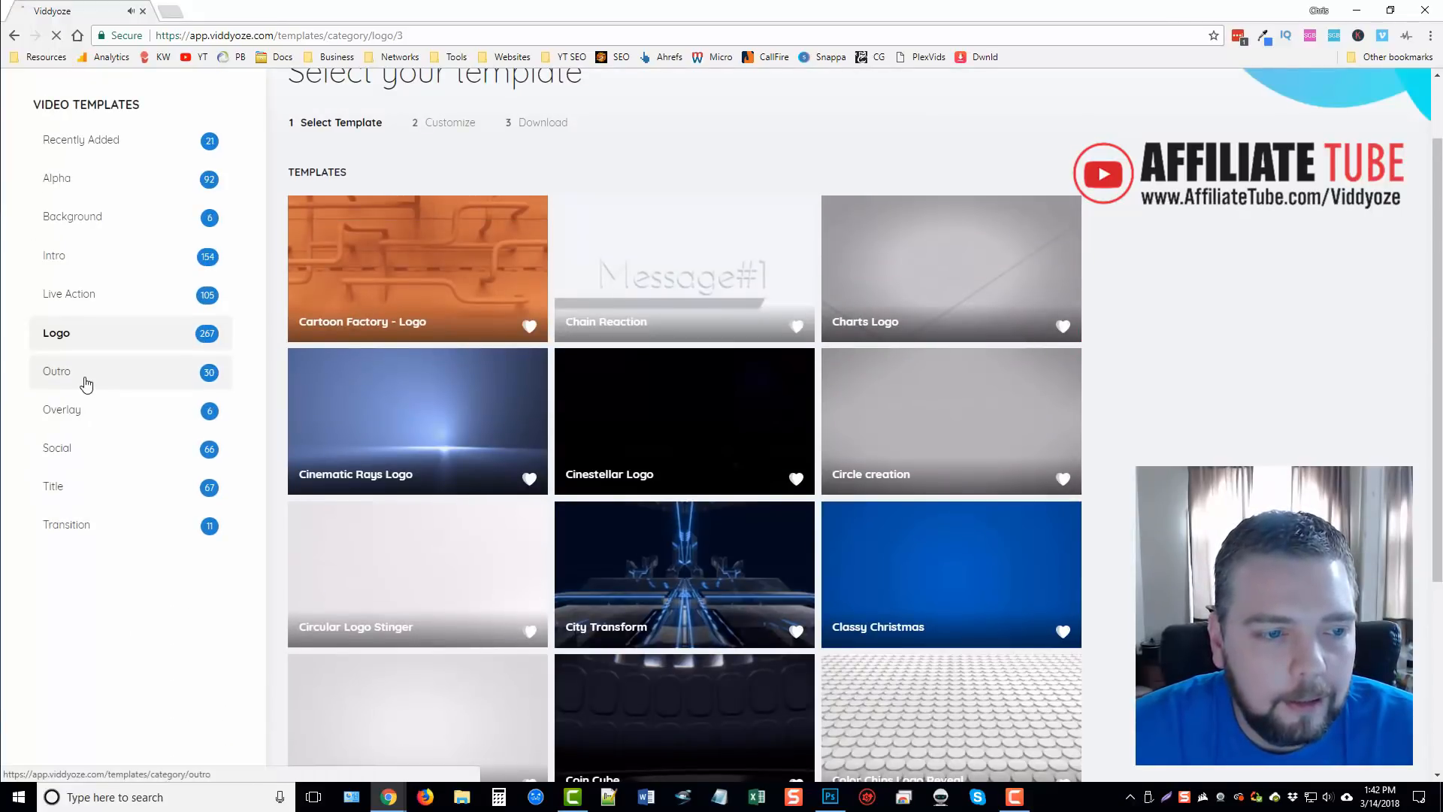
- Browse the Outro category templates such as Cube Outro and DNA Outro
click(56, 371)
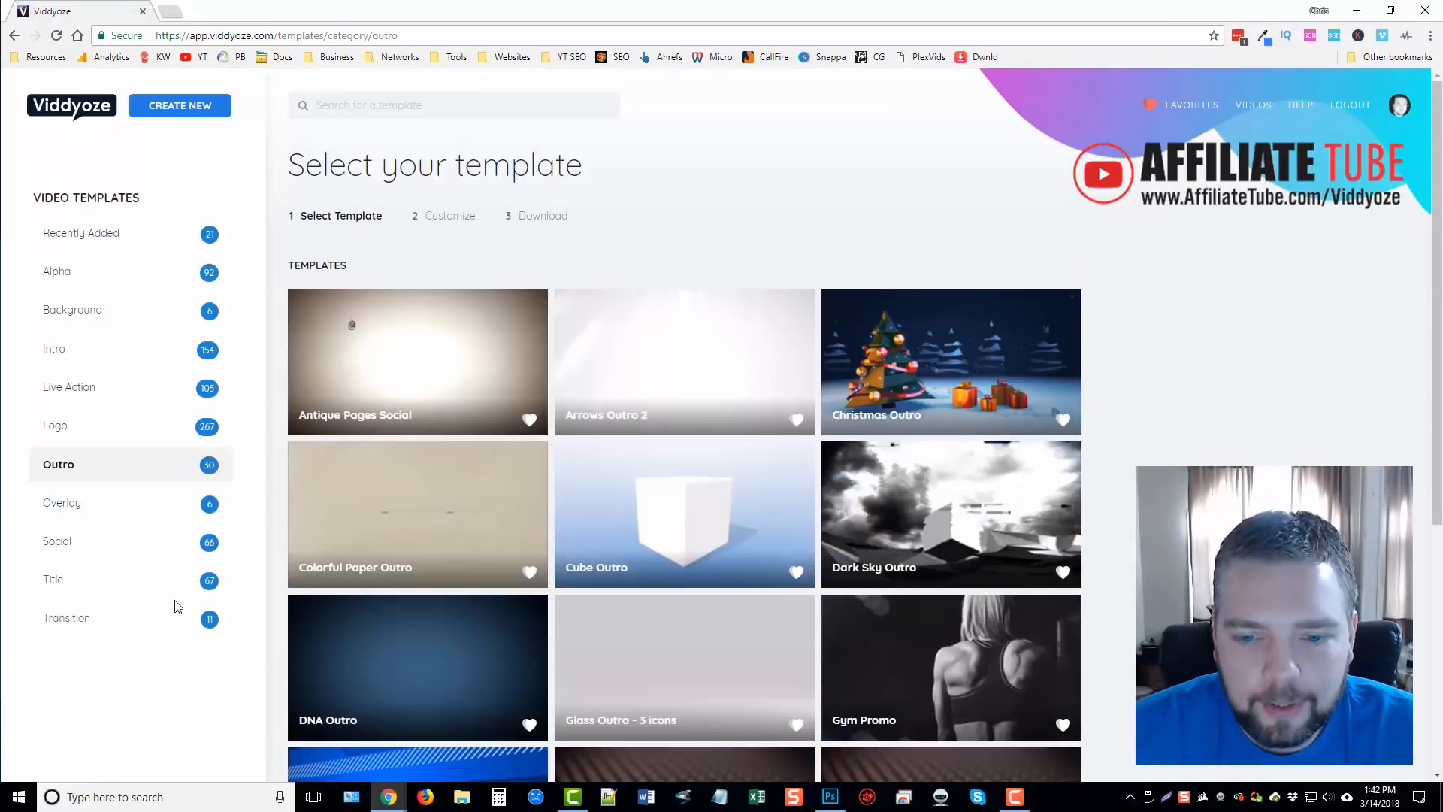
scroll(down, 3)
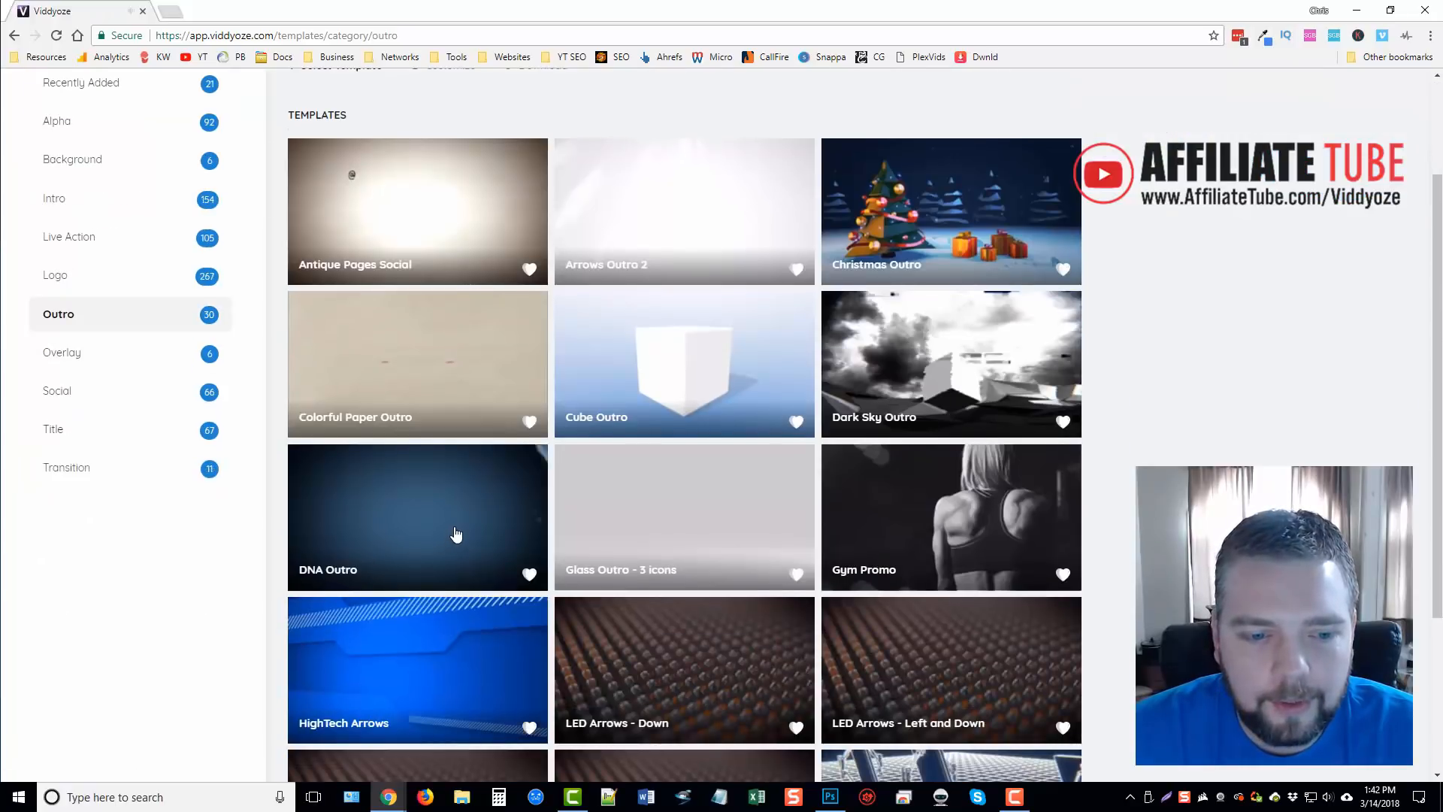
mouse_move(456, 516)
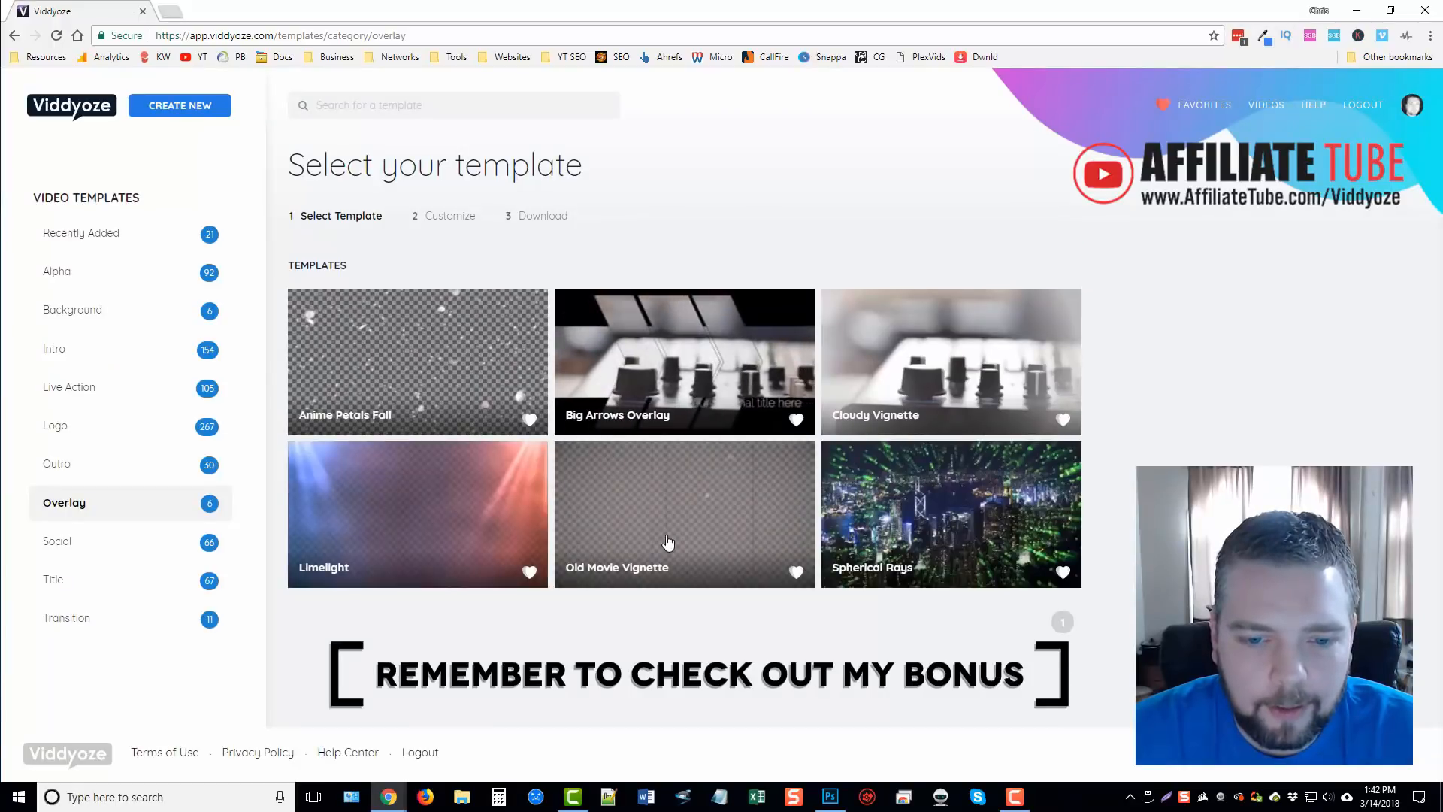
mouse_move(259, 546)
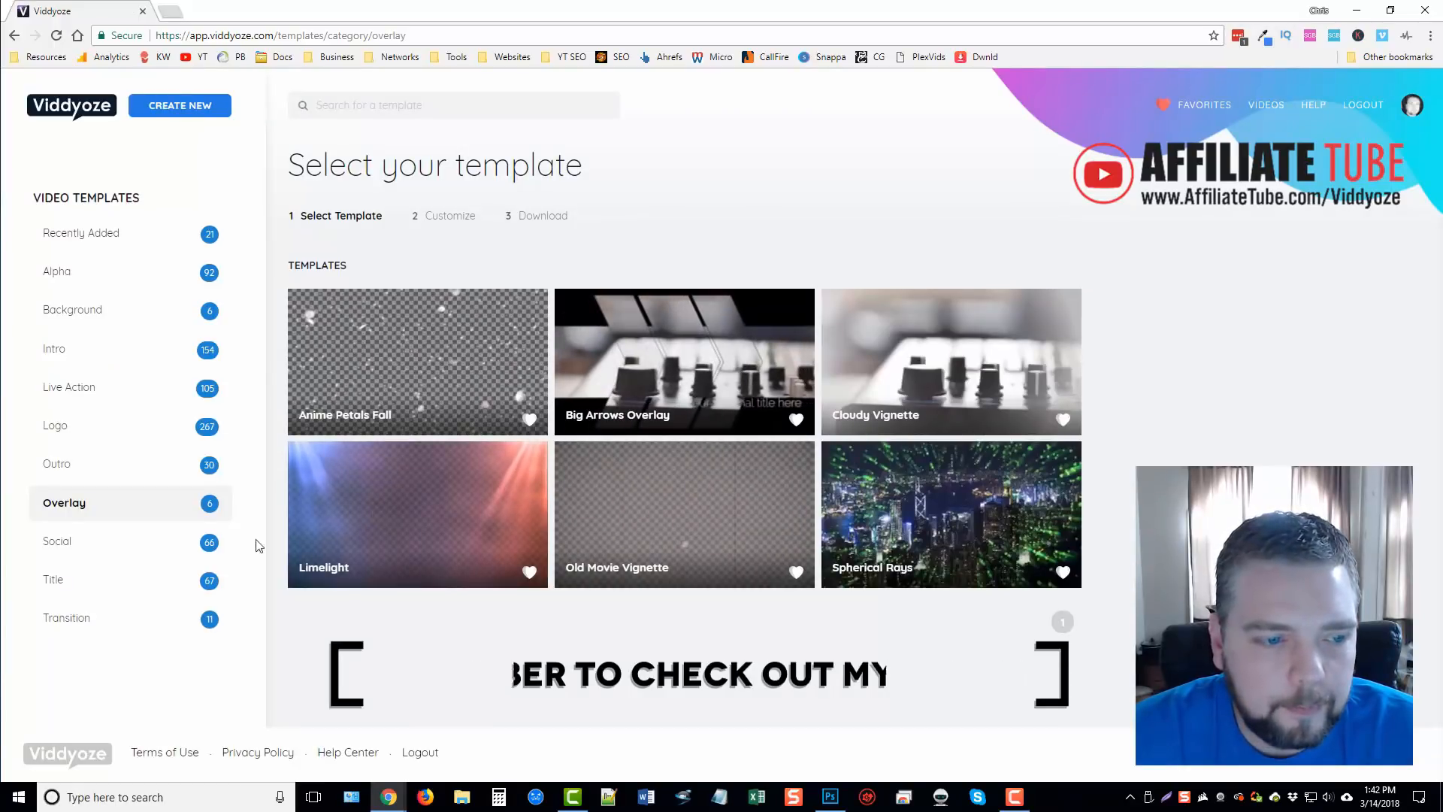
- Browse the Social category's first and second pages of templates
click(58, 542)
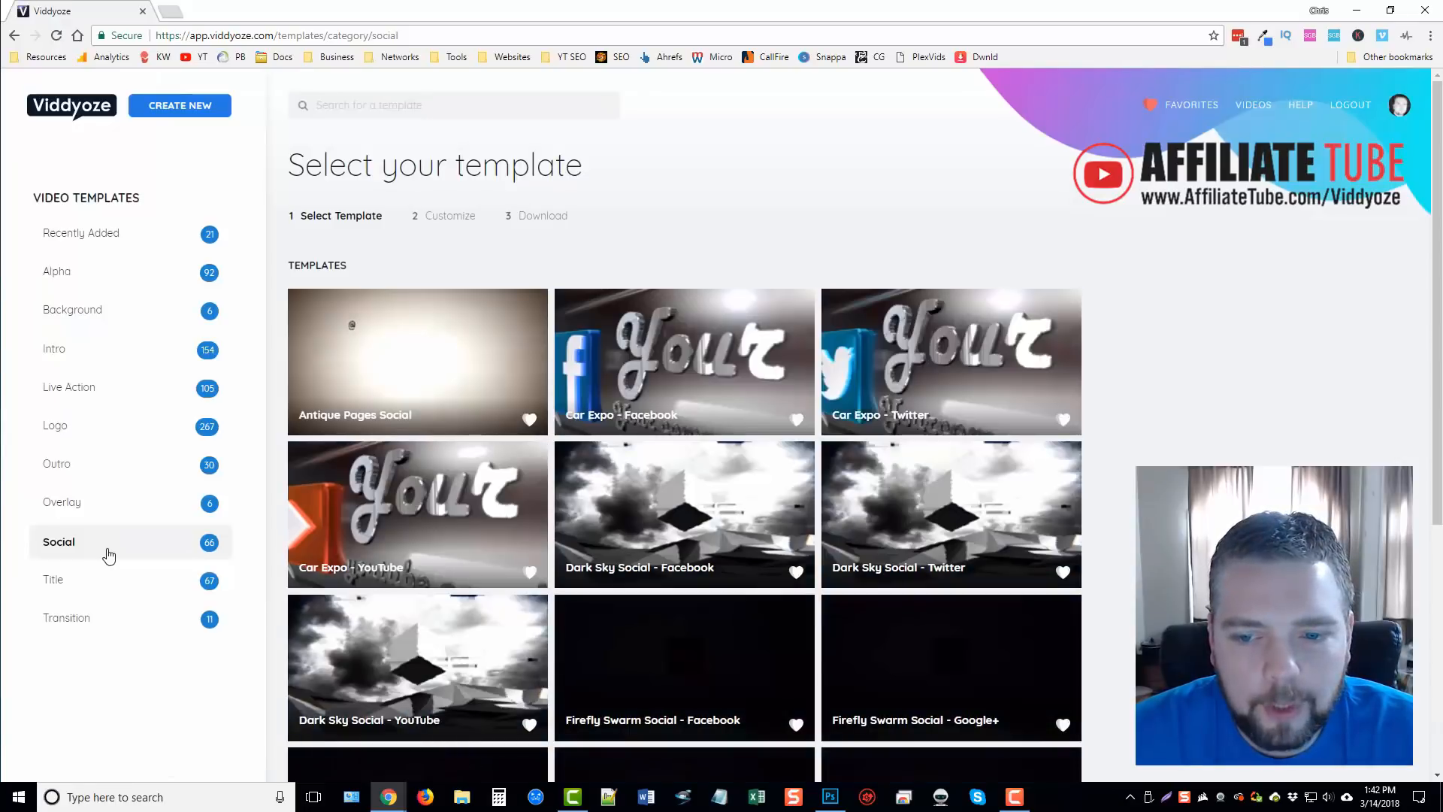
scroll(down, 3)
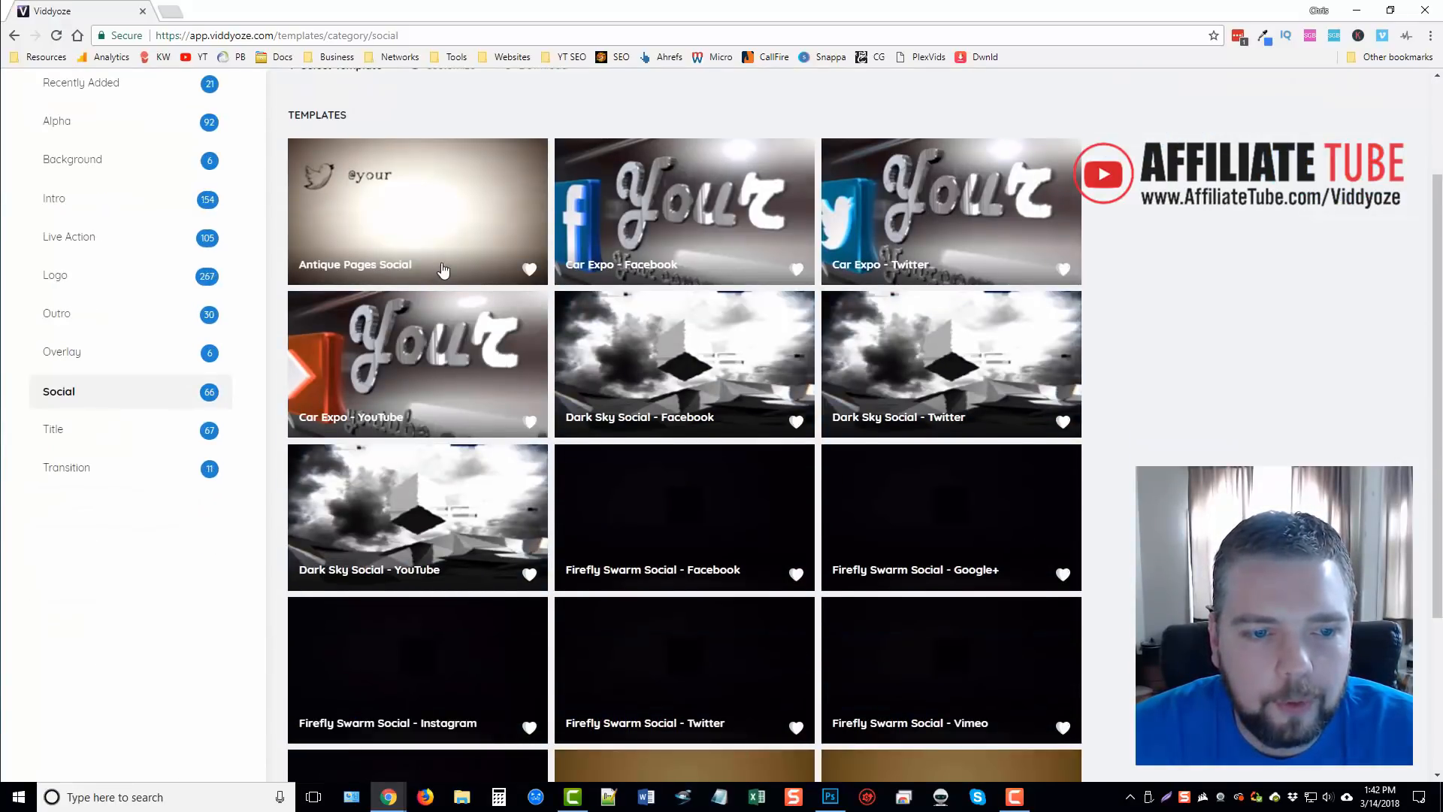
scroll(down, 3)
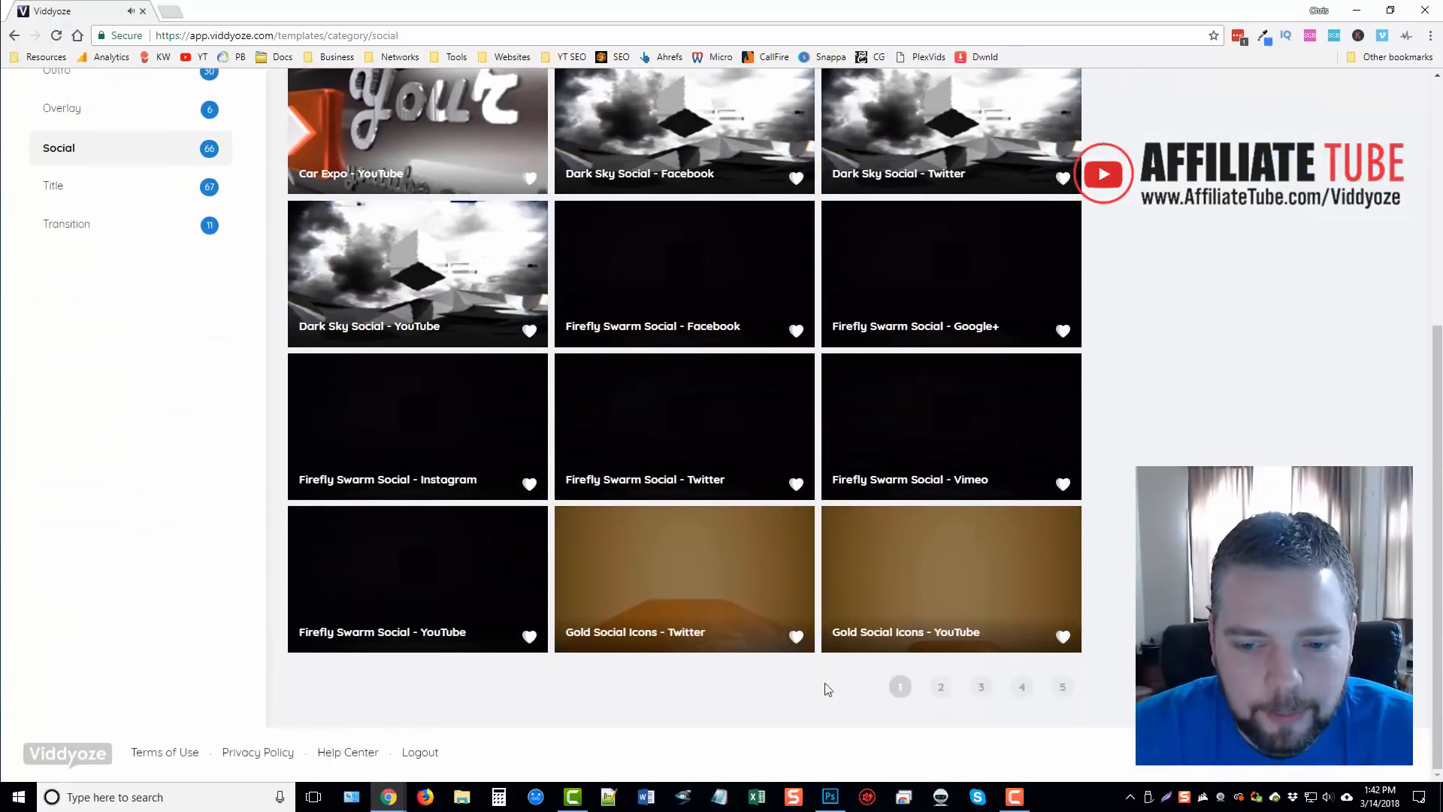
click(942, 687)
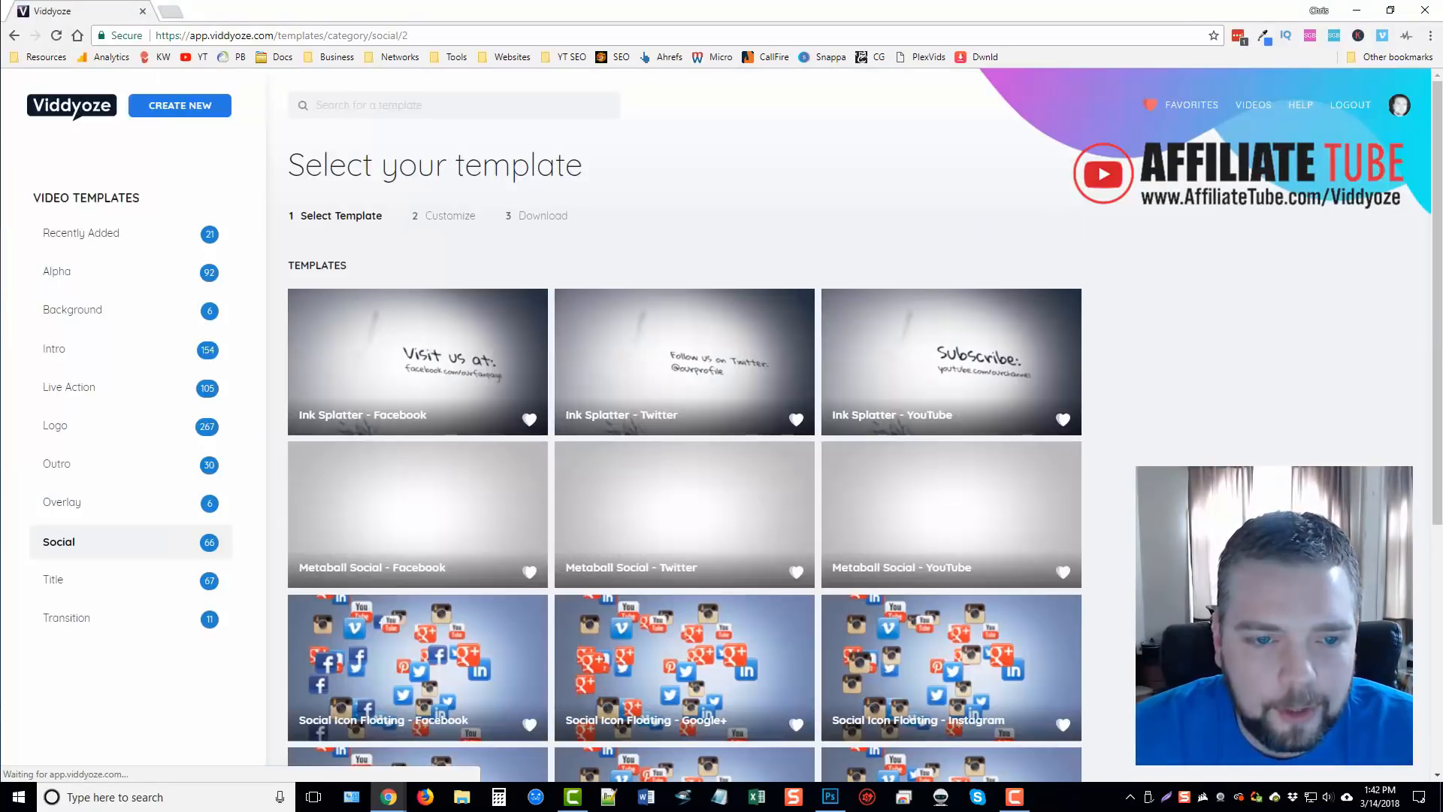
scroll(down, 3)
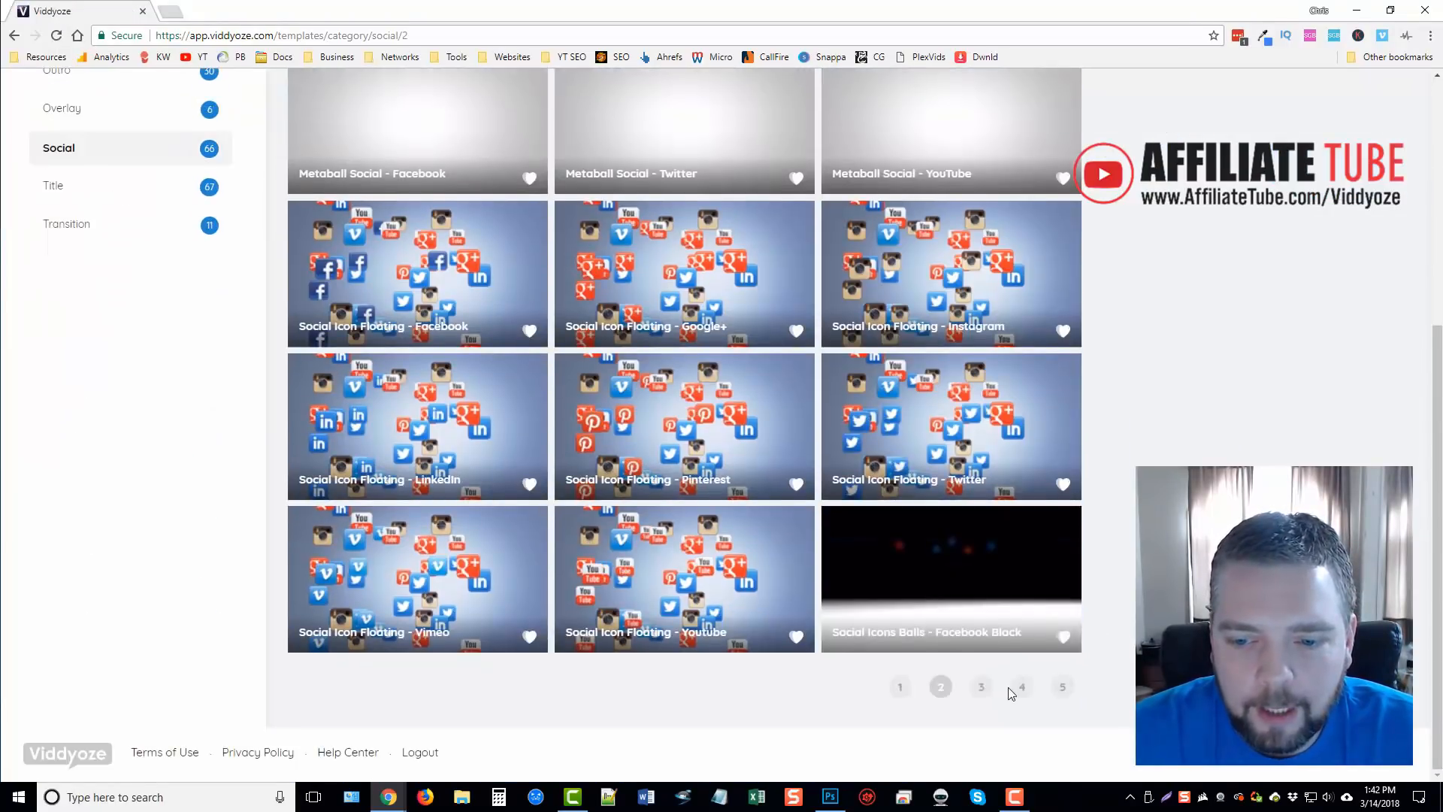
- Jump to the last Social page, then back to page 4 with Social Icons Cube and Social Icon Vortex
click(1063, 687)
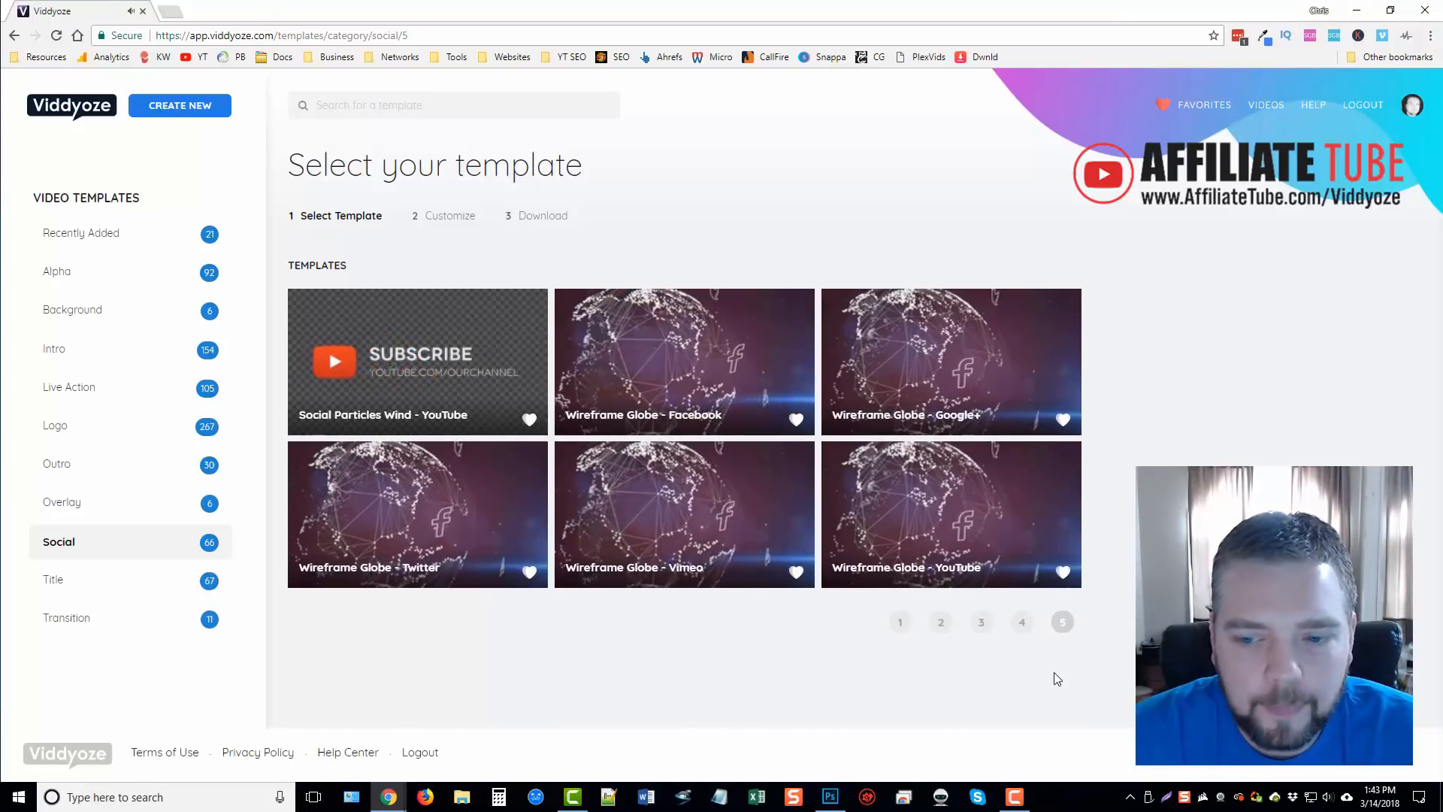
click(1022, 622)
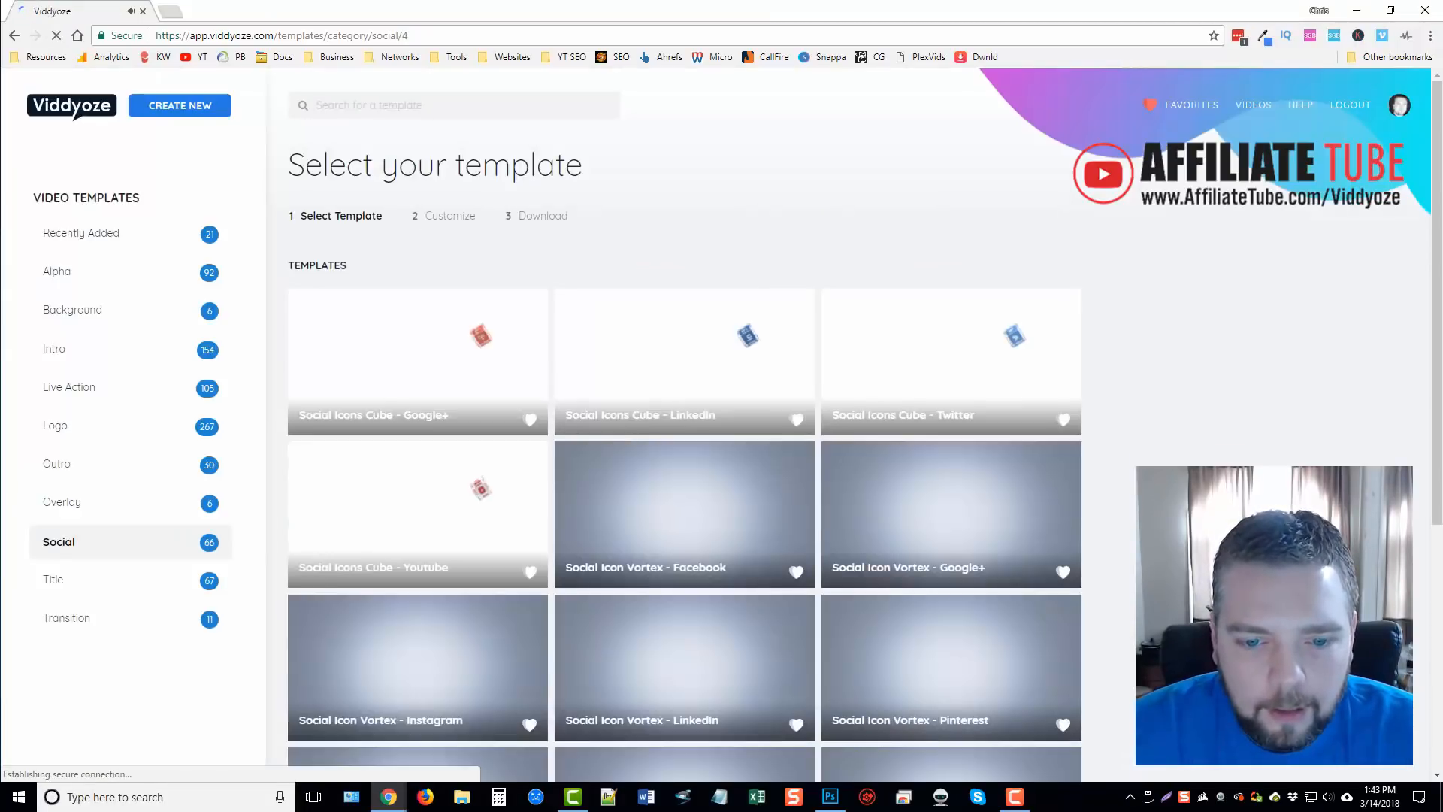
scroll(down, 3)
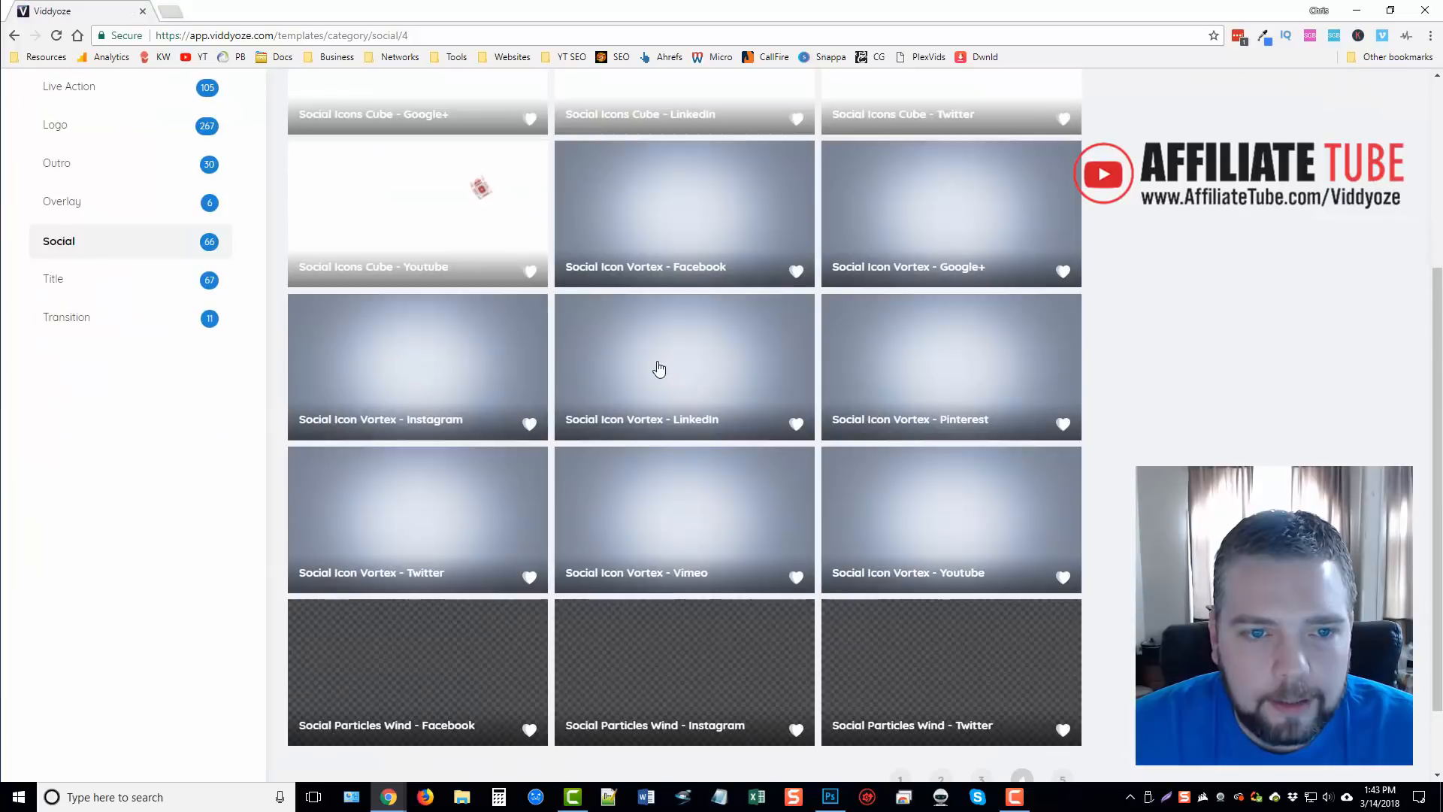
mouse_move(684, 369)
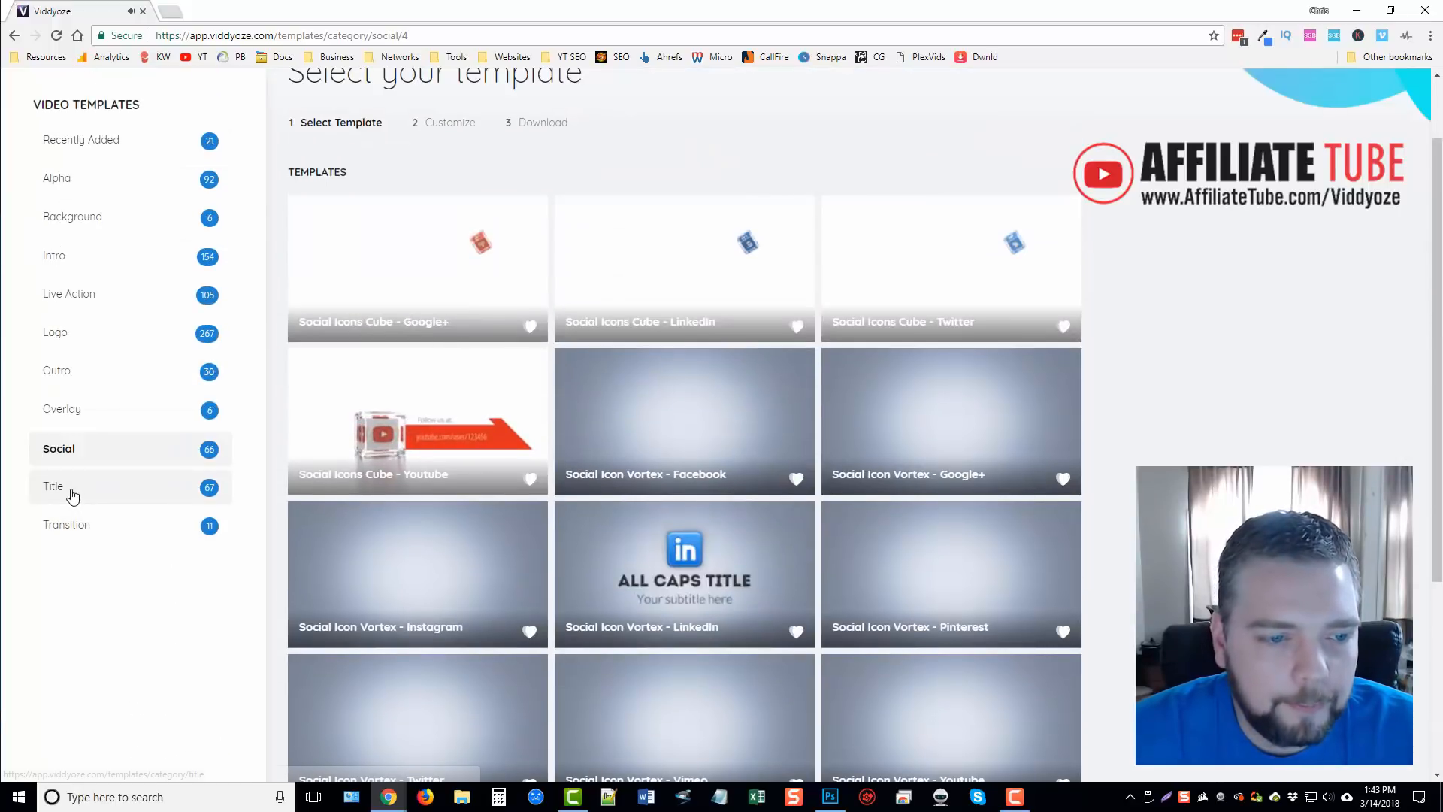
- Browse the Title and Transition category templates
click(52, 486)
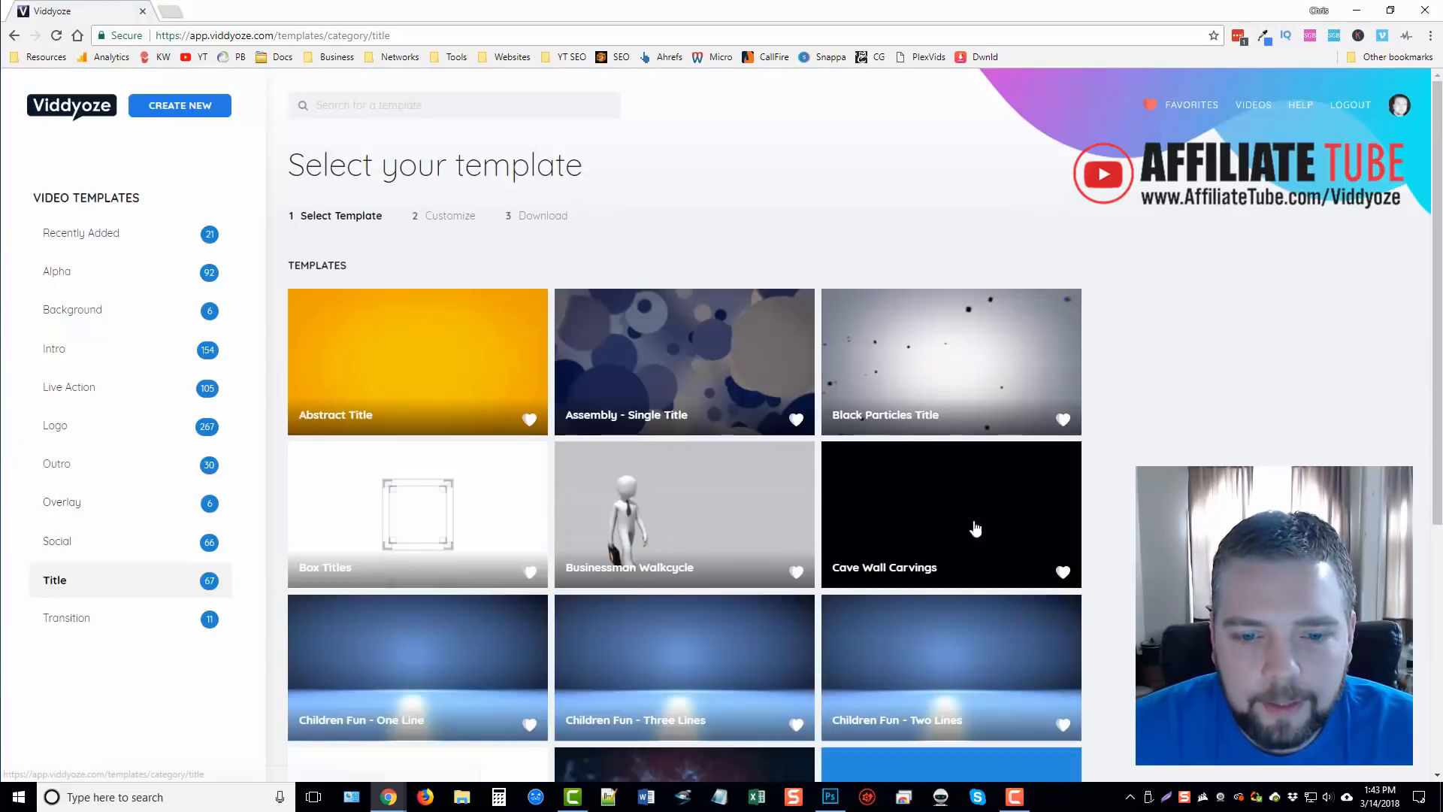
scroll(down, 3)
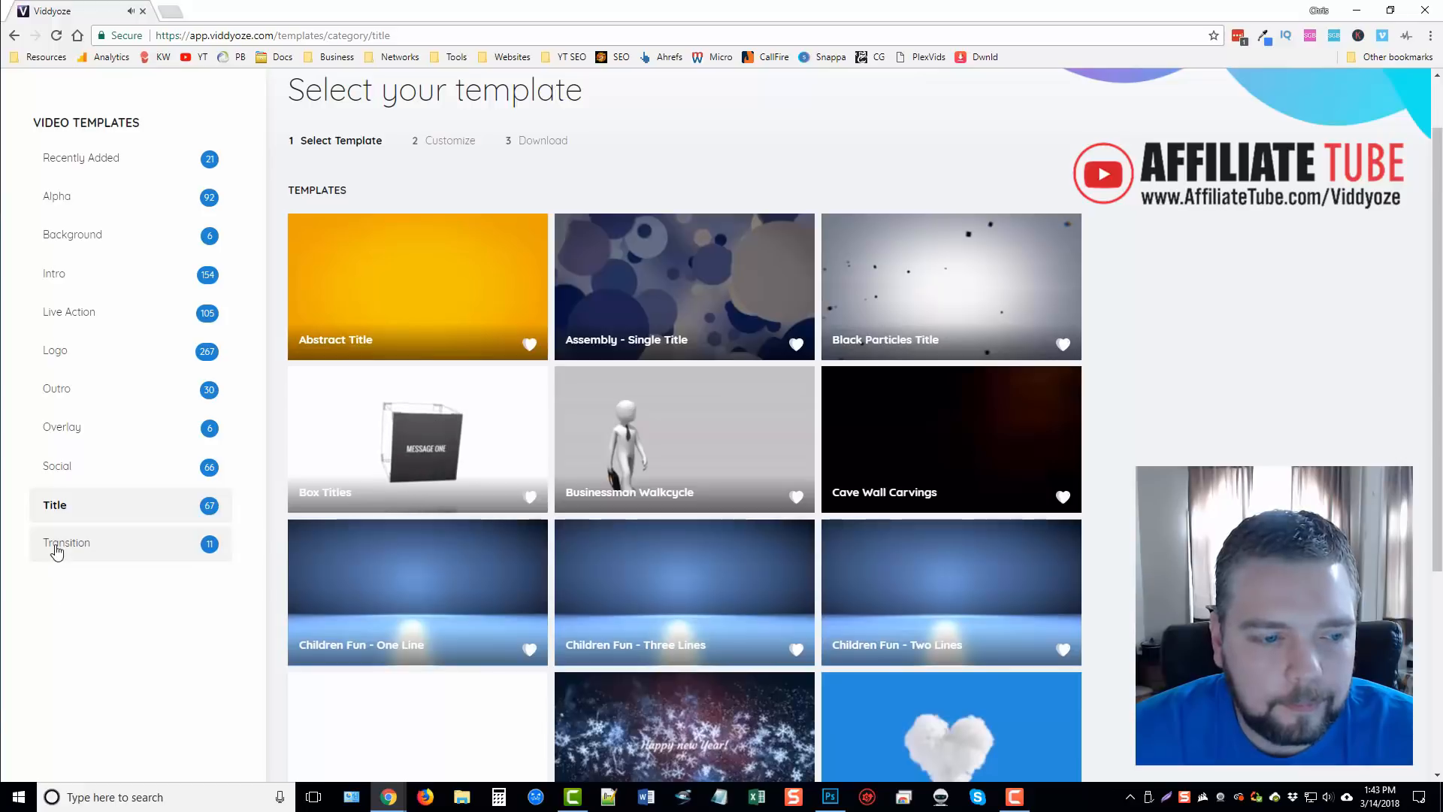
click(66, 542)
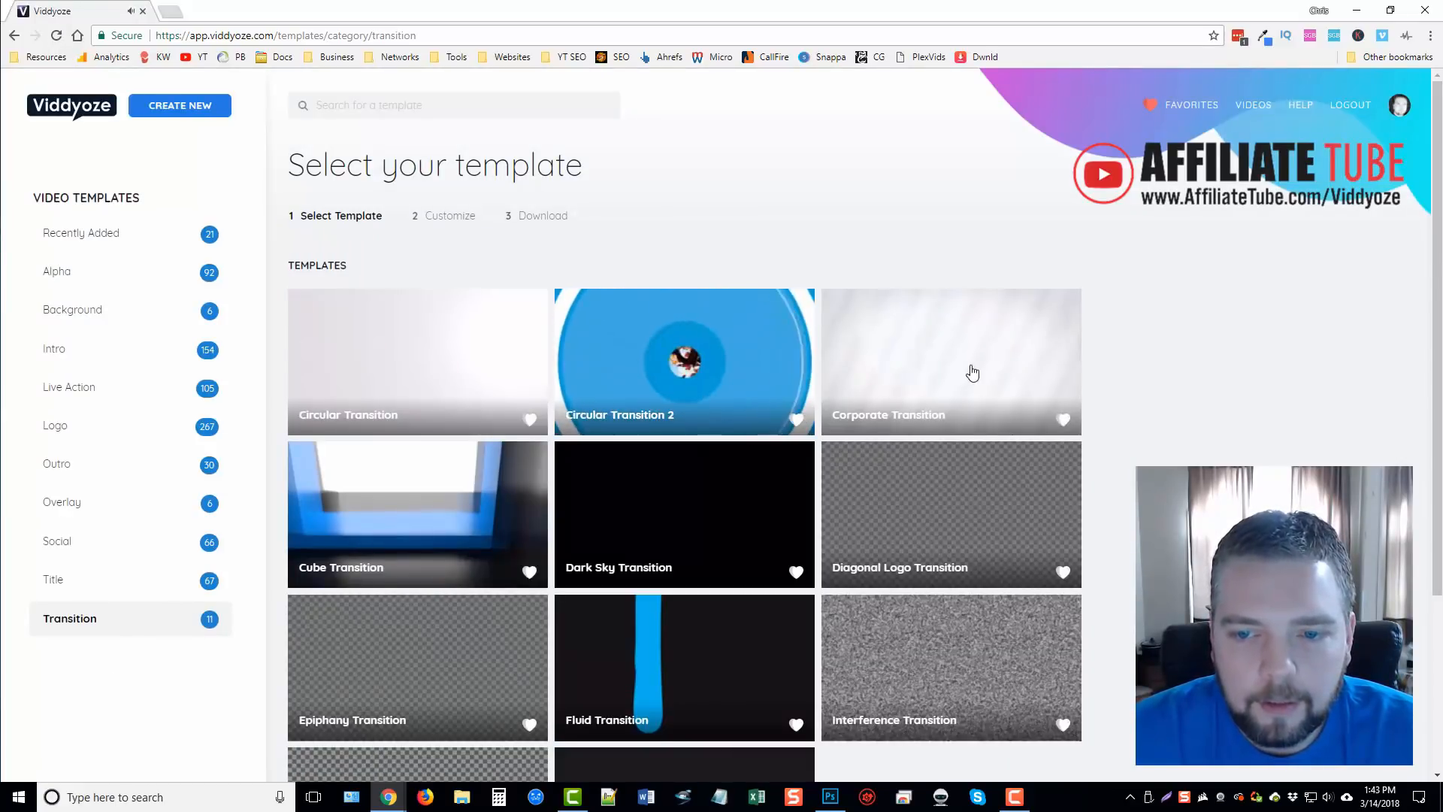
scroll(down, 3)
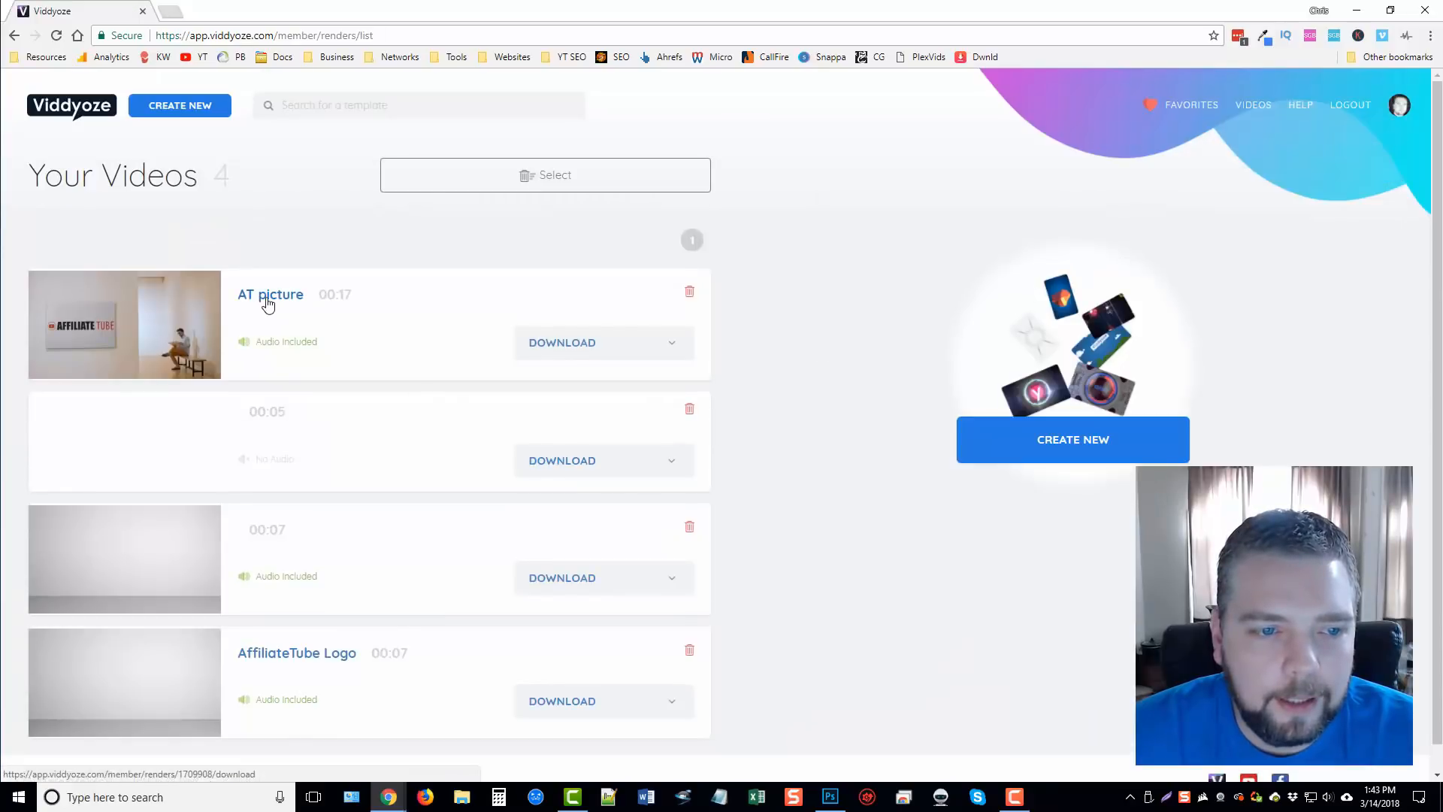
- Open the rendered AT picture video in the Movies & TV player
click(603, 343)
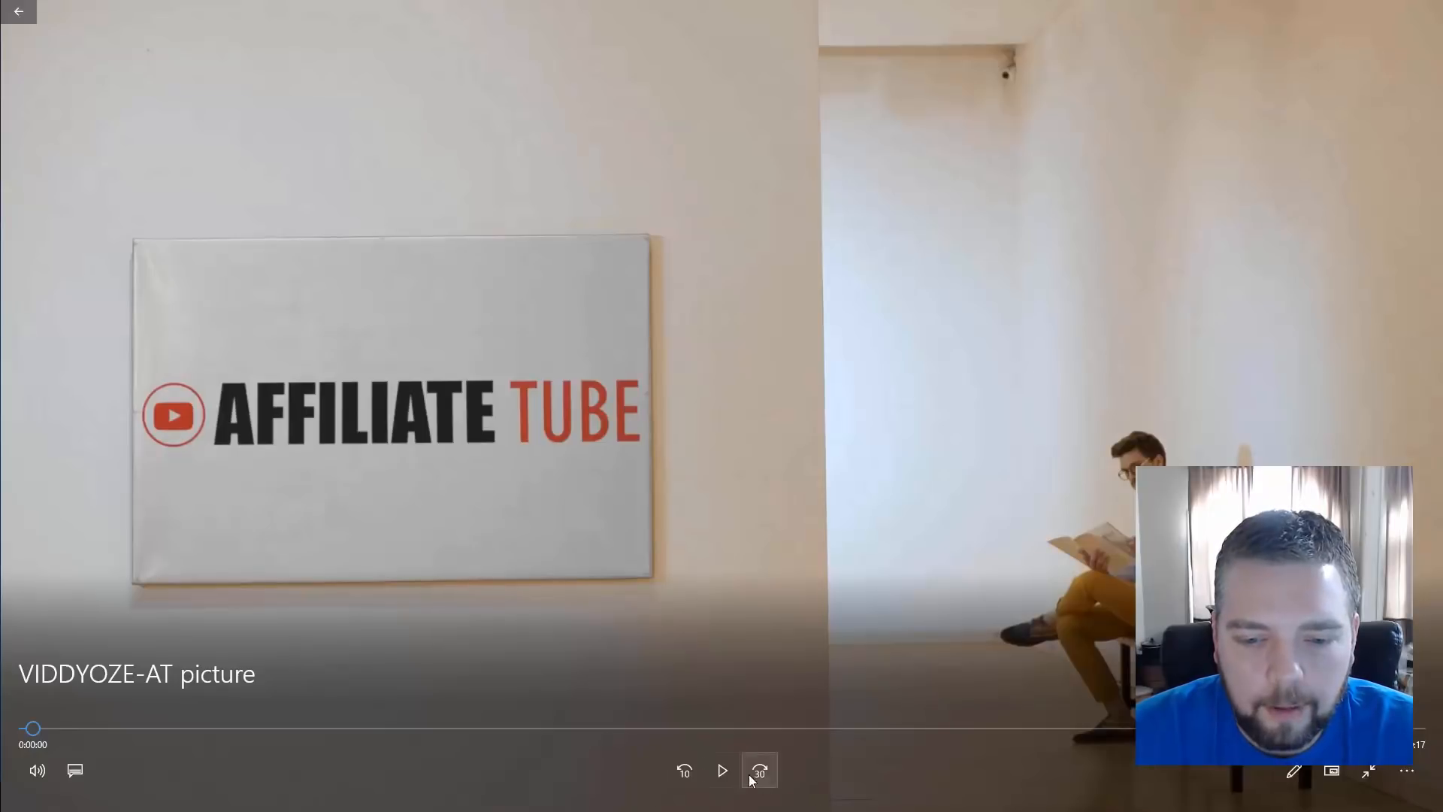
- Play the AT picture video to its end, then close the player
click(723, 770)
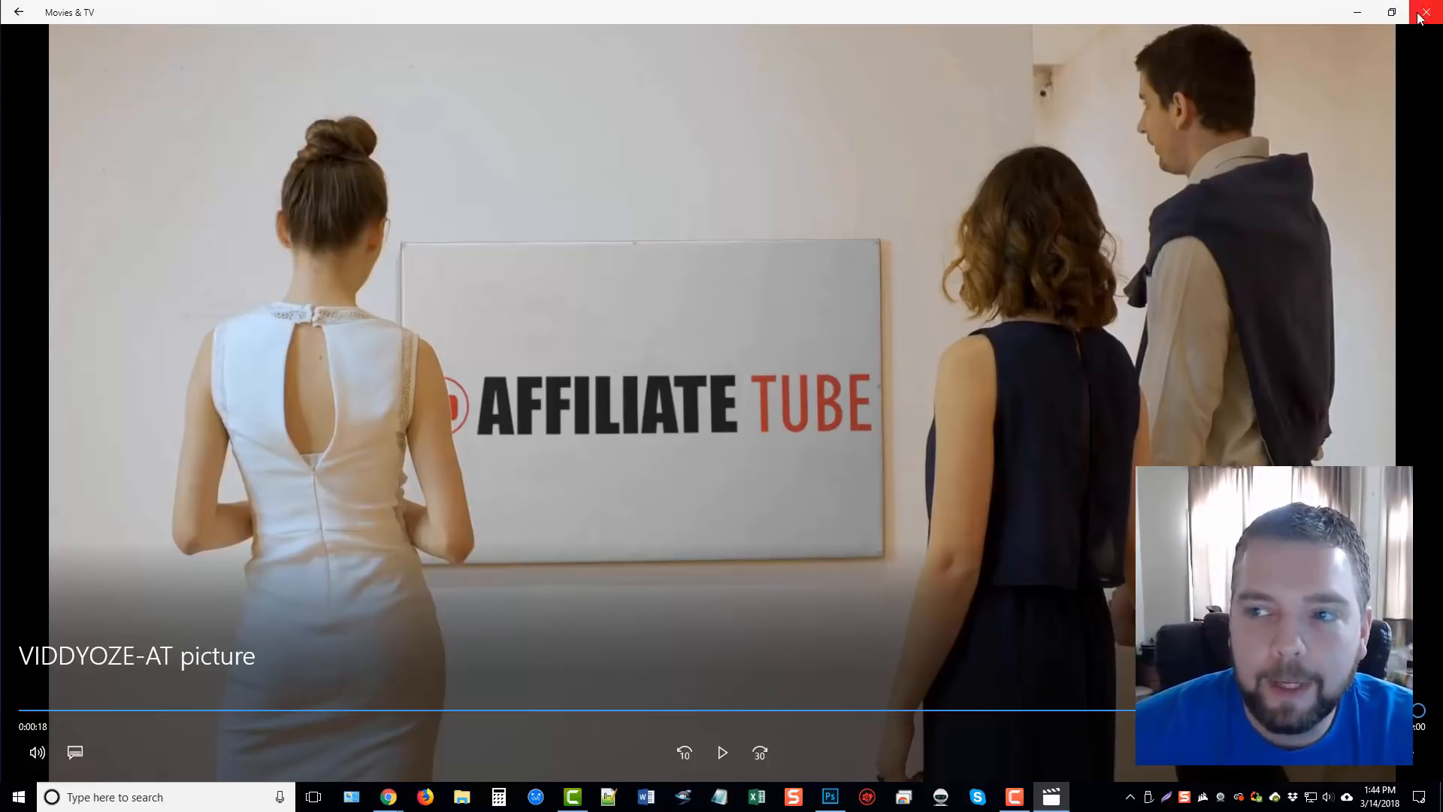
click(1433, 12)
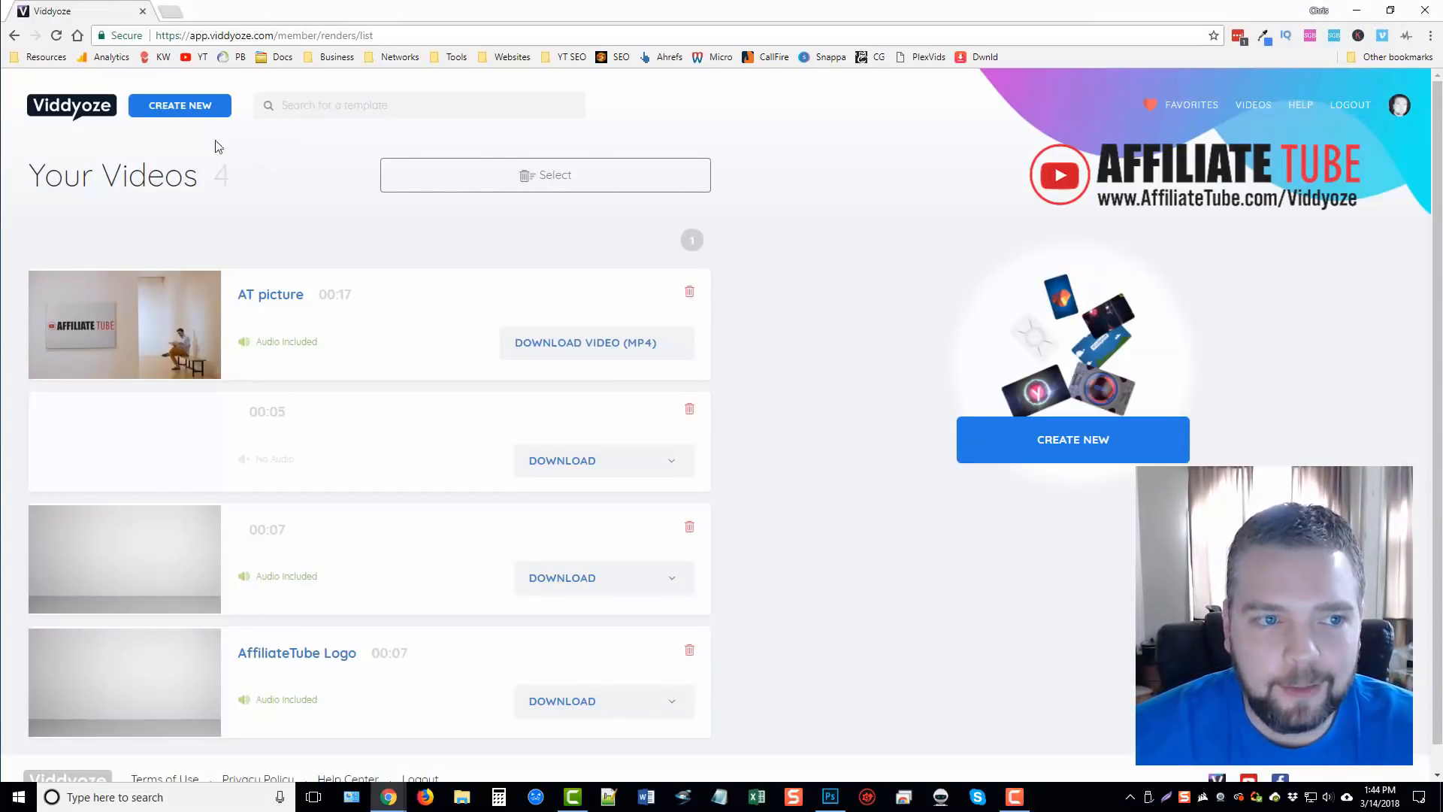
mouse_move(821, 345)
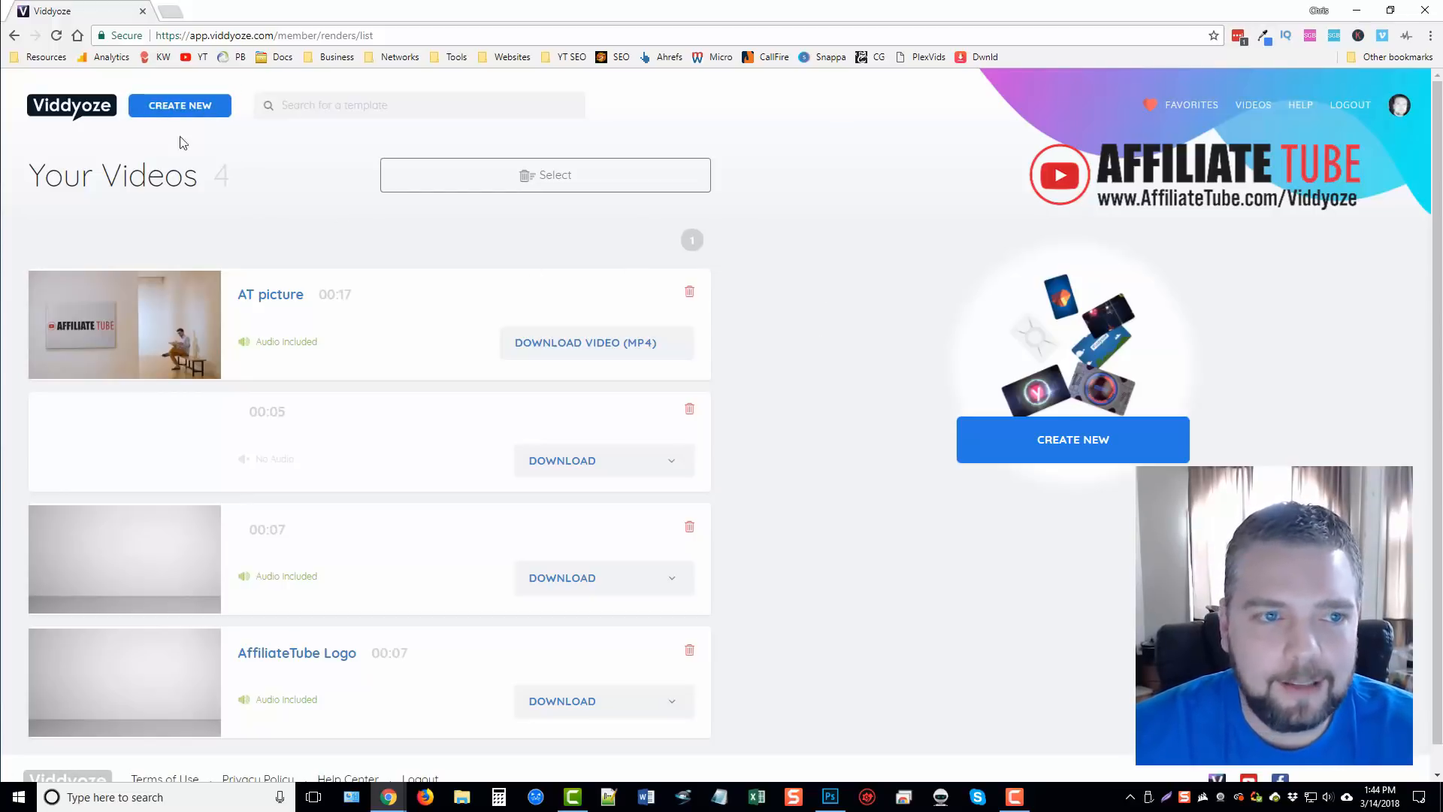
mouse_move(779, 245)
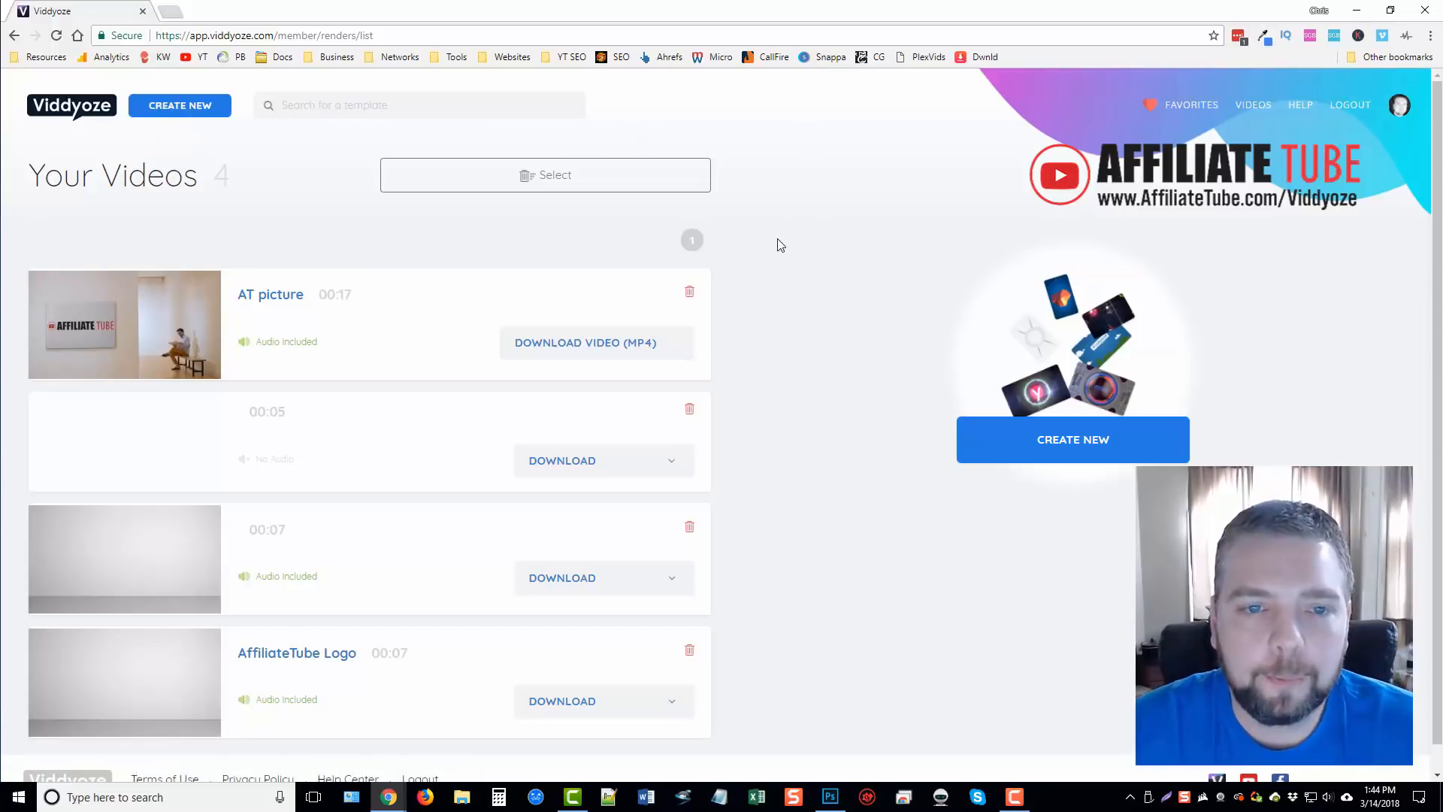
mouse_move(789, 243)
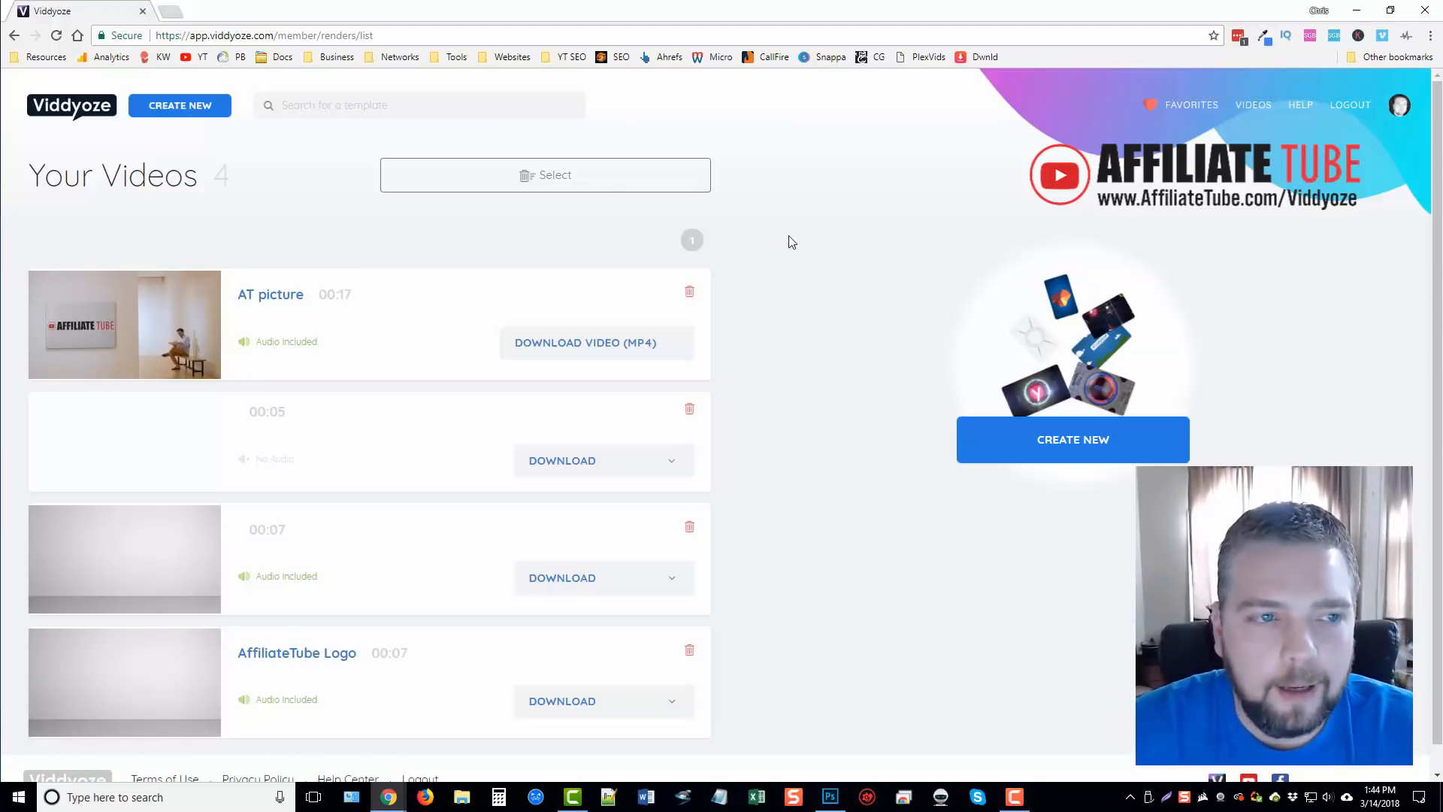
- Start a new video and browse the Recently Added templates such as Laptop Recipe
click(179, 105)
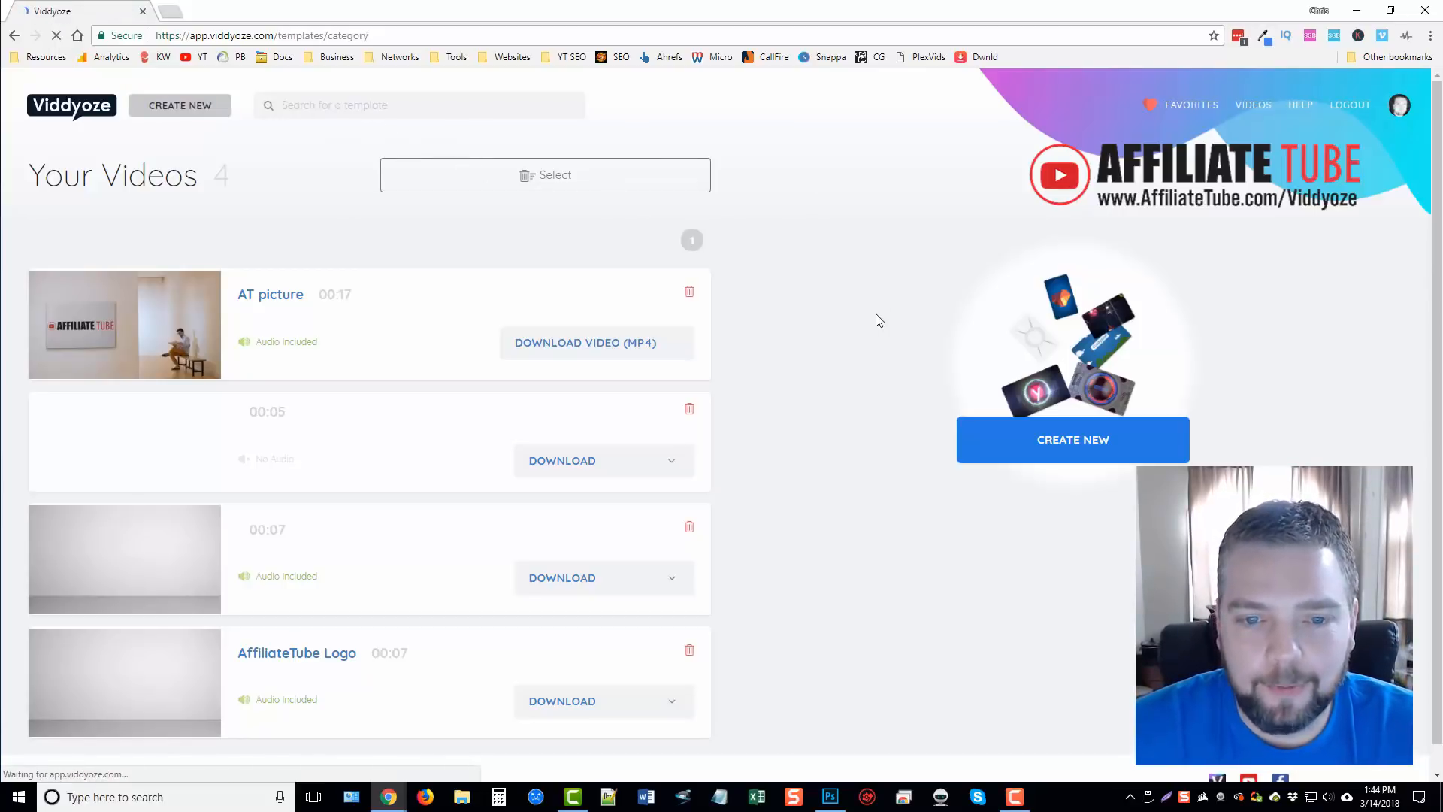
click(179, 105)
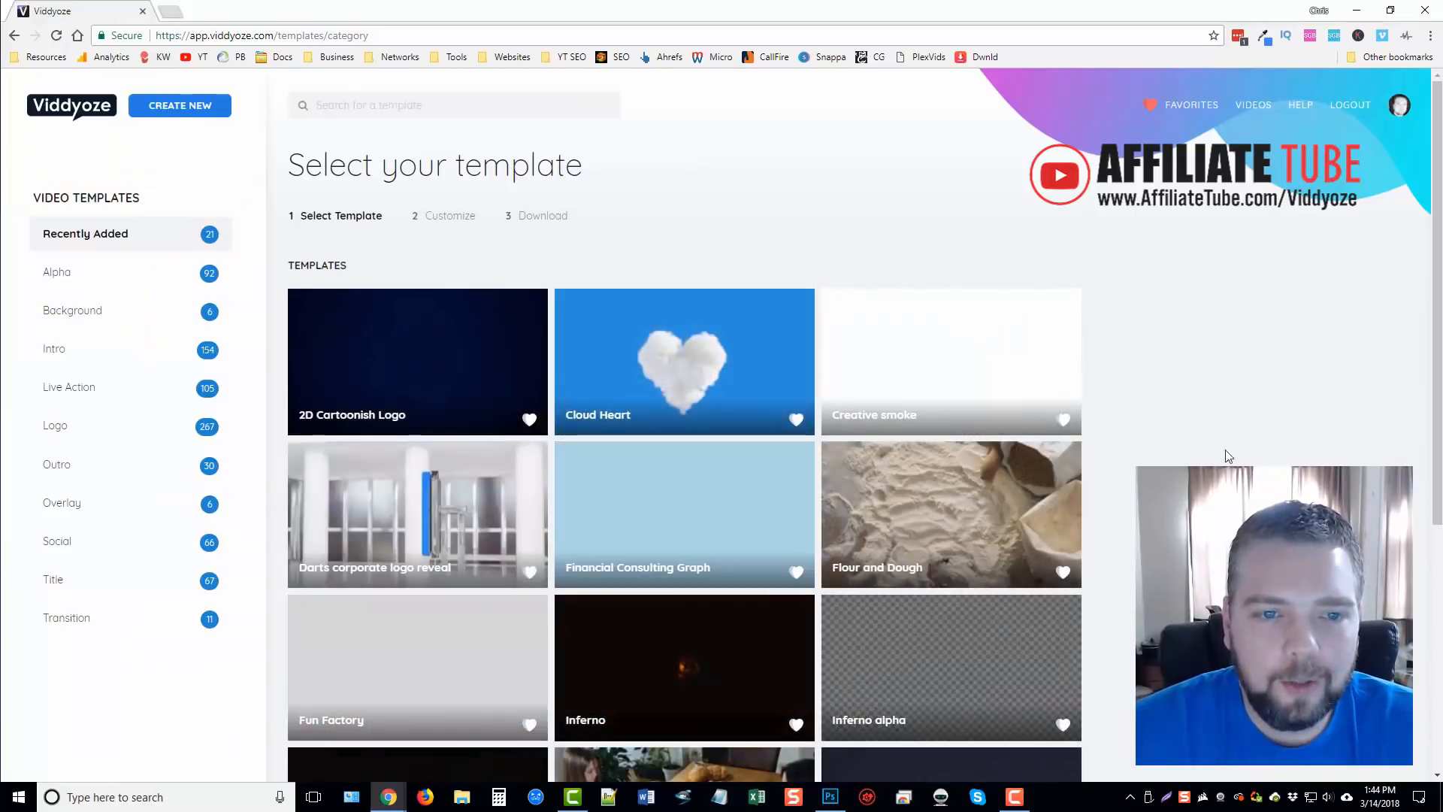
mouse_move(1308, 422)
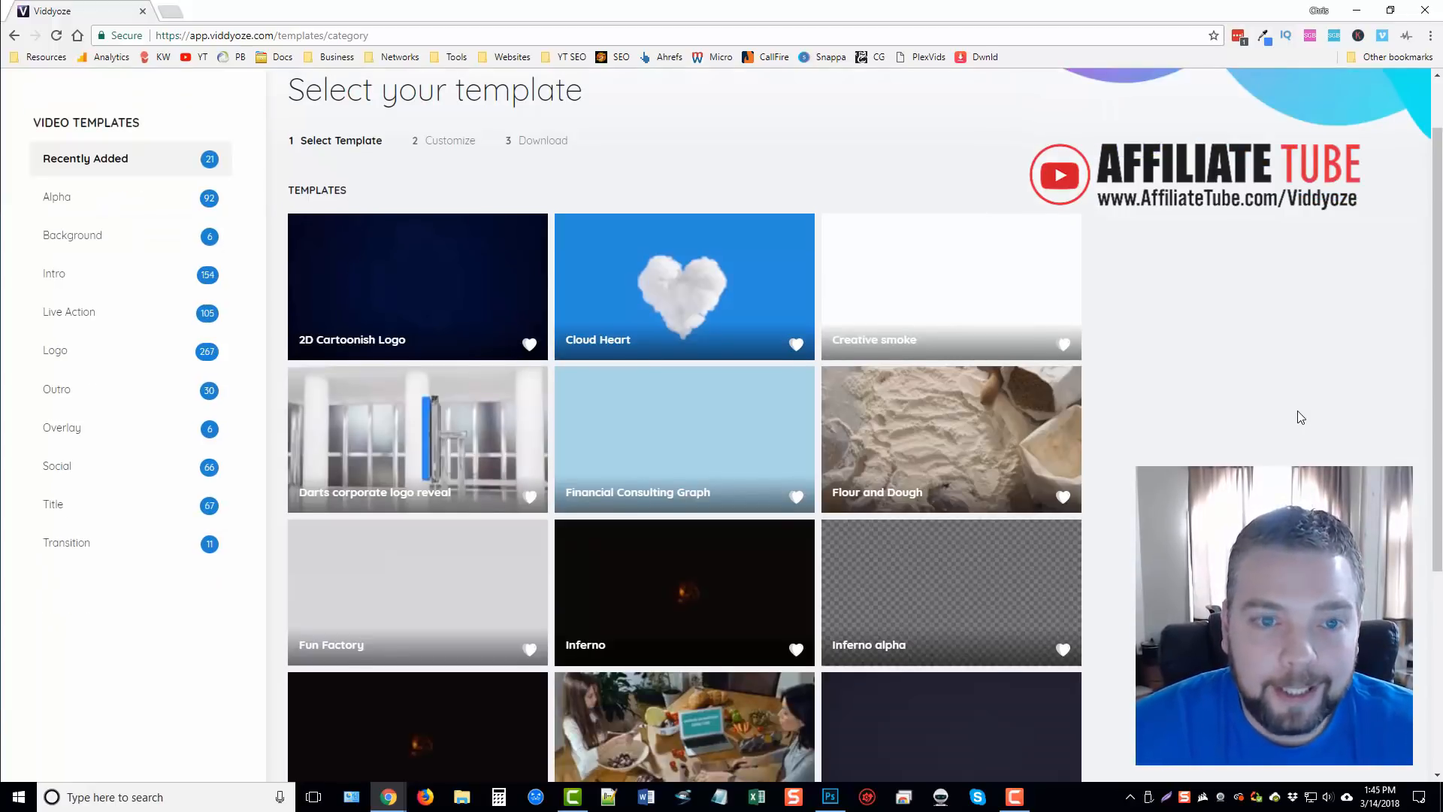
scroll(down, 3)
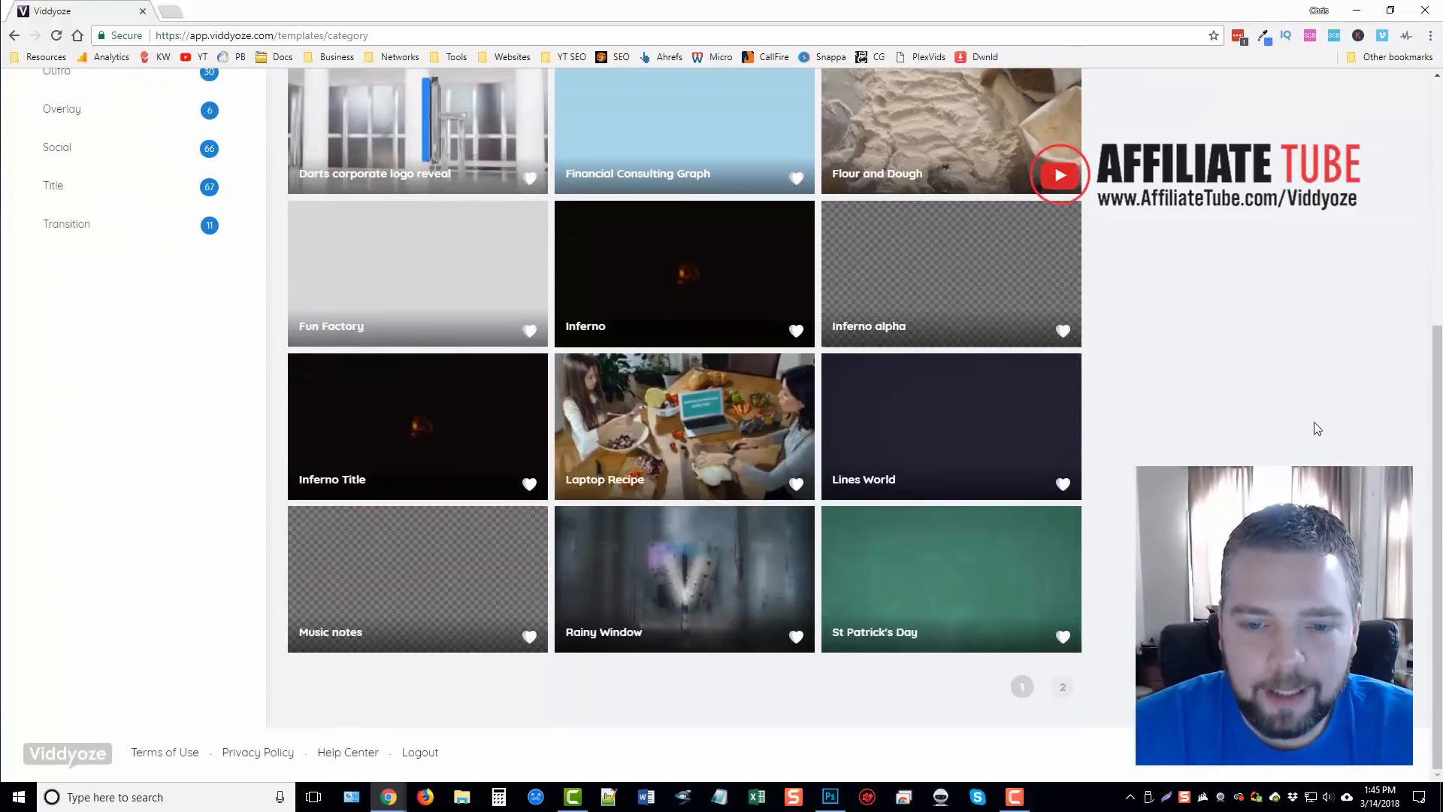